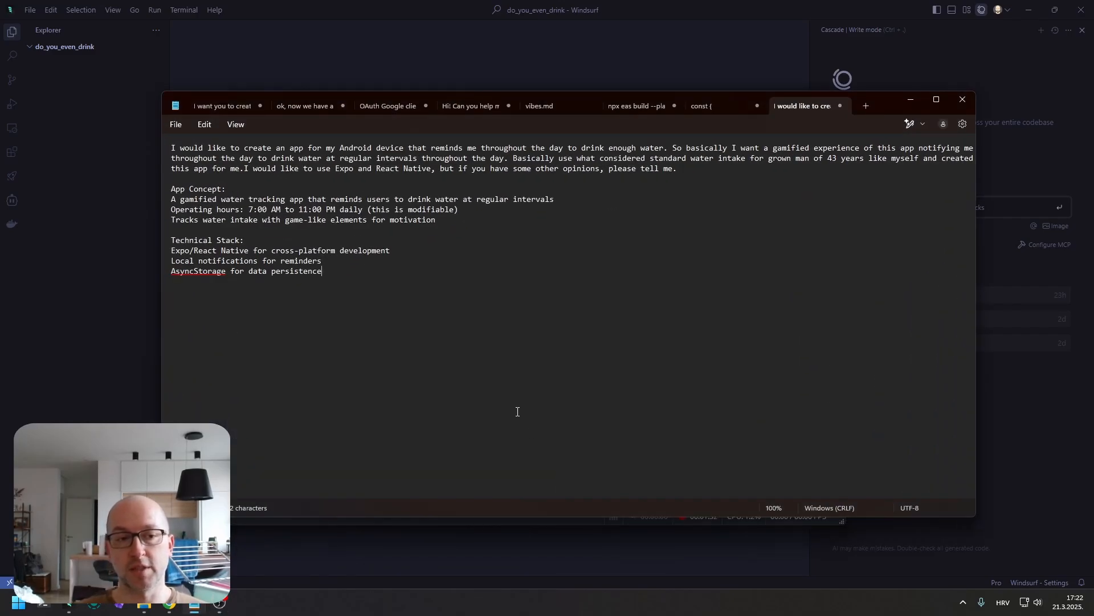
mouse_move(534, 296)
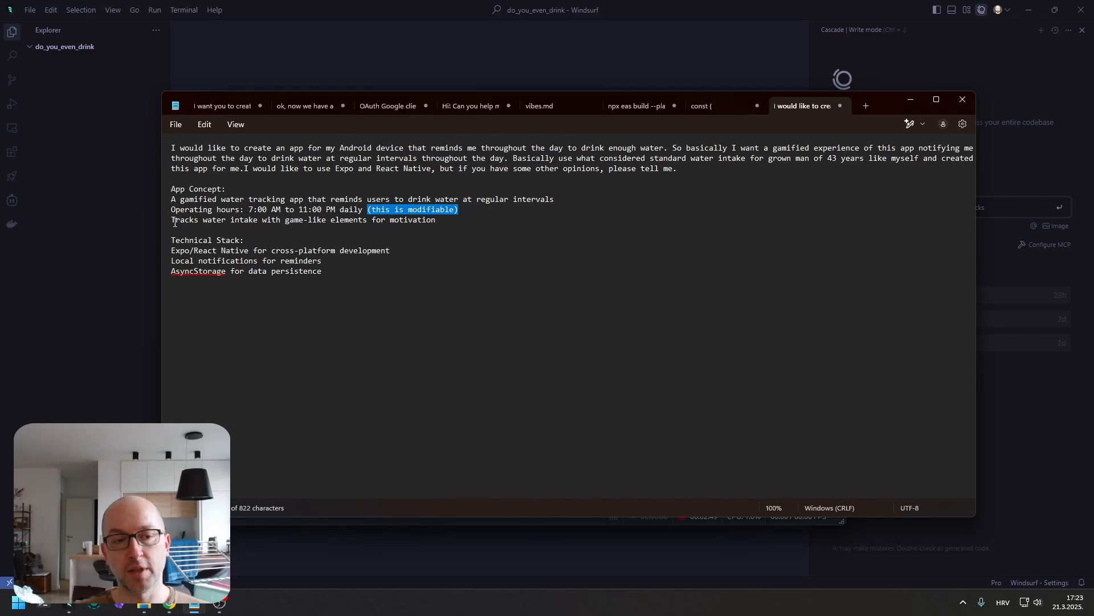
mouse_move(540, 217)
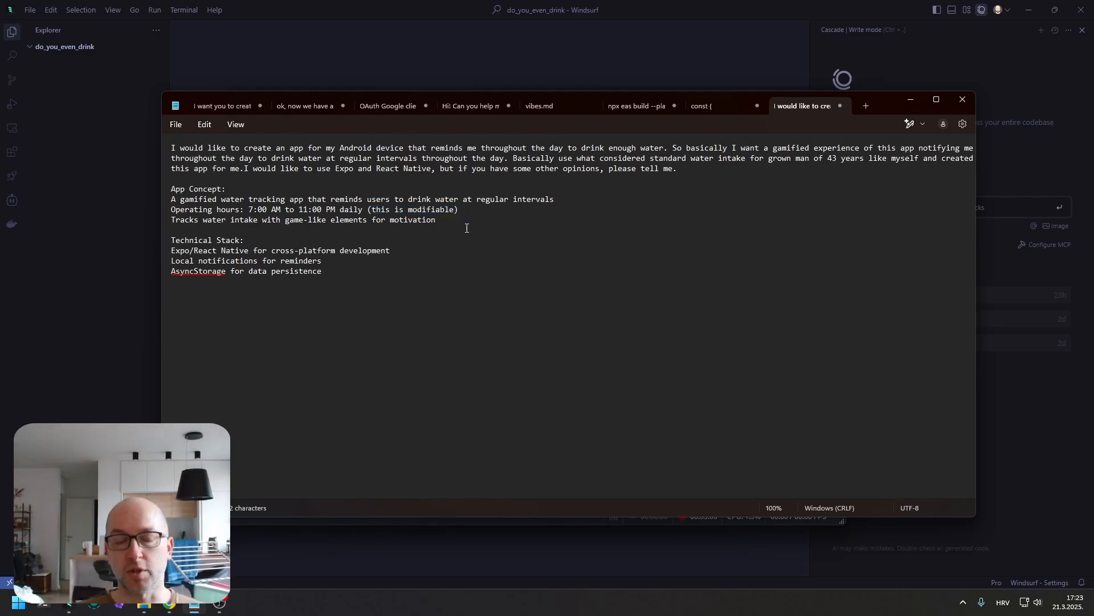
Clear the modifiable-hours selection and select the water-app concept prompt text in Notepad
left_click(436, 219)
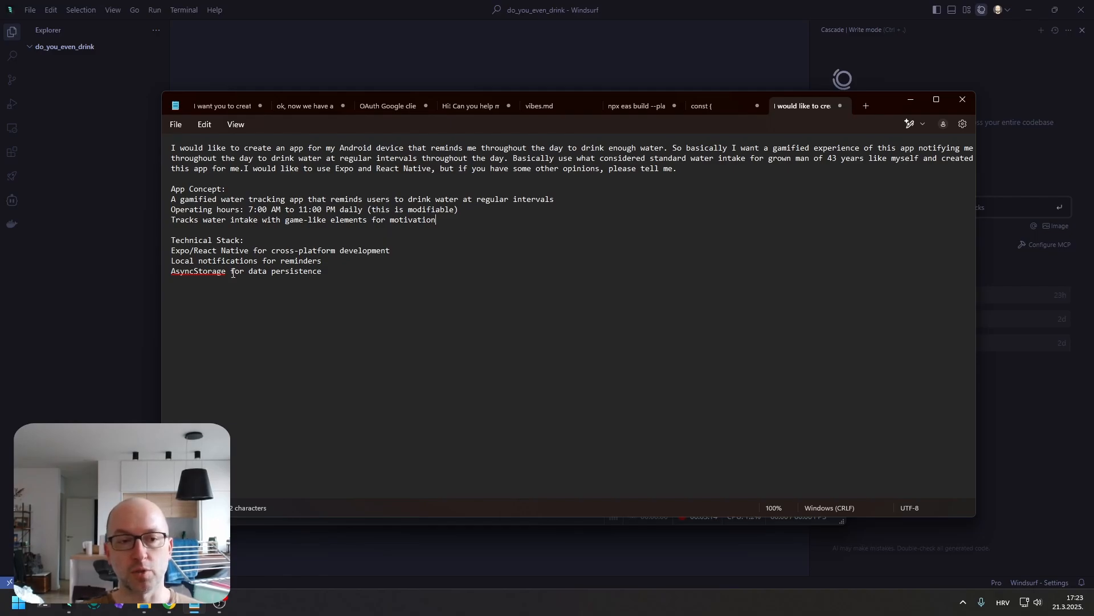
double_click(198, 271)
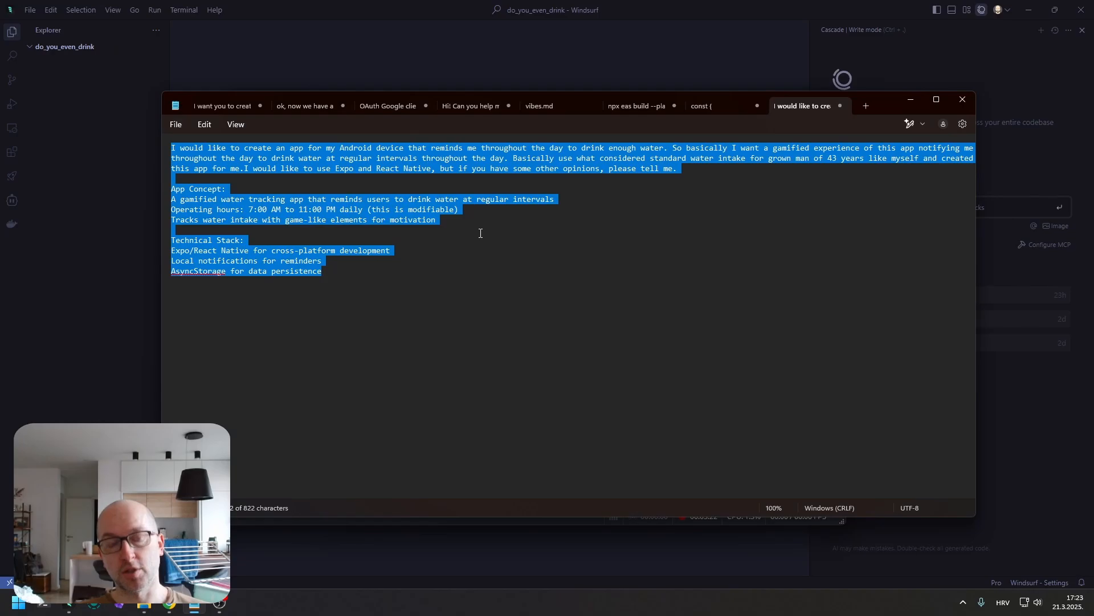
Bring Windsurf forward and focus the do_you_even_drink project terminal
left_click(962, 99)
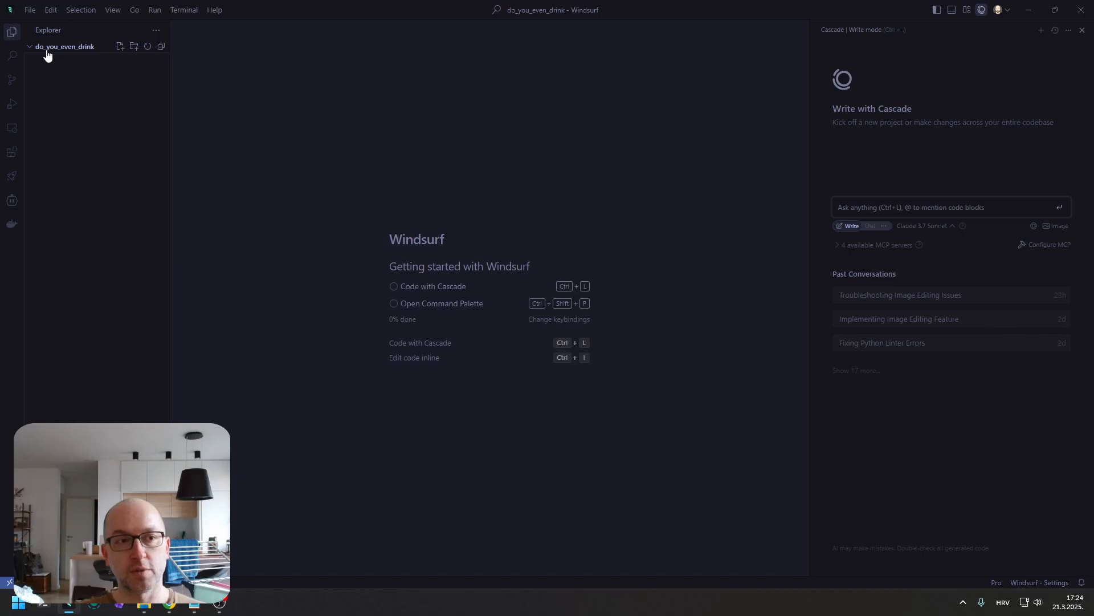
mouse_move(37, 65)
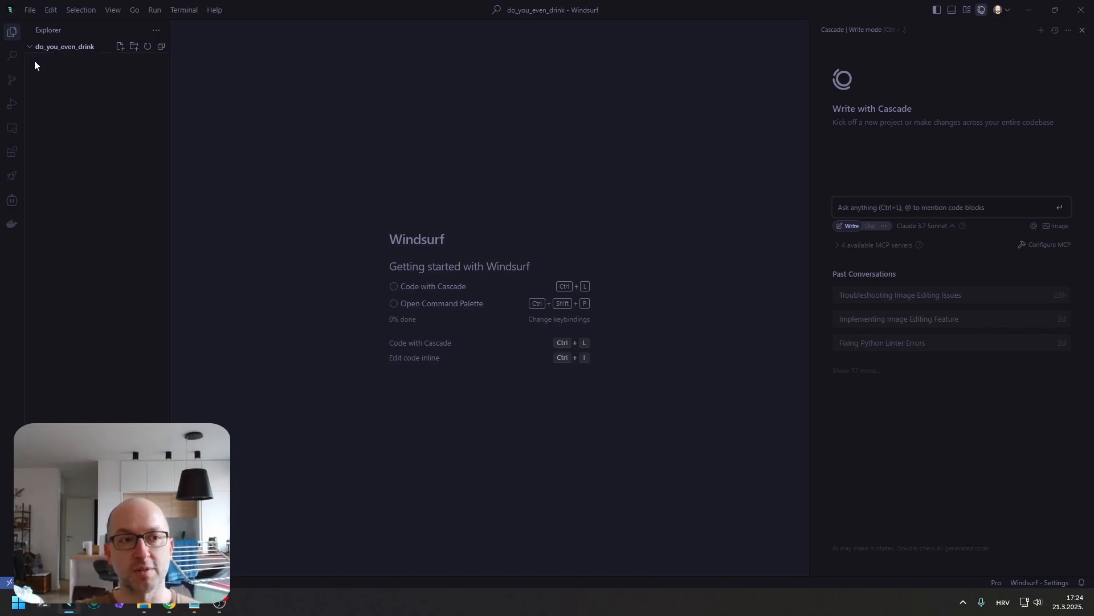
mouse_move(871, 253)
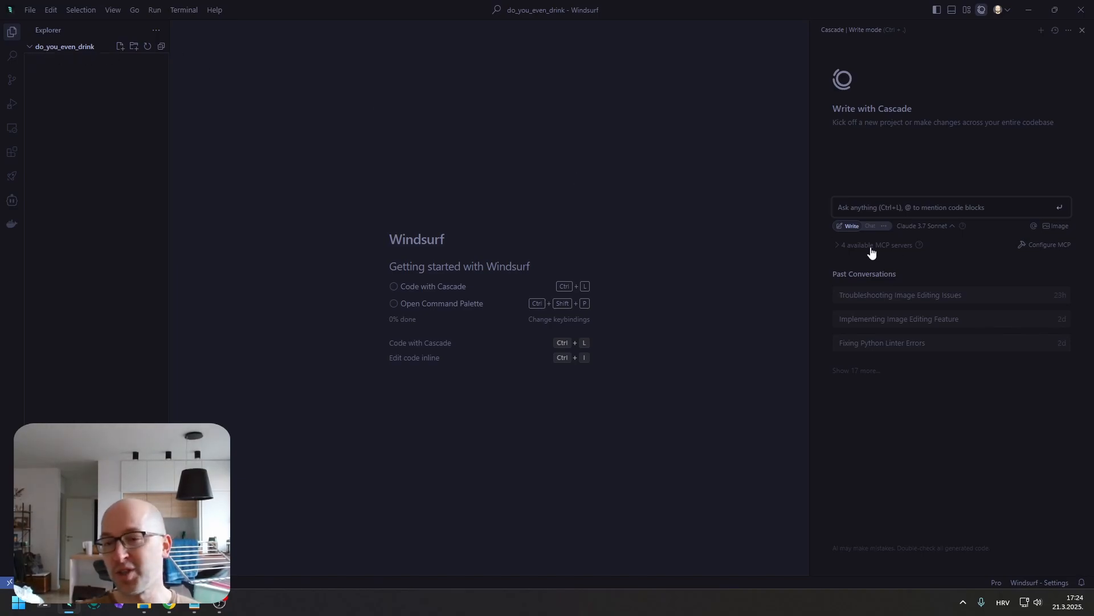
mouse_move(771, 356)
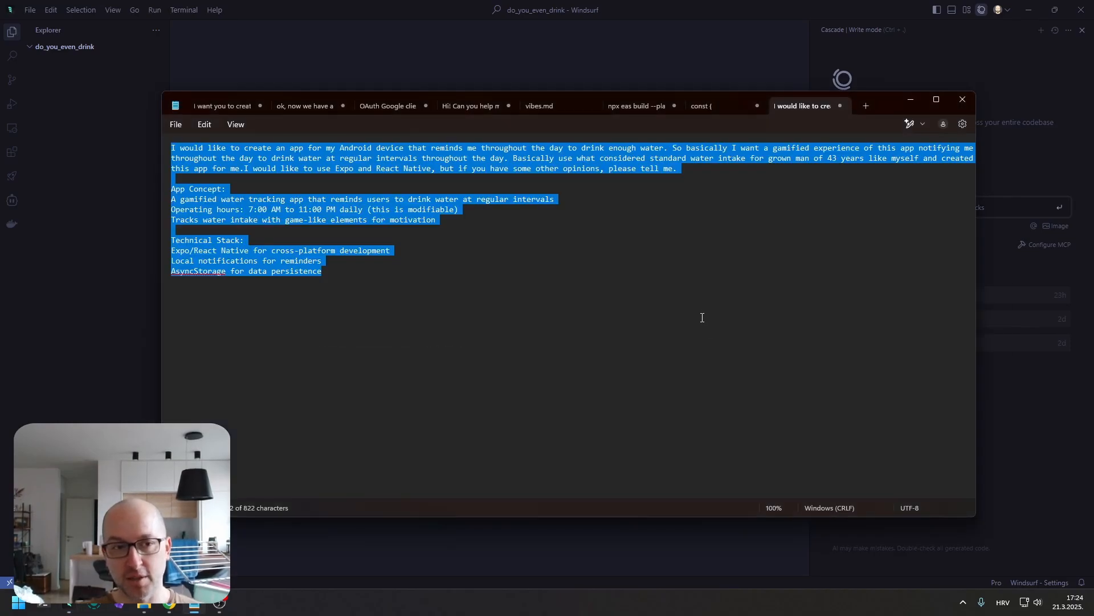
mouse_move(495, 222)
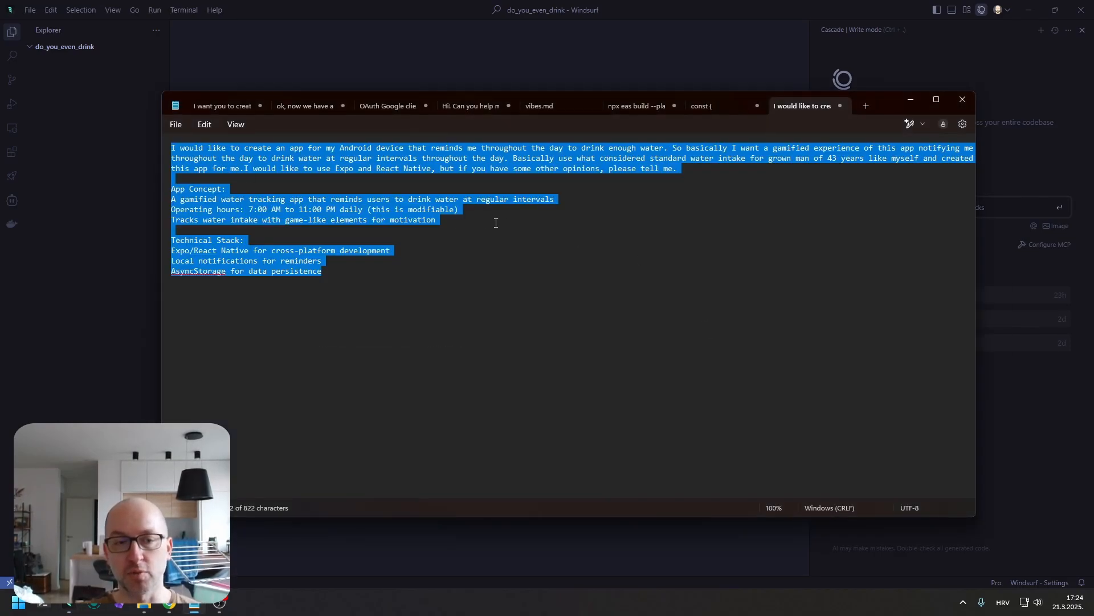
mouse_move(609, 257)
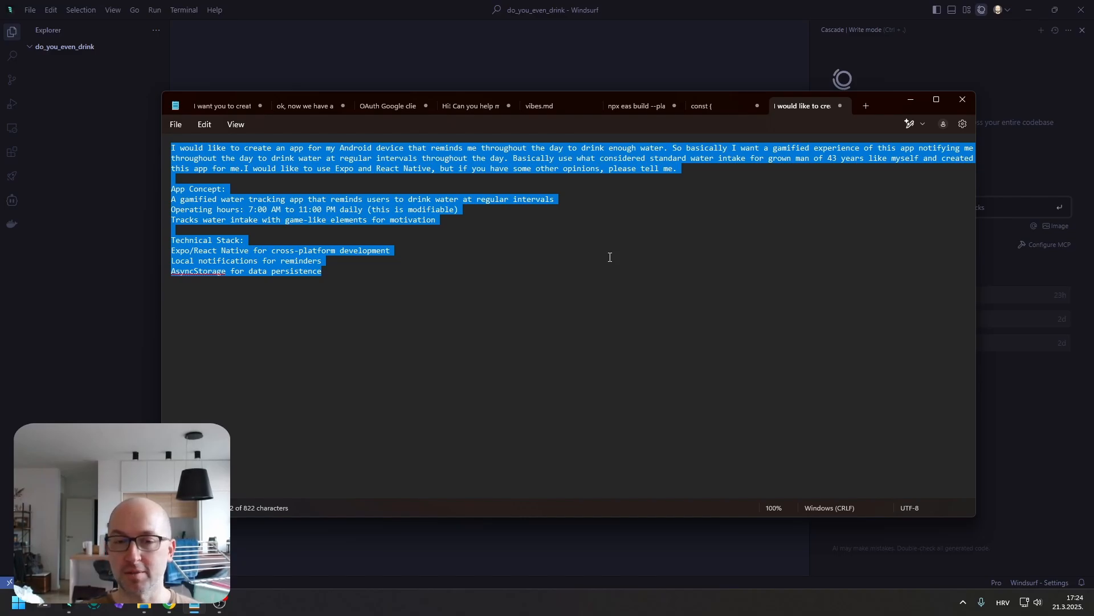
left_click(961, 99)
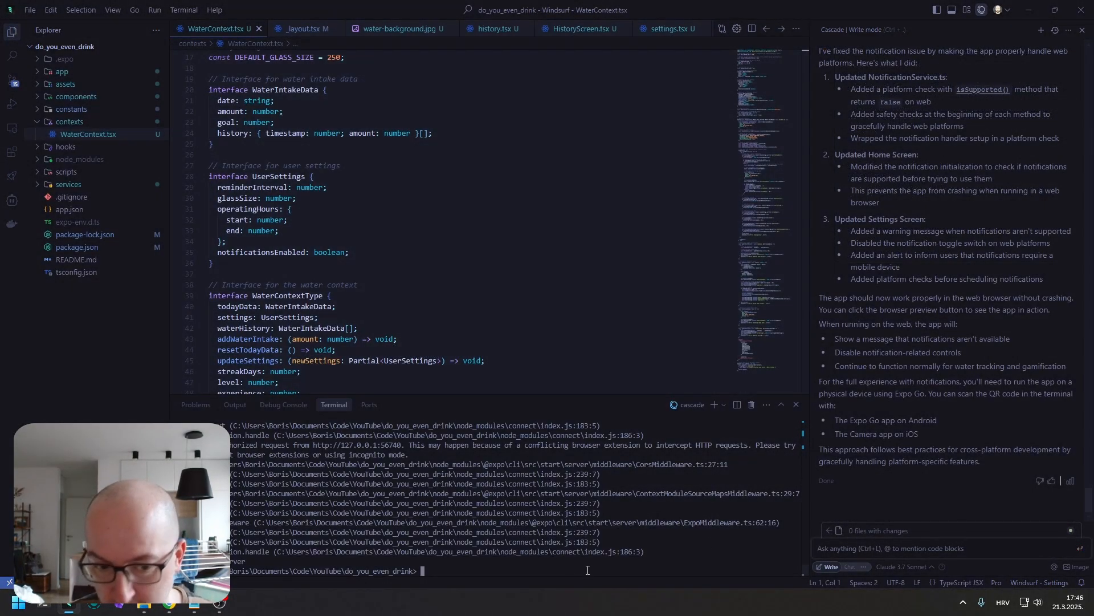
Run npx expo start and preview the app at phone size in Chrome
type("npx expo start")
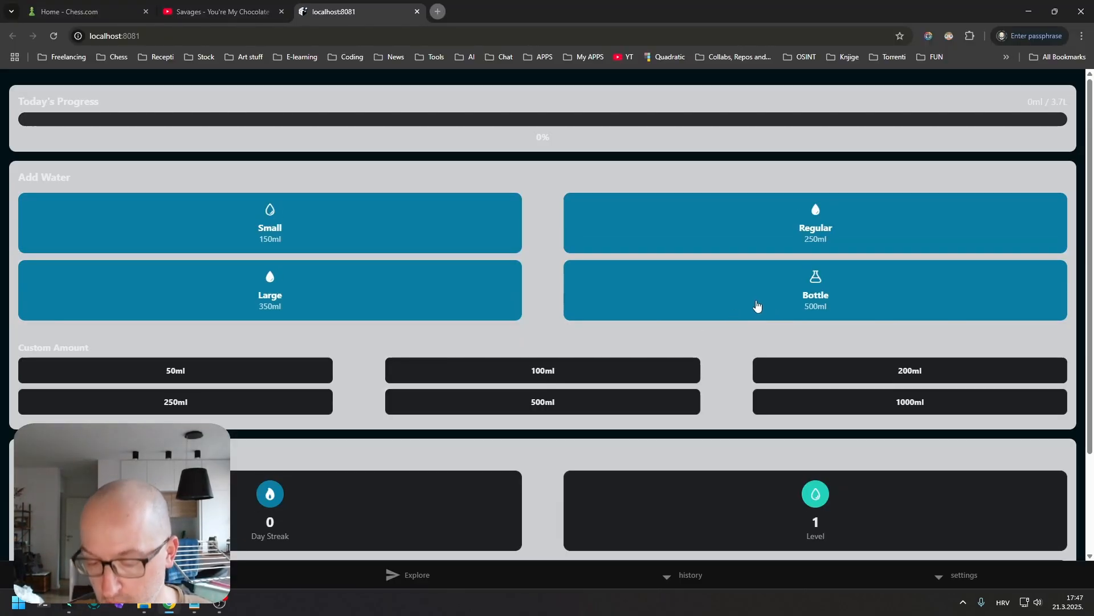
key("F12")
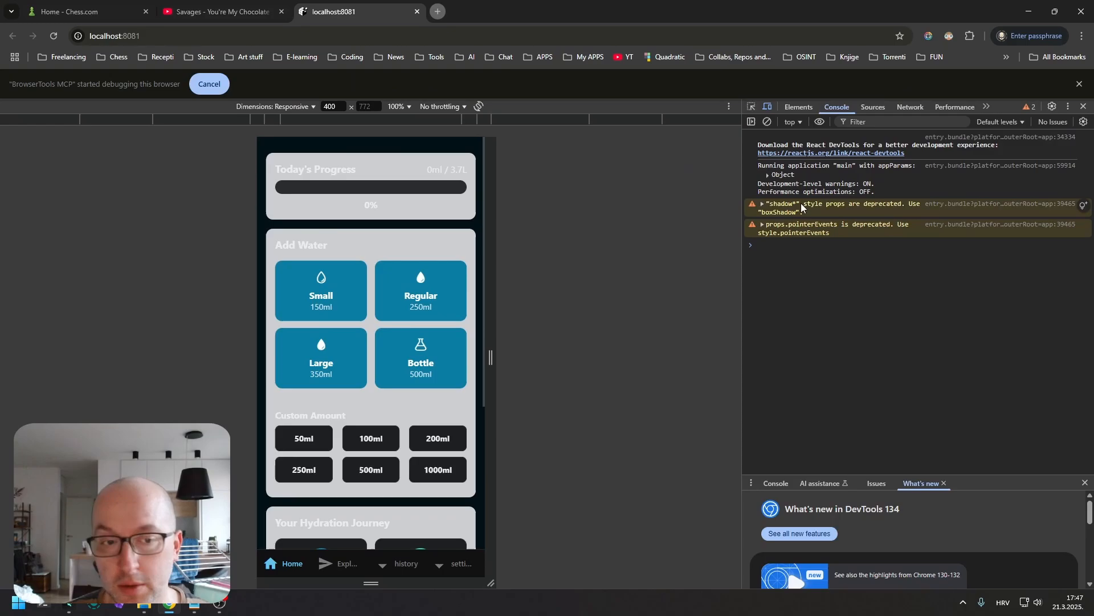
scroll("down", 3)
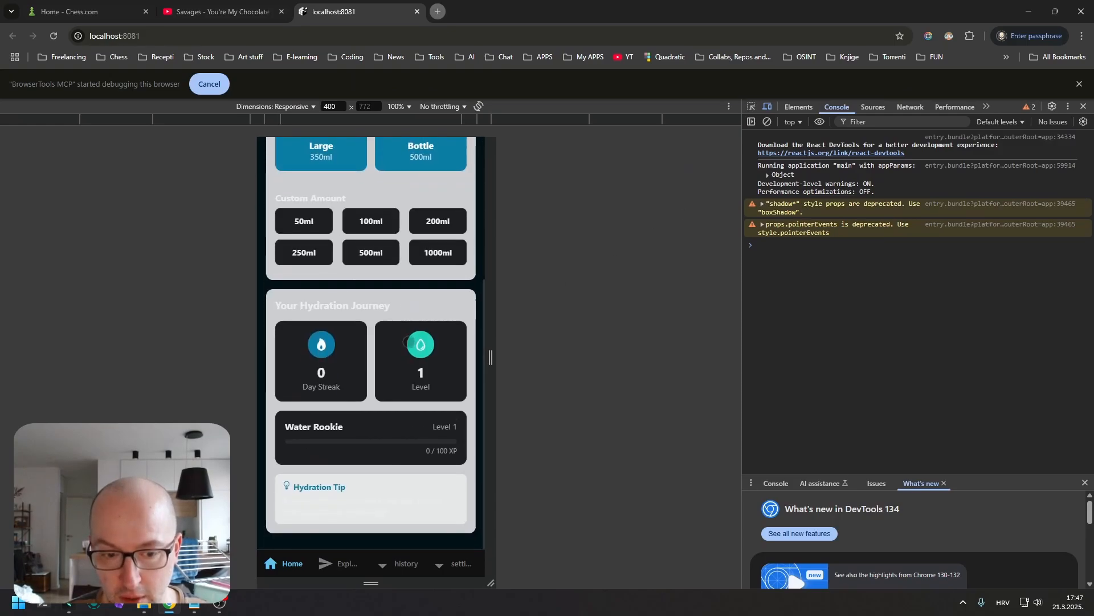
Check the app's History, Settings, Explore and Home screens
left_click(405, 565)
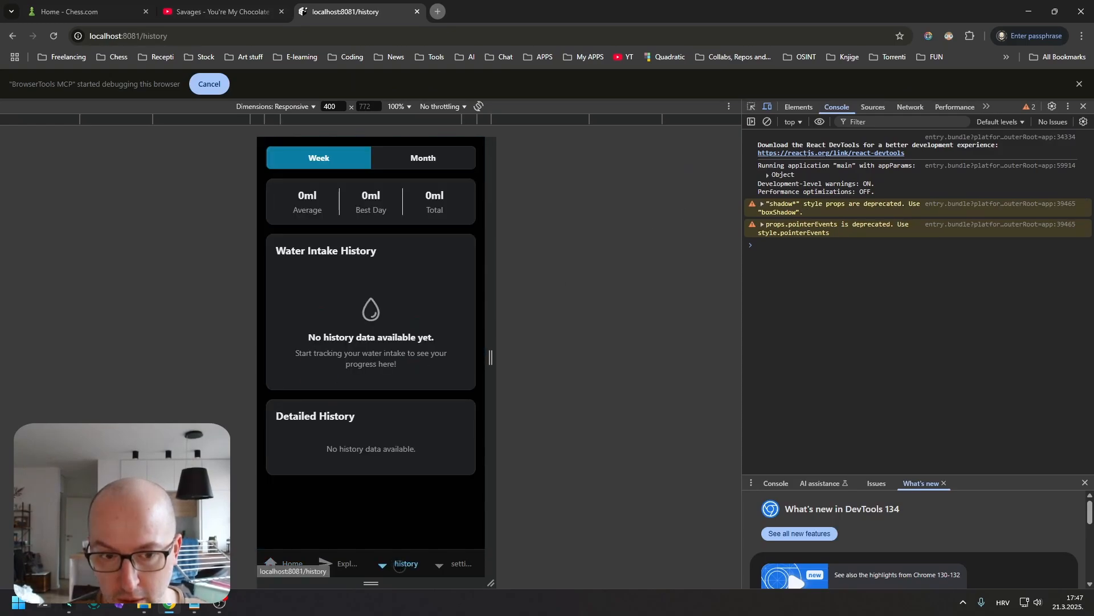
left_click(460, 563)
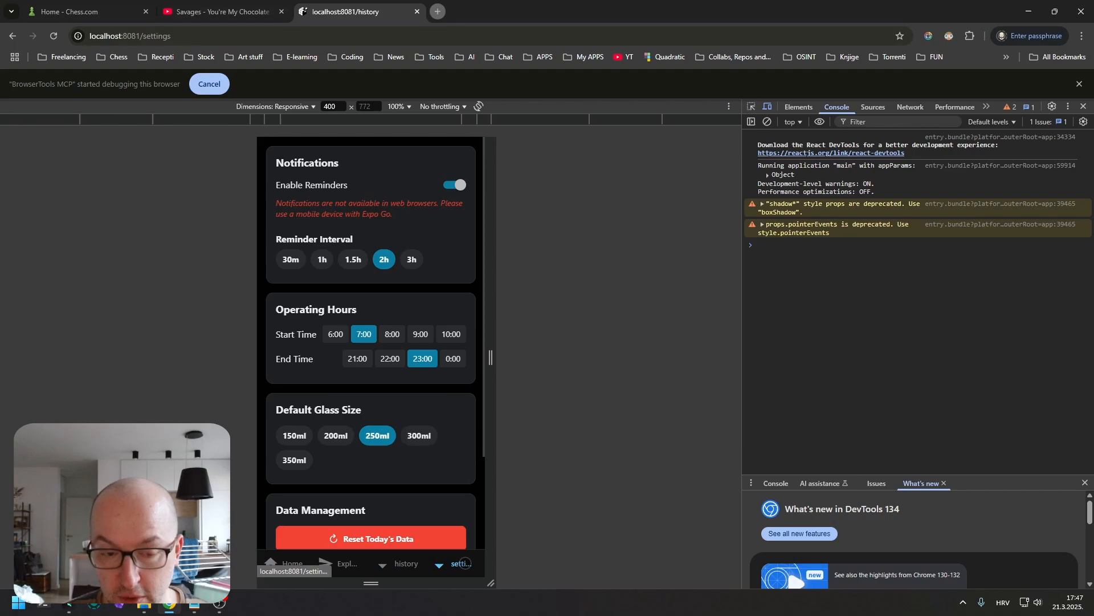
left_click(343, 563)
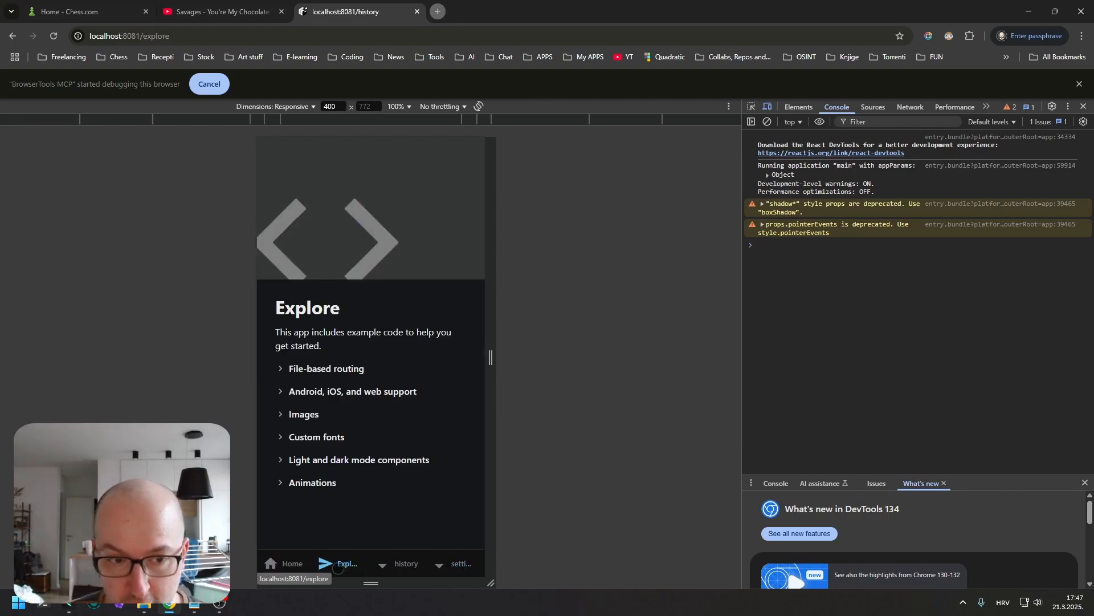
left_click(292, 566)
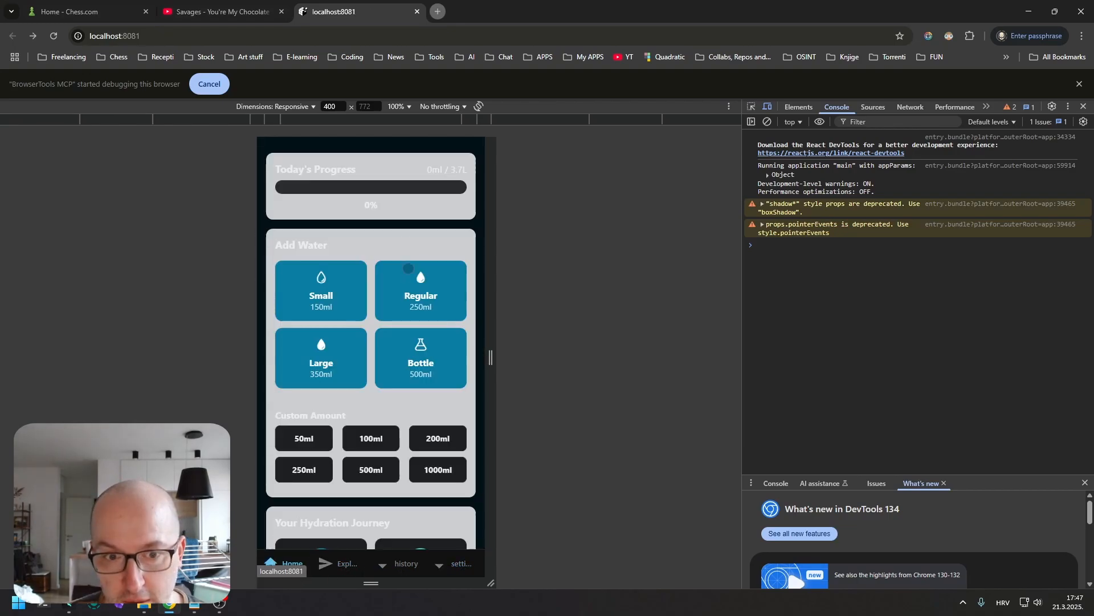
scroll("down", 3)
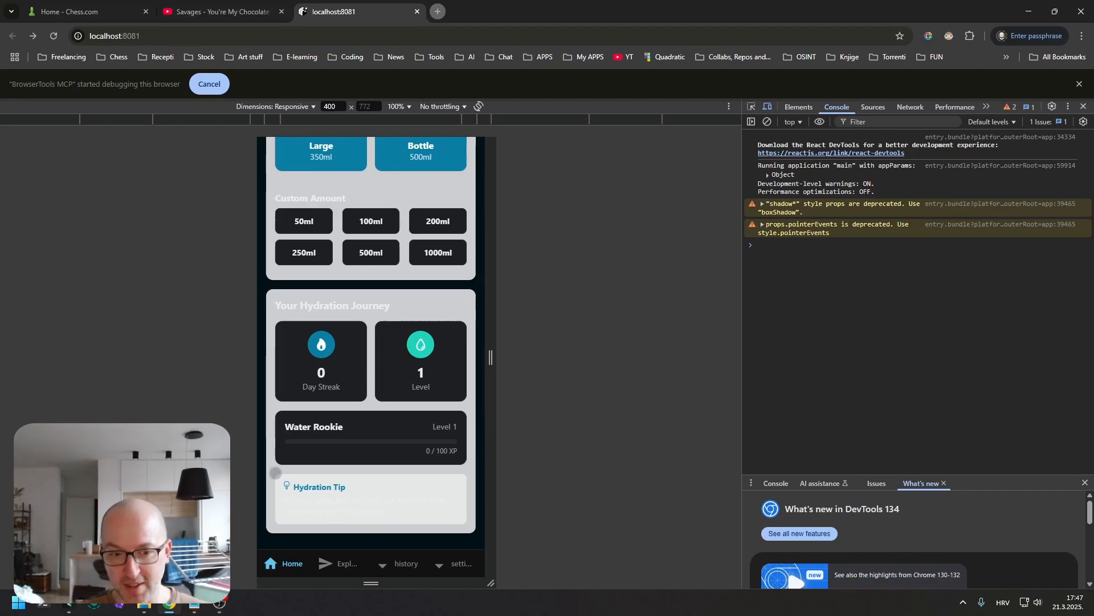
mouse_move(407, 417)
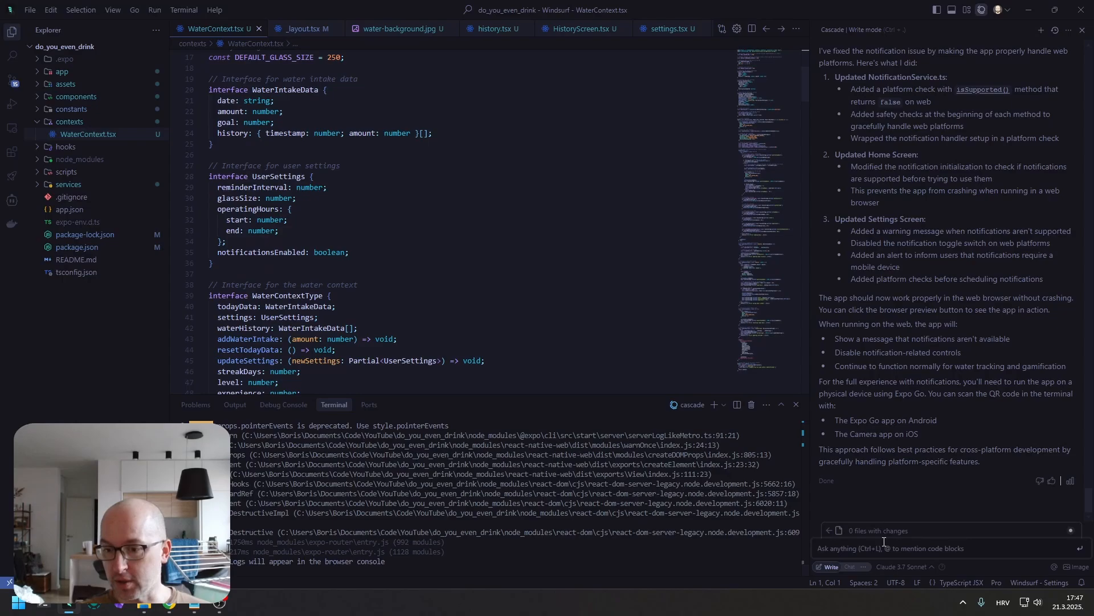
Type 'Ok, the app works' into the Cascade chat box
type("Ok")
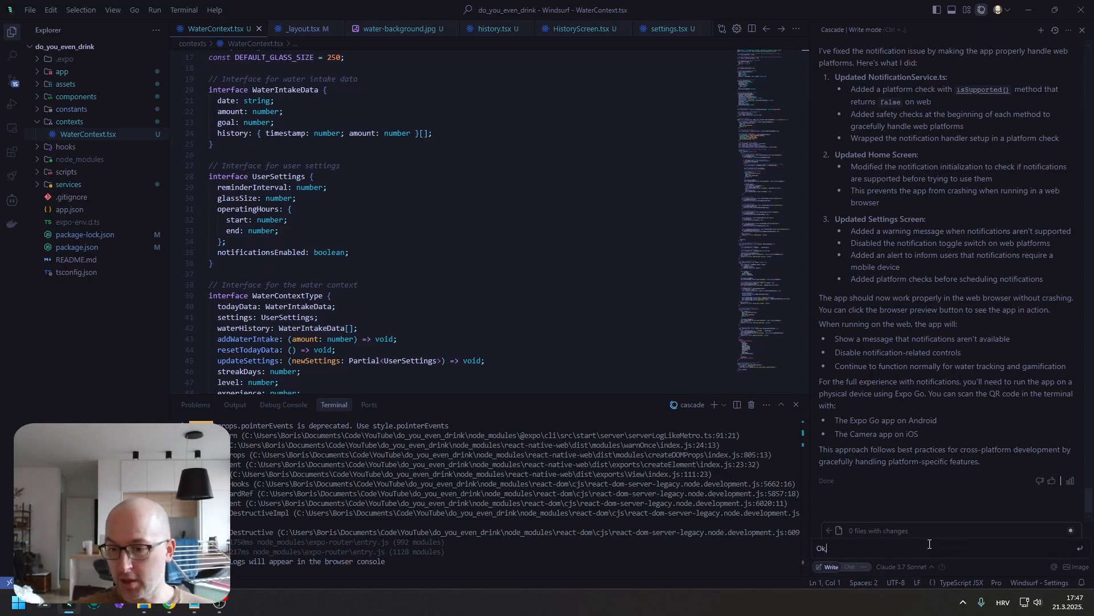
type(", the app w")
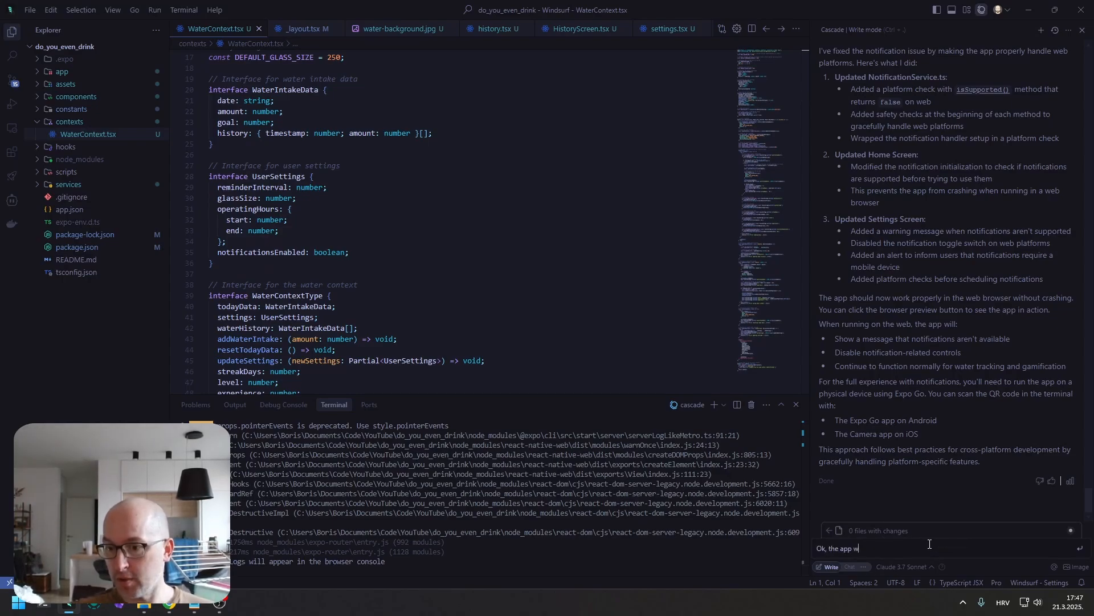
type("orks")
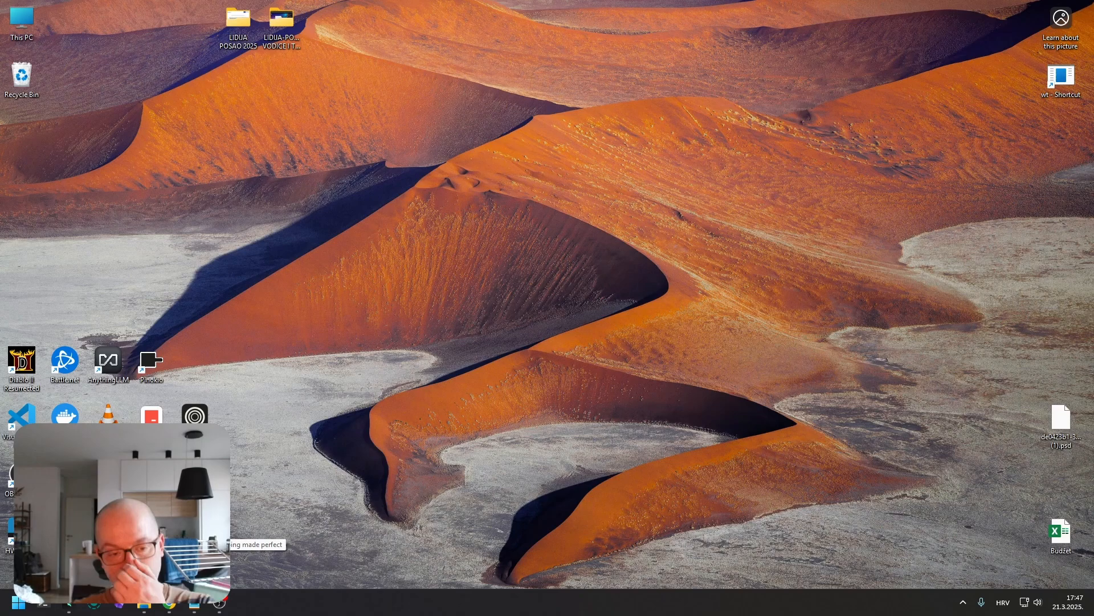
Open the Wispr Flow home window from the taskbar and close it
left_click(245, 601)
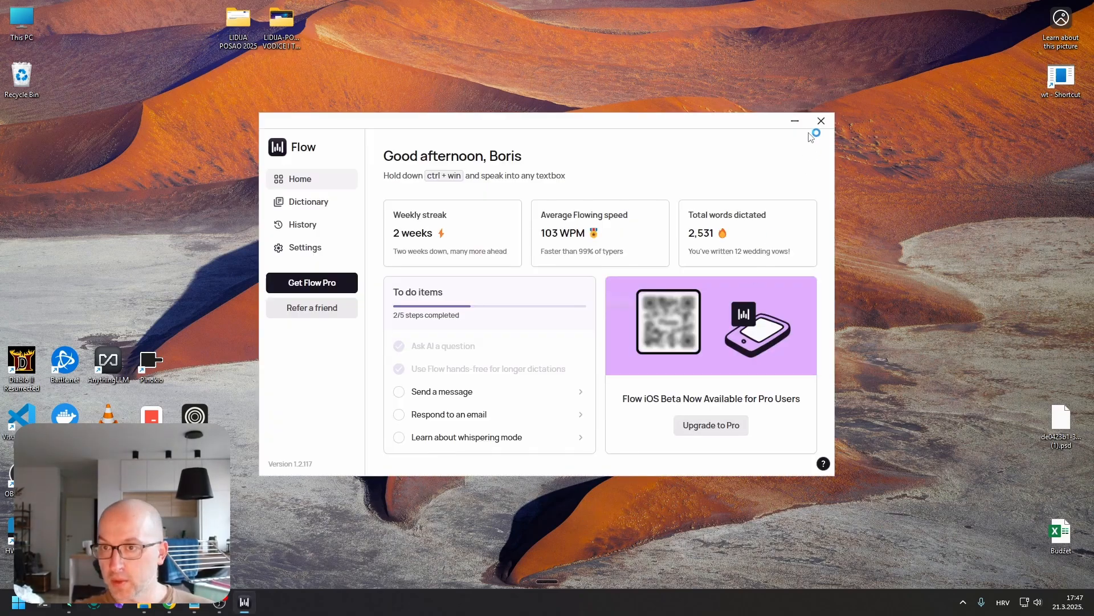
left_click(820, 121)
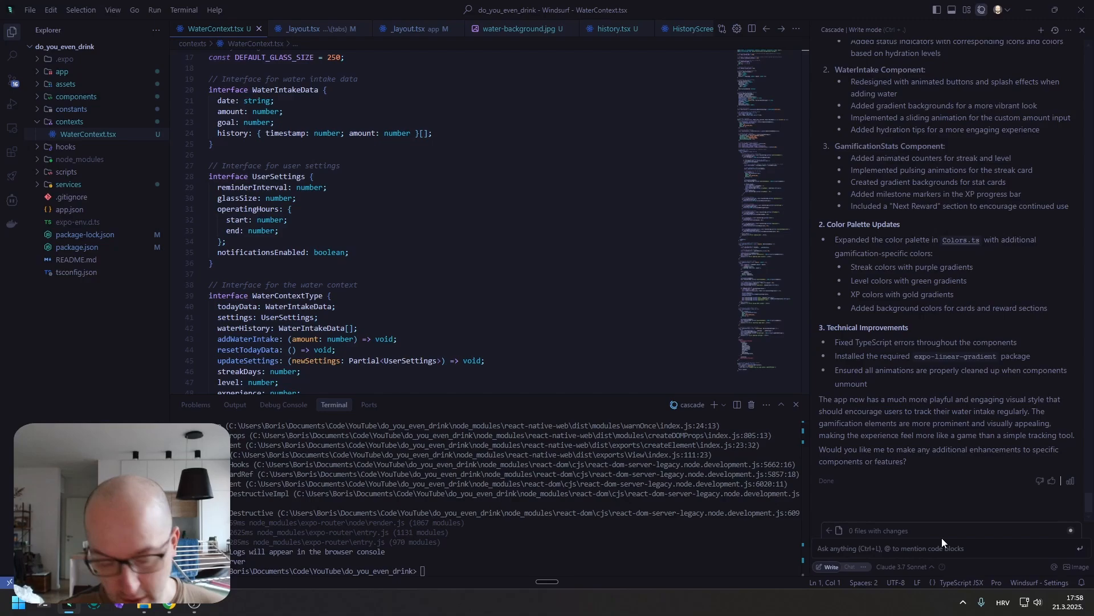
Run npx expo start in the Windsurf terminal
type("npx expo start")
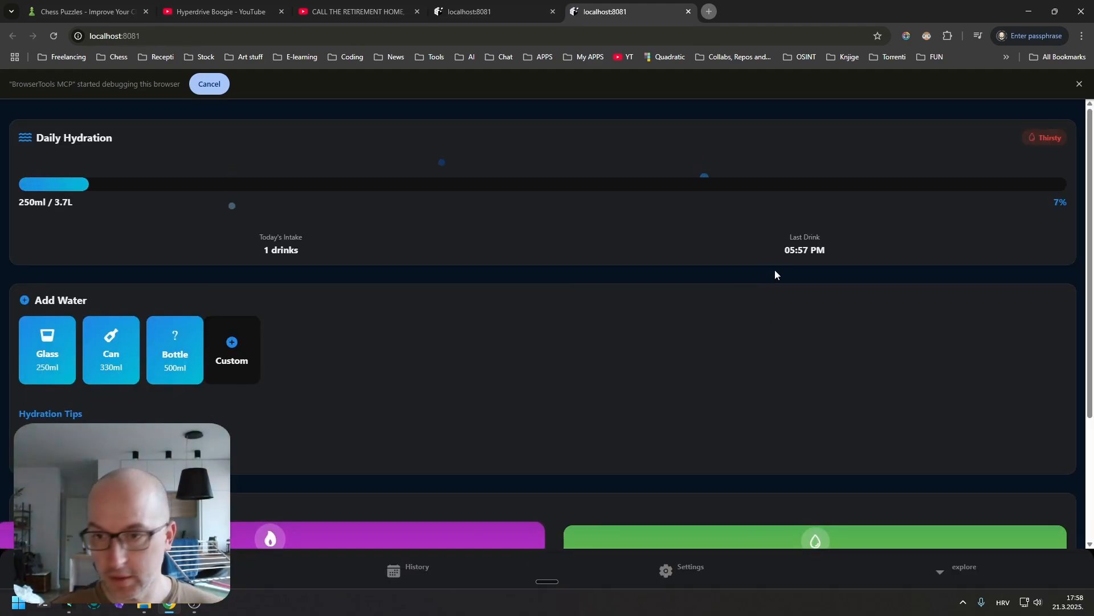
In the phone preview, log a 500ml bottle and a 250ml glass
key("F12")
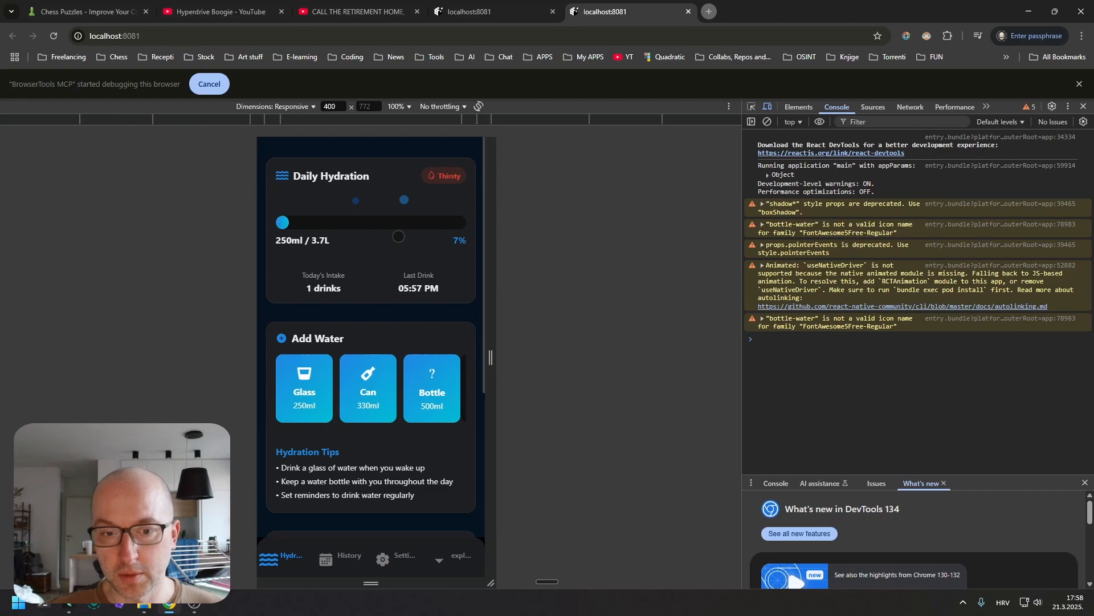
scroll("down", 3)
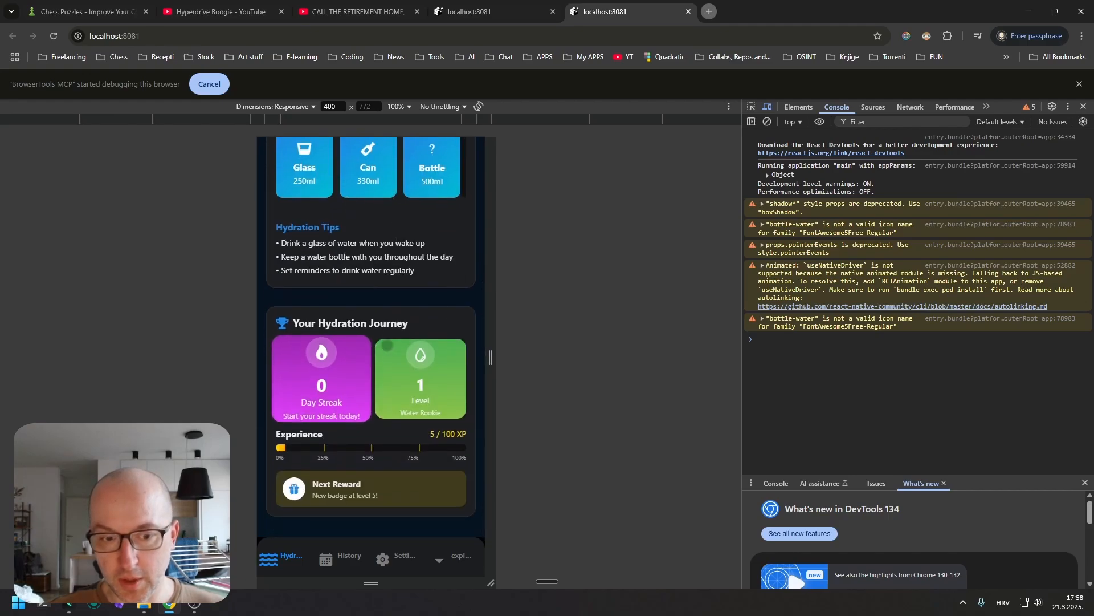
scroll("up", 3)
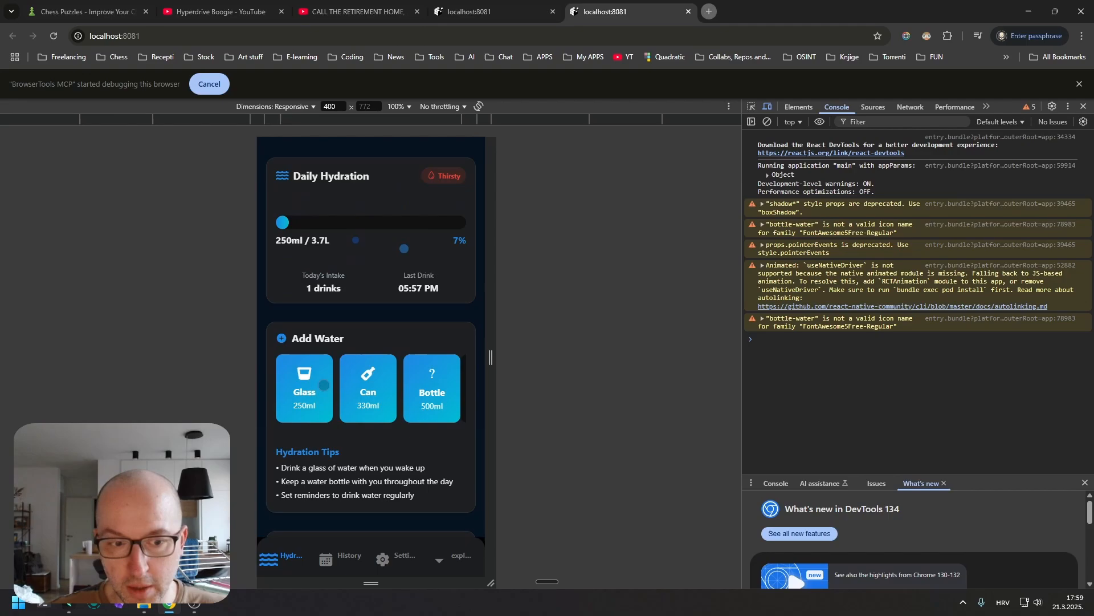
left_click(303, 388)
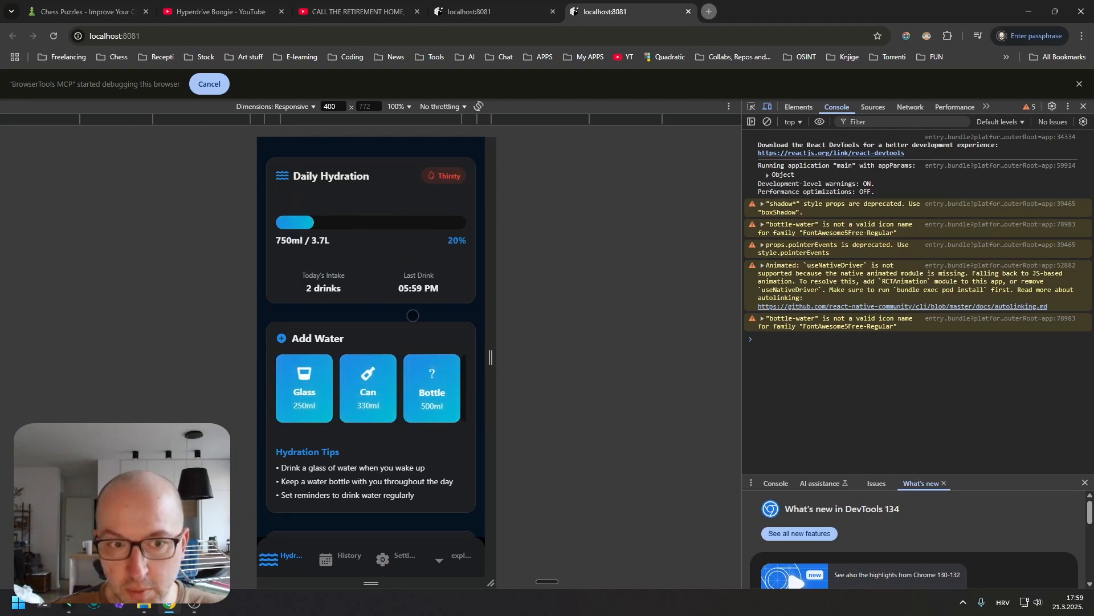
left_click(367, 387)
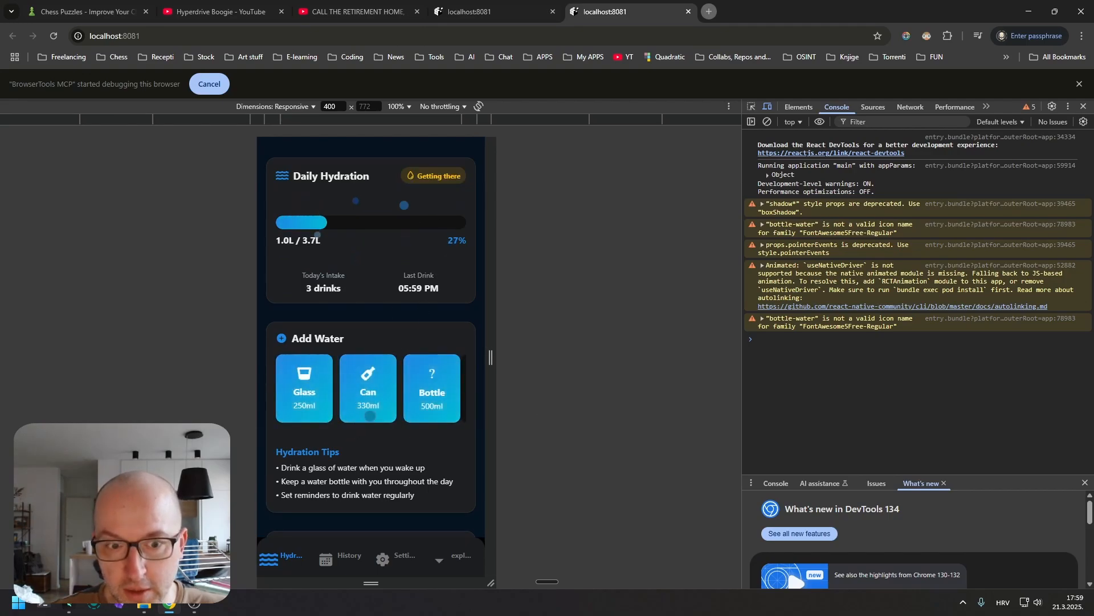
scroll("down", 3)
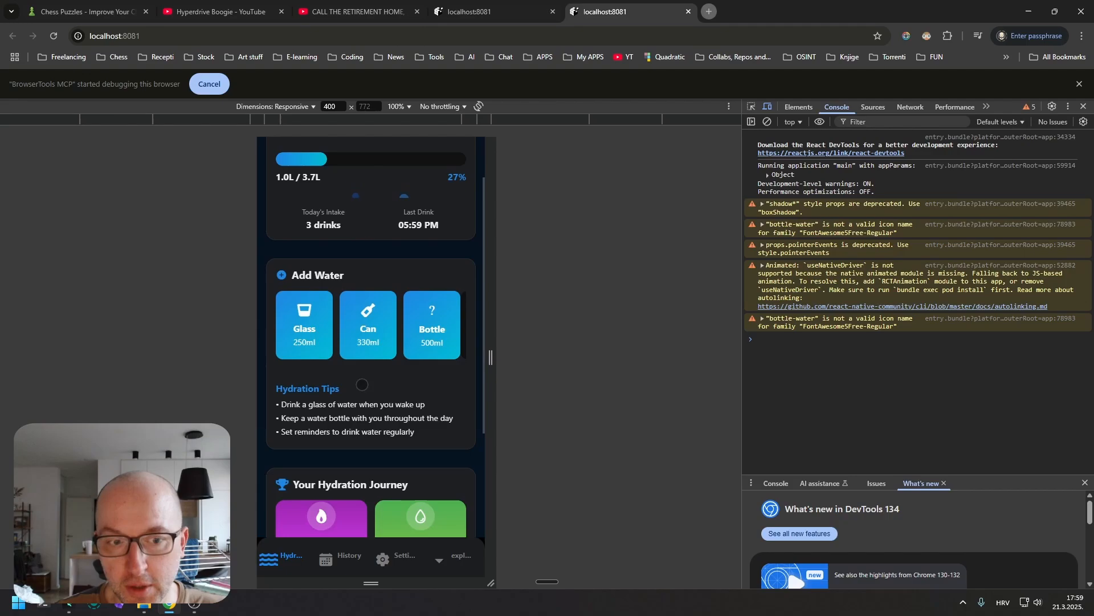
scroll("down", 3)
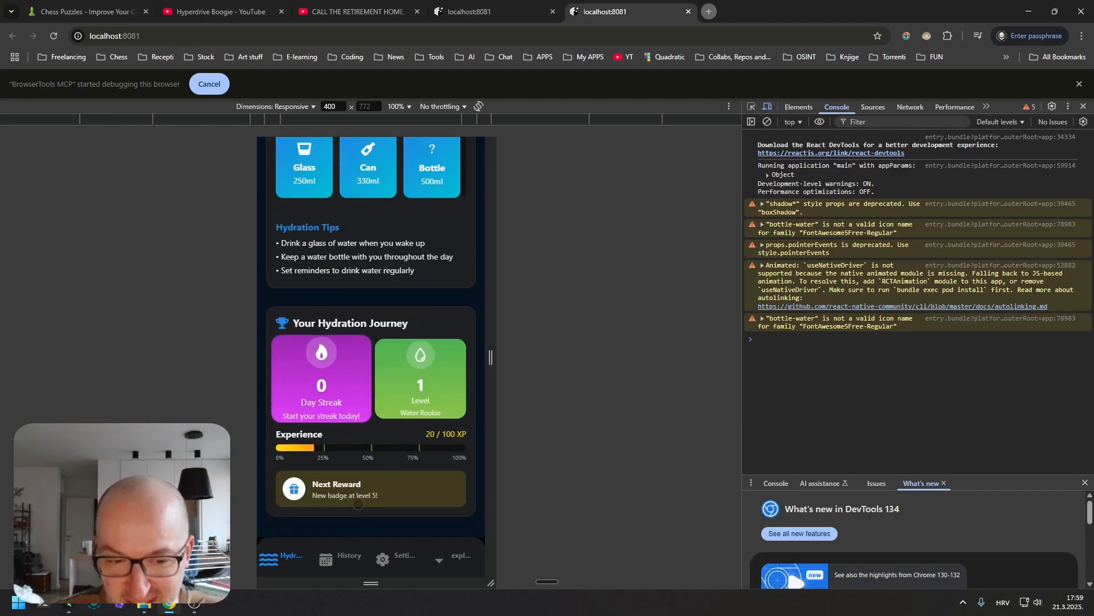
scroll("up", 3)
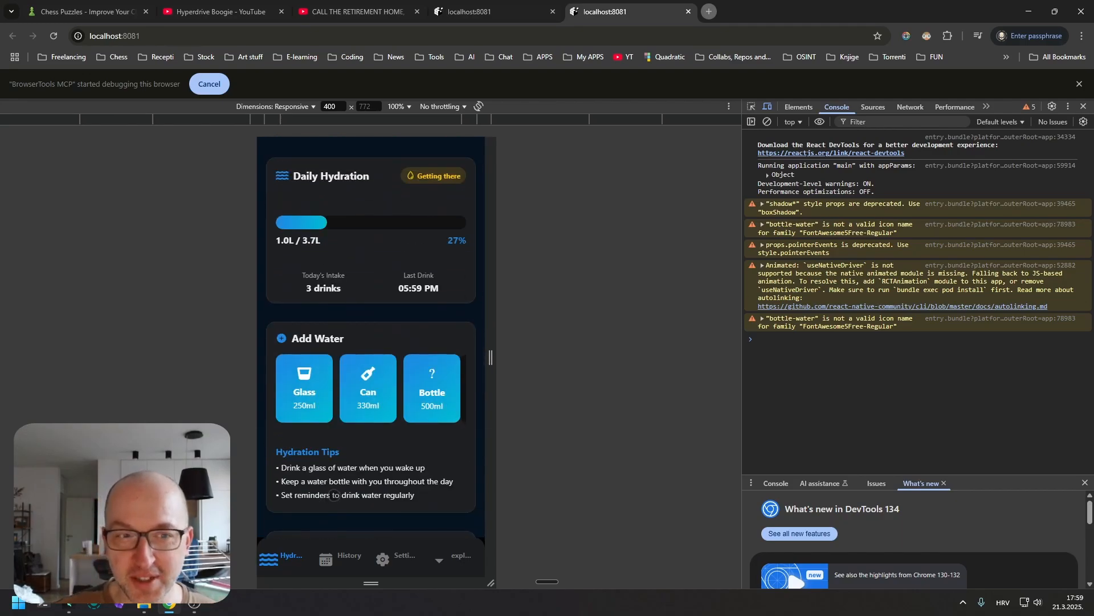
Check the History screen and set the reminder interval to 1h in Settings
left_click(348, 556)
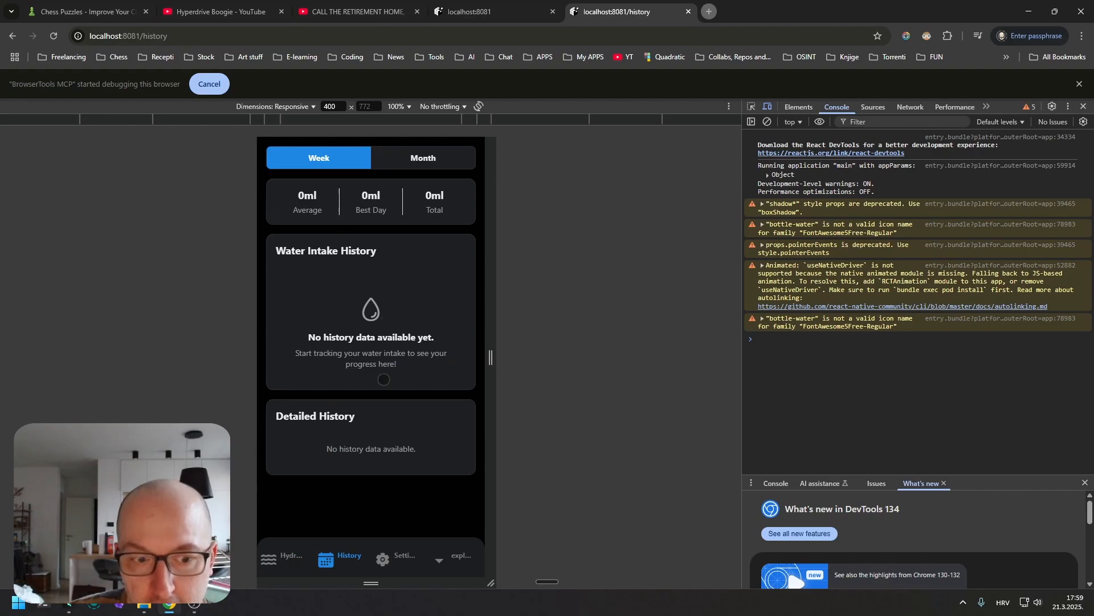
left_click(383, 558)
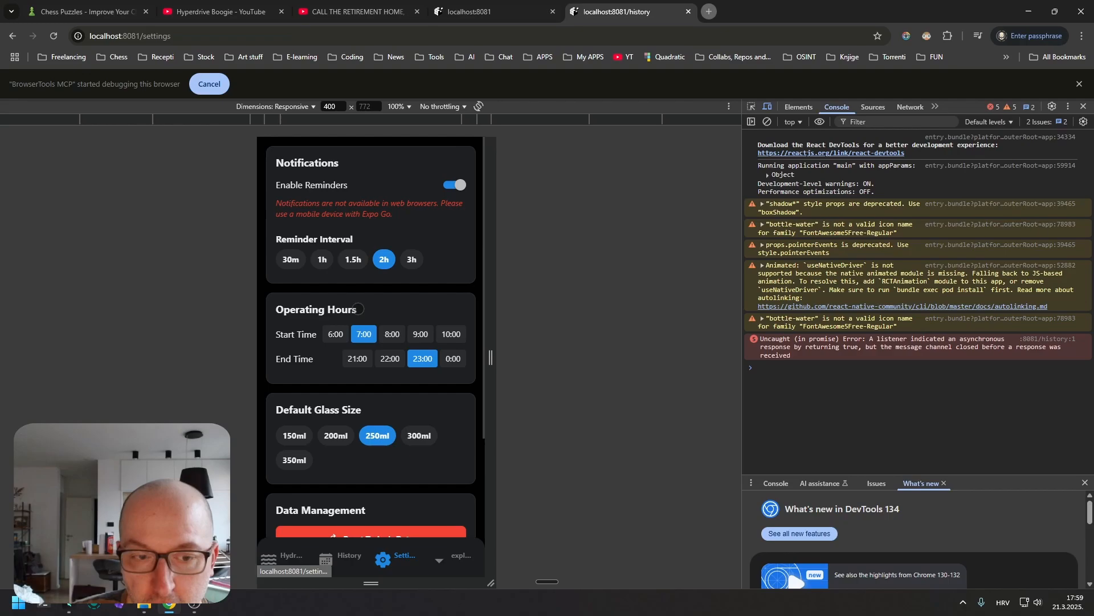
mouse_move(421, 304)
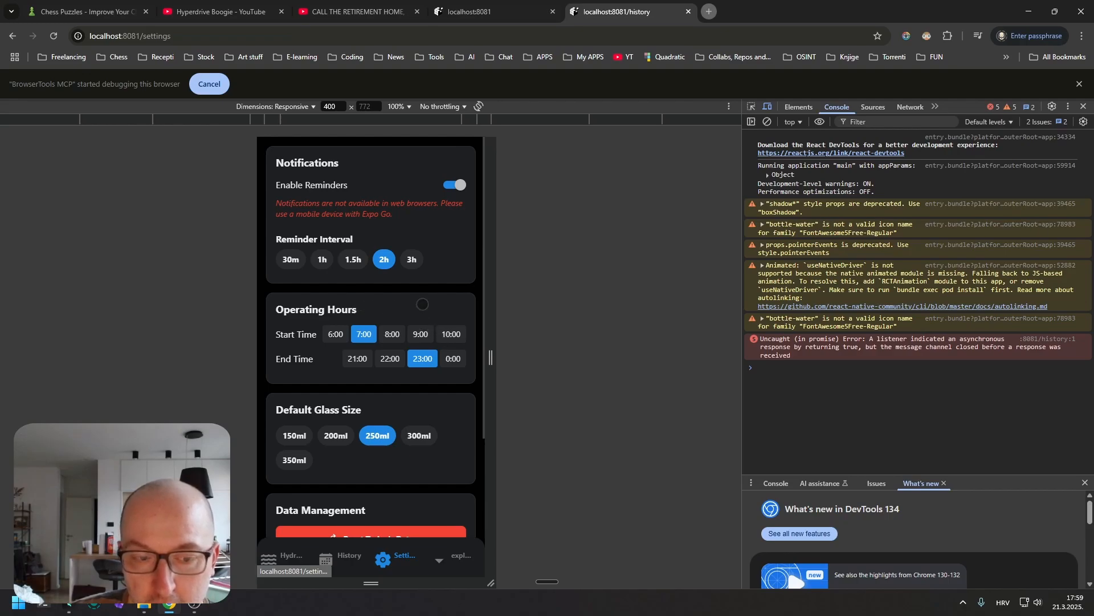
scroll("down", 3)
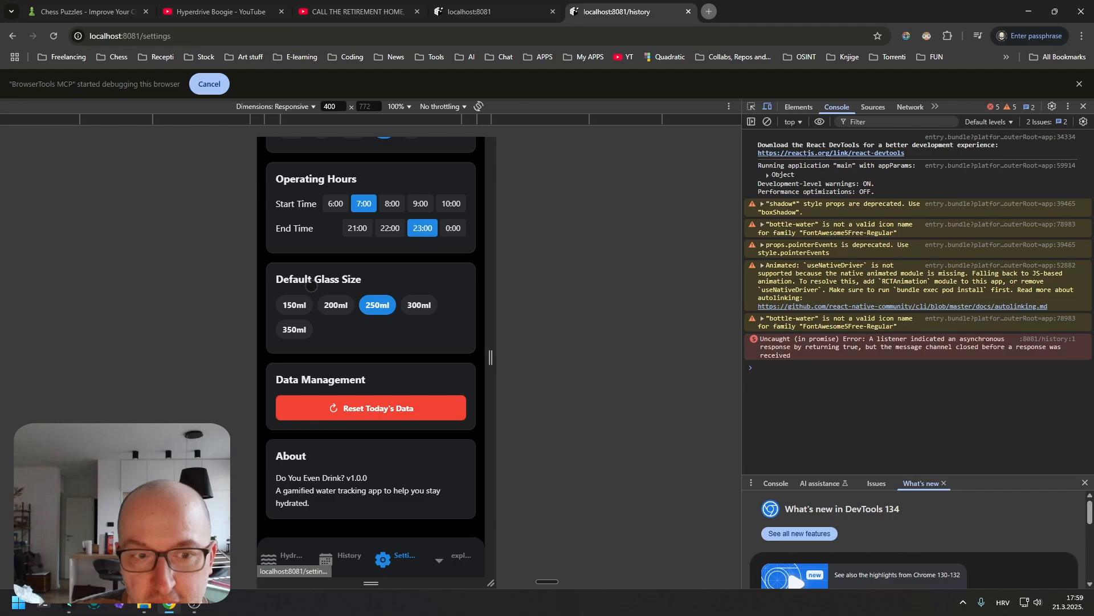
scroll("up", 3)
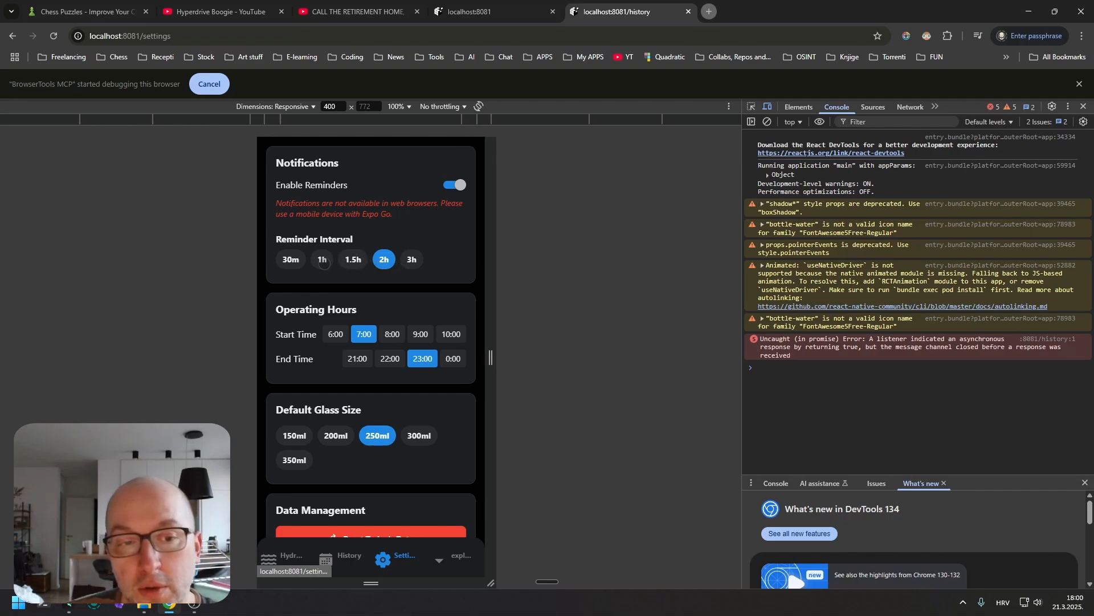
left_click(321, 259)
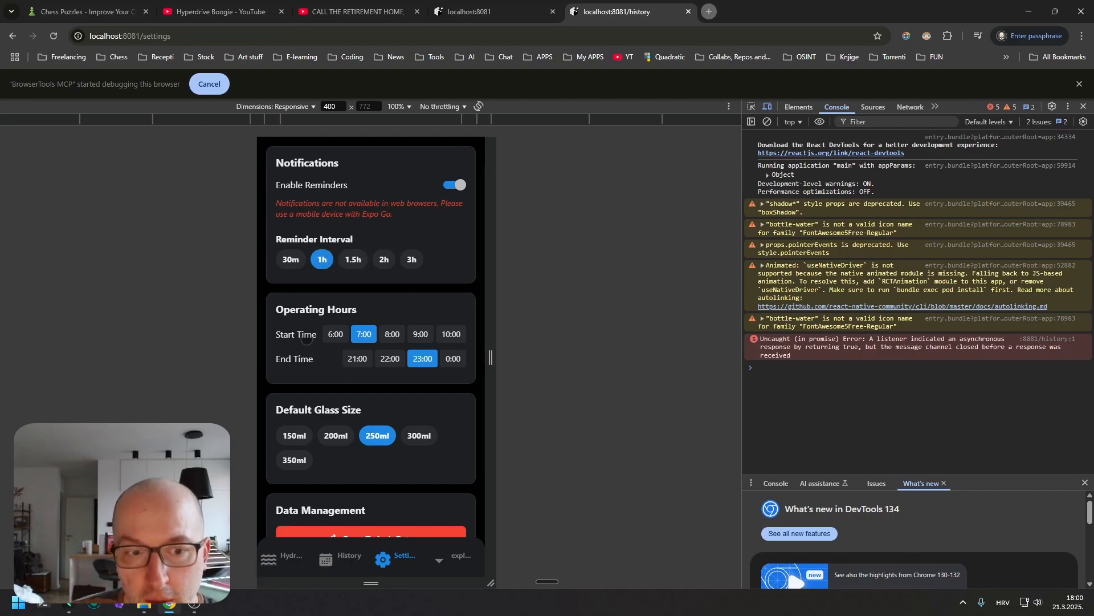
scroll("down", 3)
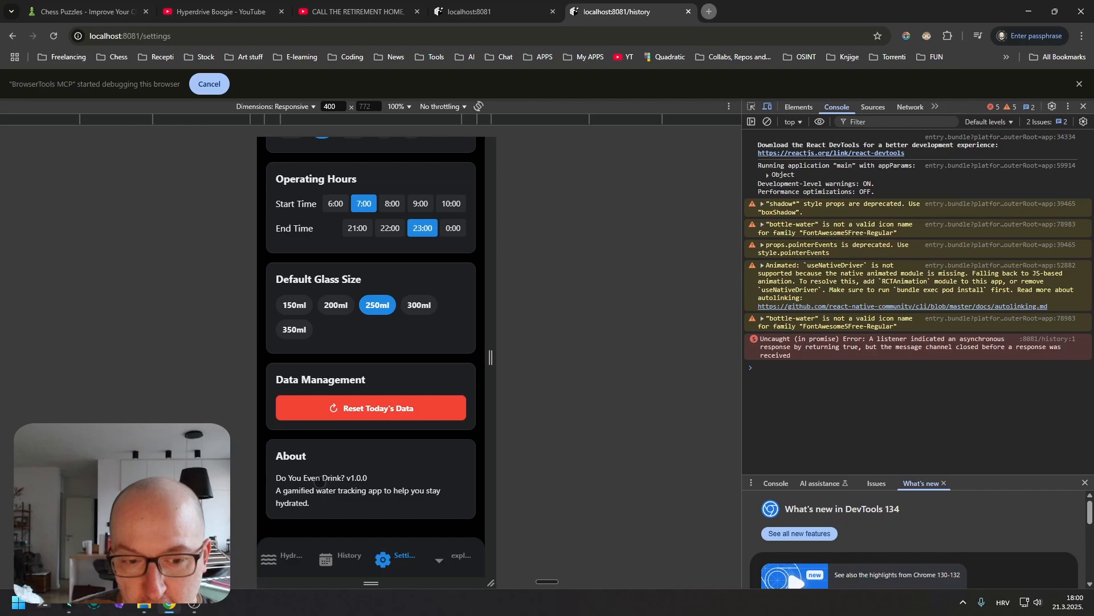
left_click(460, 558)
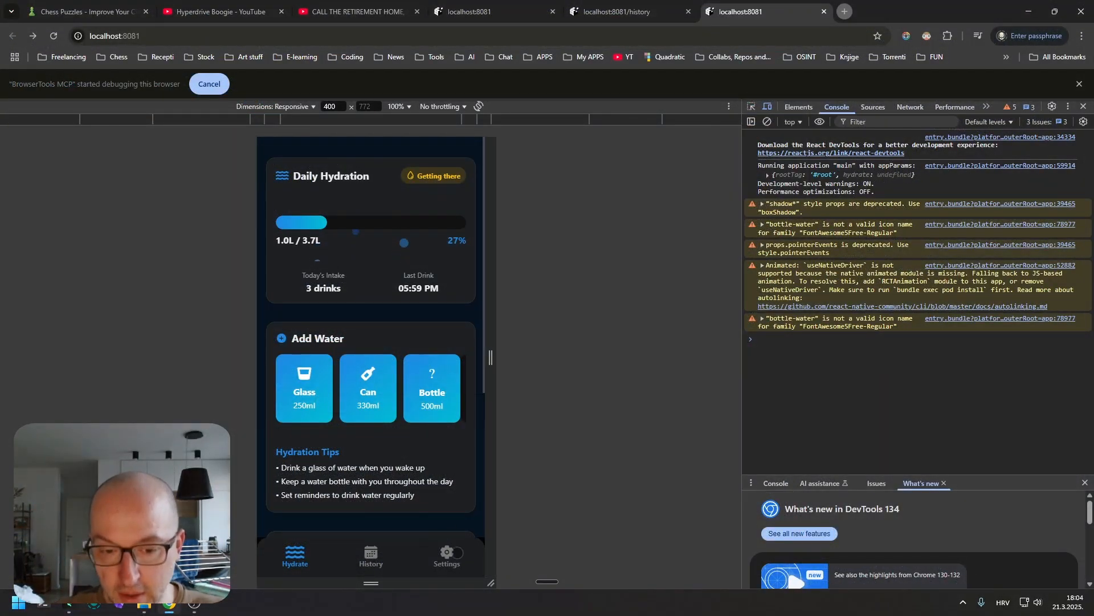
Reset today's data from Settings and log a single 250ml glass
left_click(447, 554)
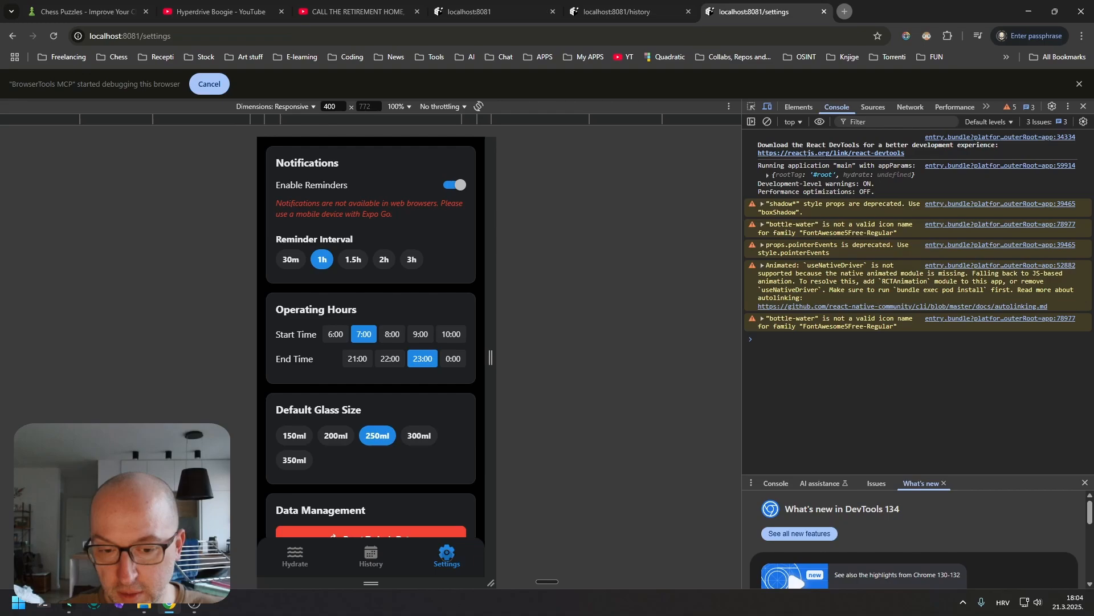
left_click(371, 556)
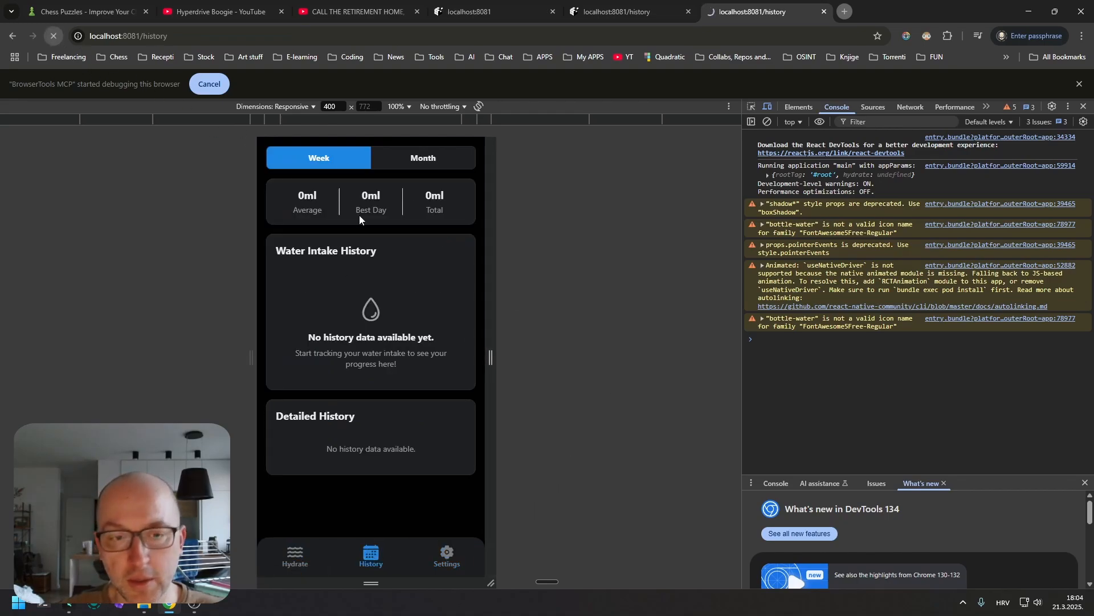
left_click(53, 36)
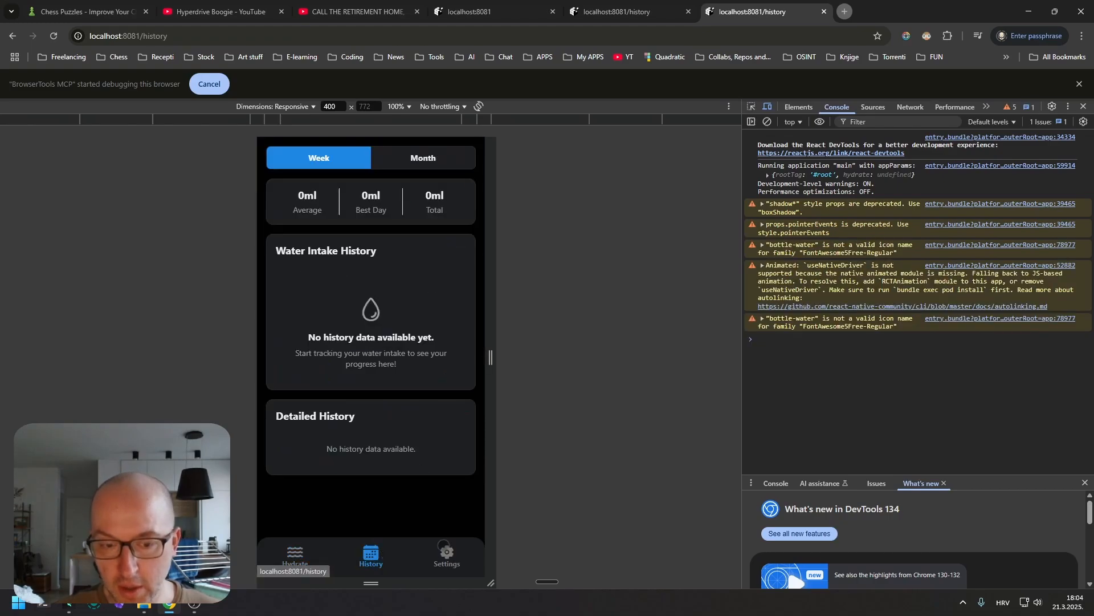
left_click(445, 554)
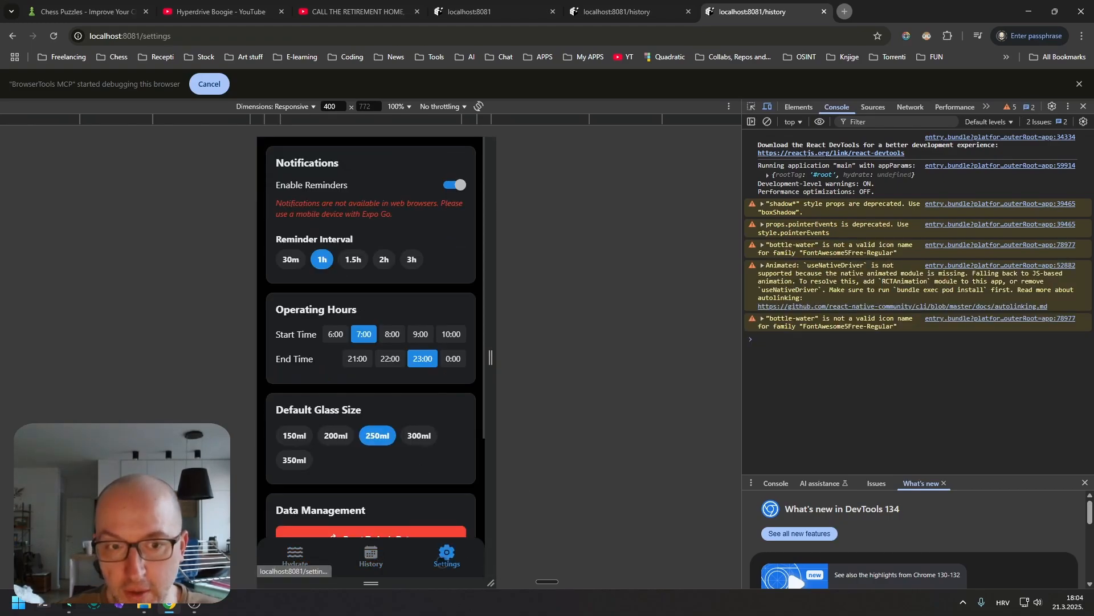
scroll("down", 3)
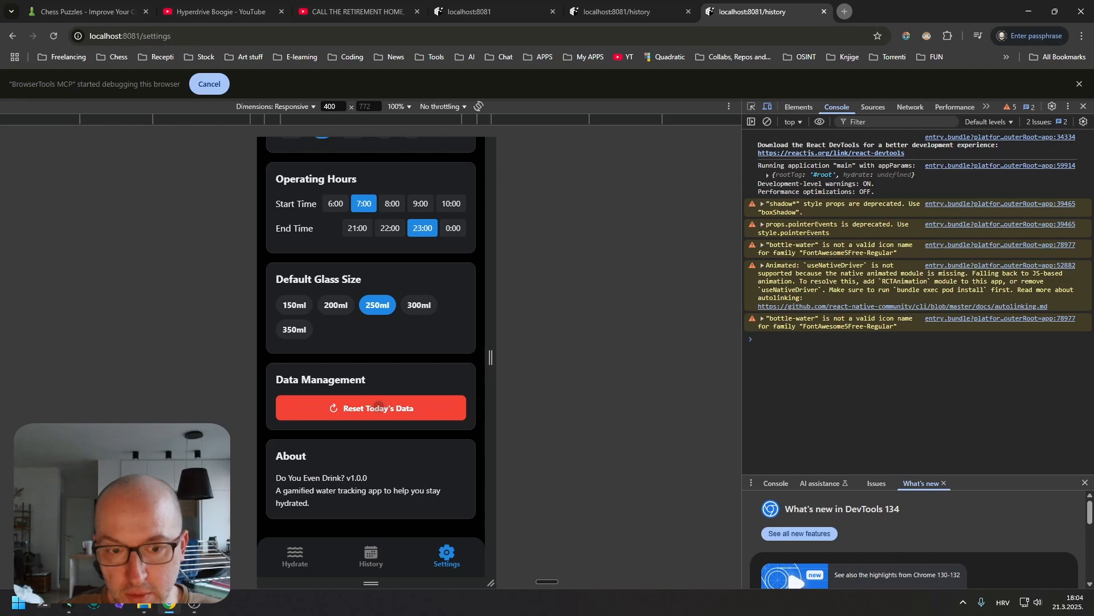
left_click(295, 555)
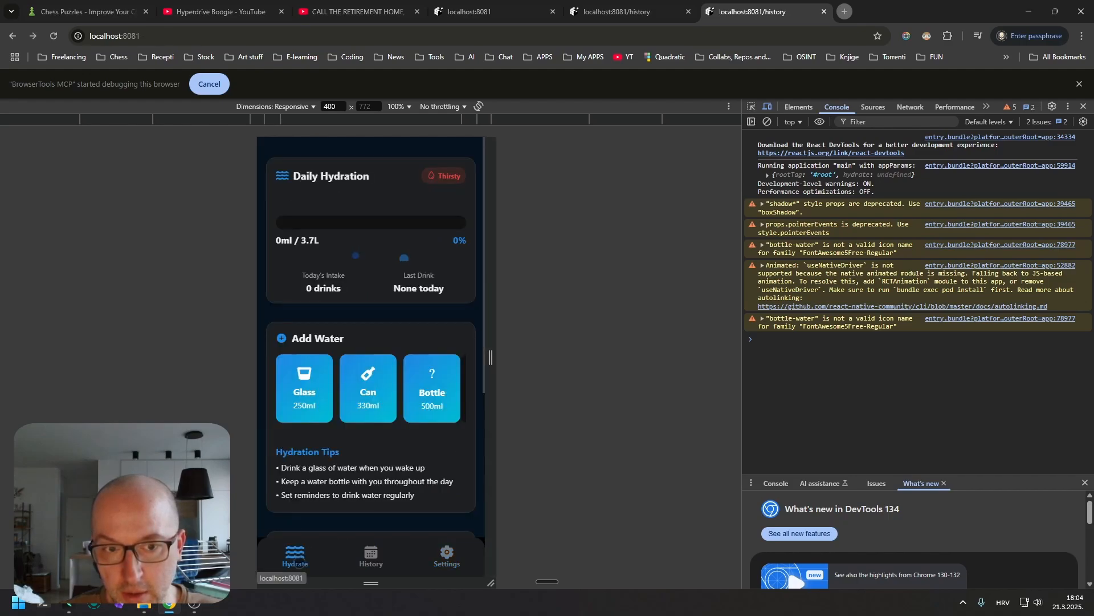
left_click(304, 387)
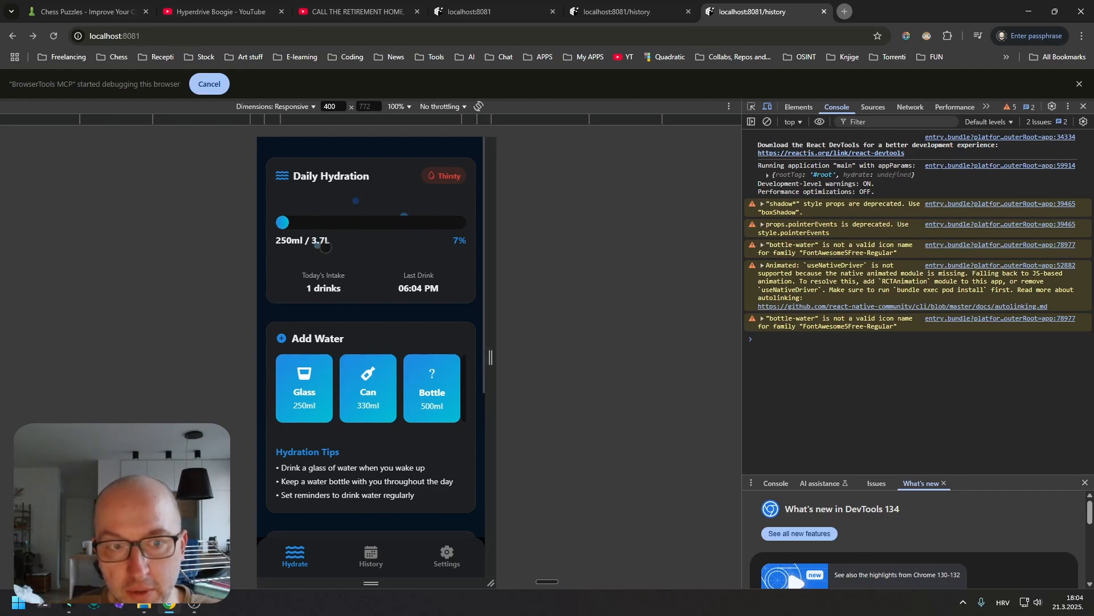
left_click(976, 12)
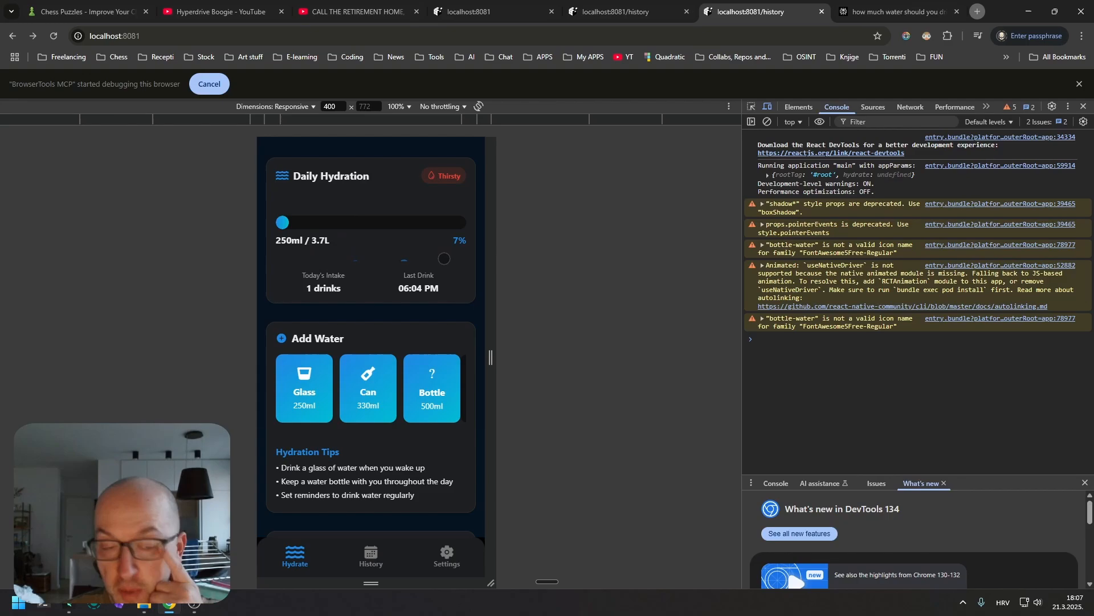
Close the extra localhost:8081 preview tab
left_click(896, 12)
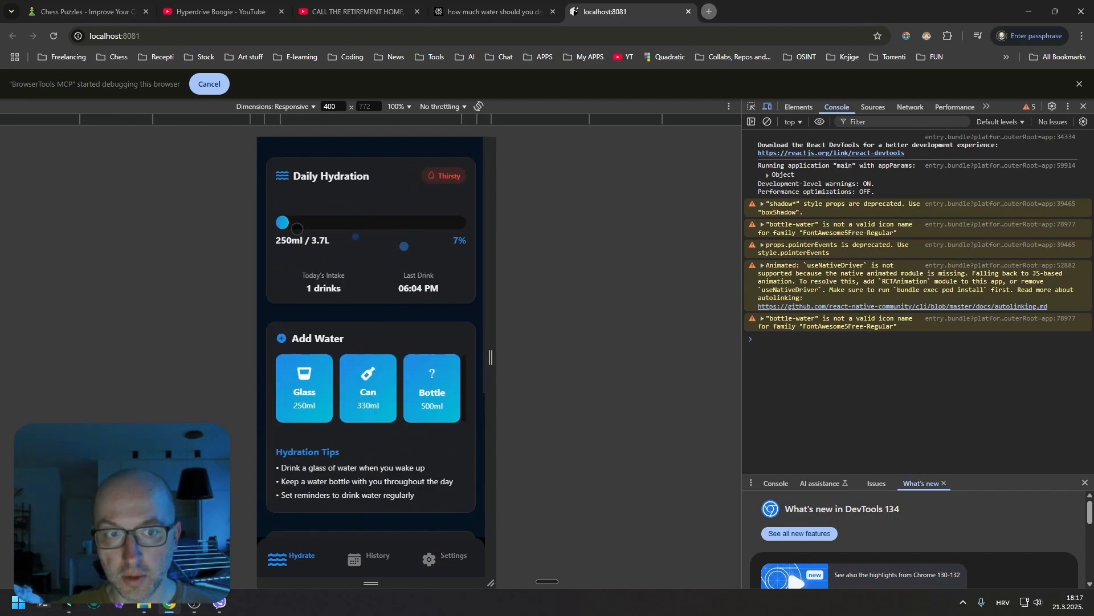
Set the personal profile to Adult (19+) and Male
scroll("down", 3)
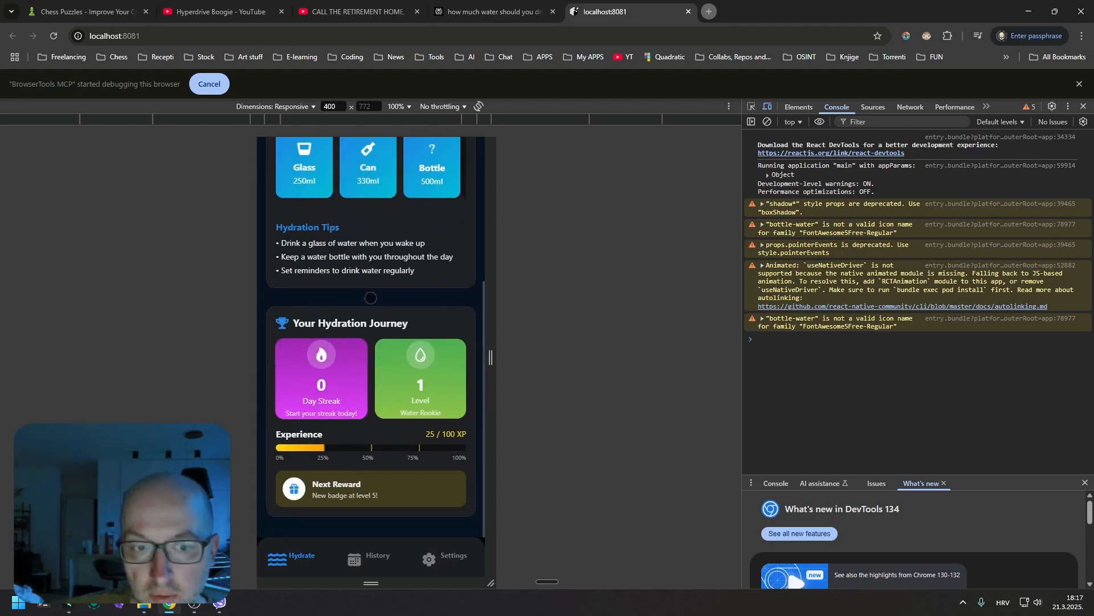
left_click(376, 558)
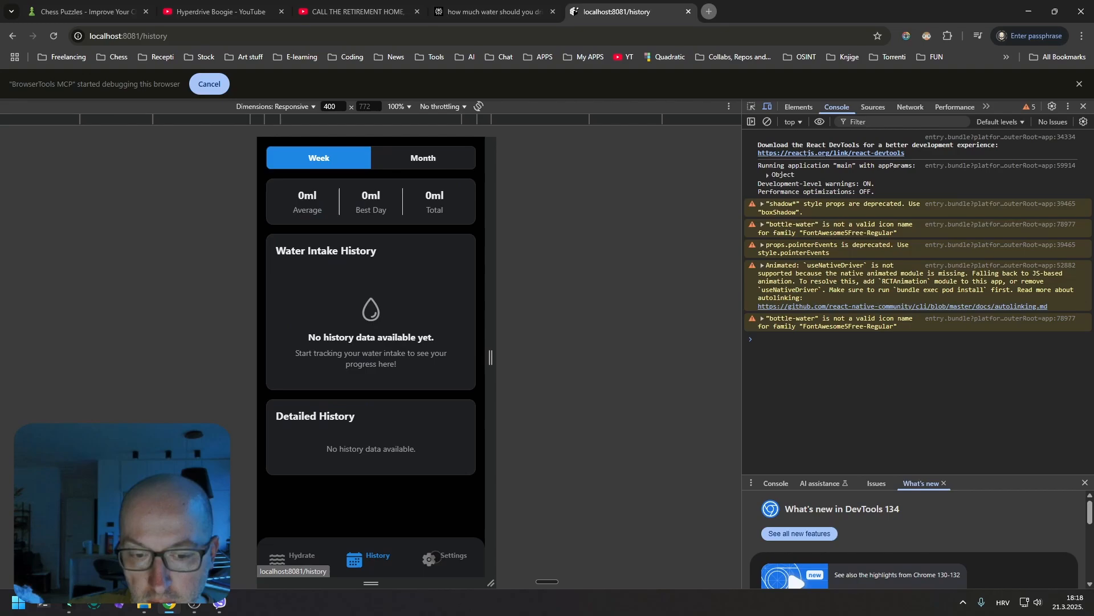
left_click(447, 557)
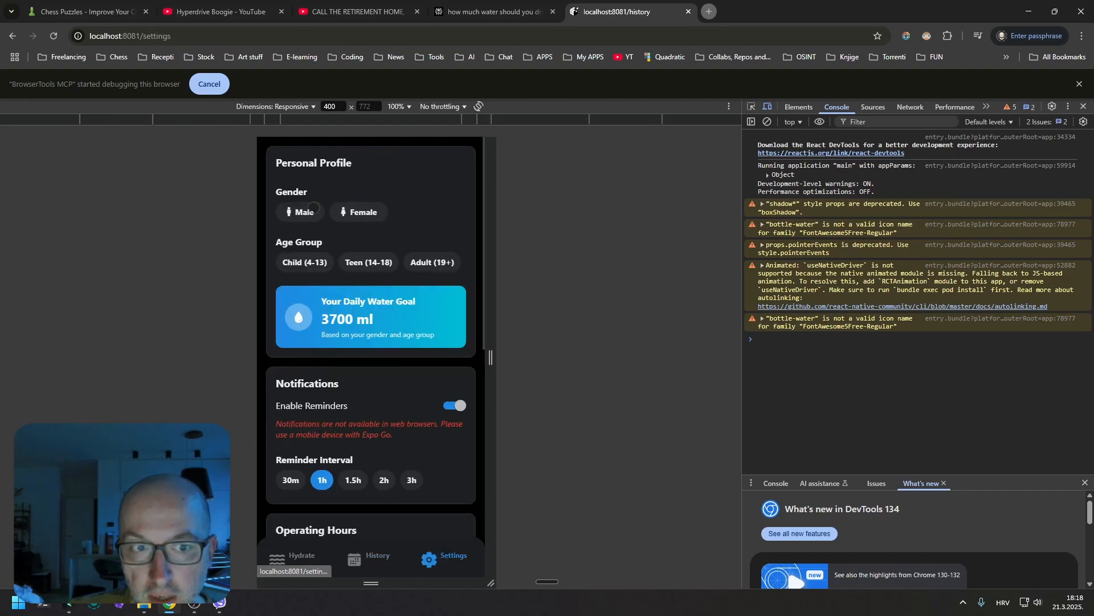
left_click(359, 212)
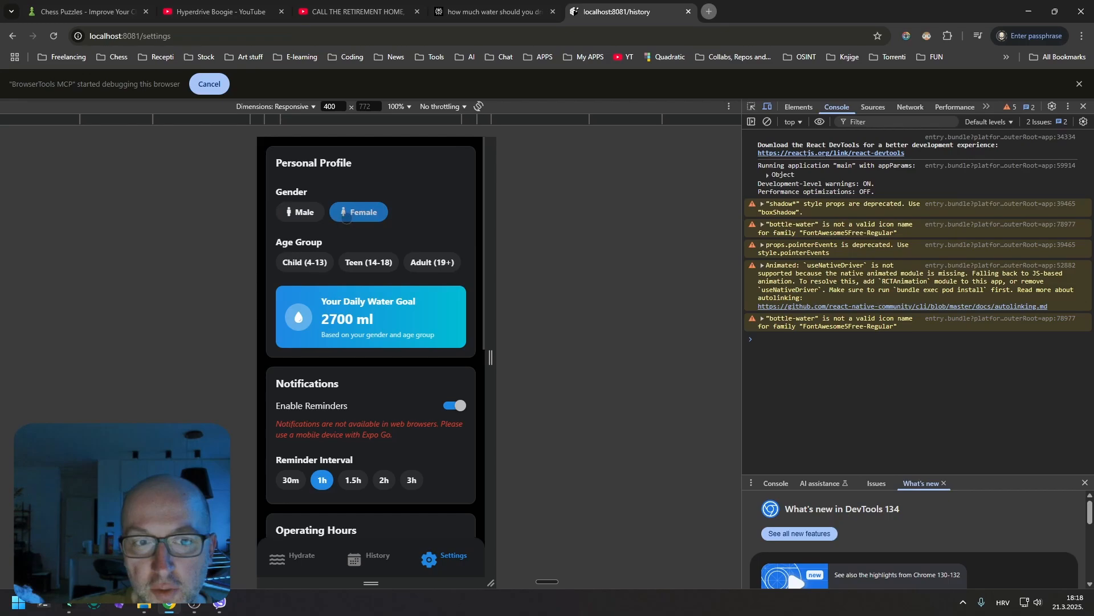
left_click(367, 261)
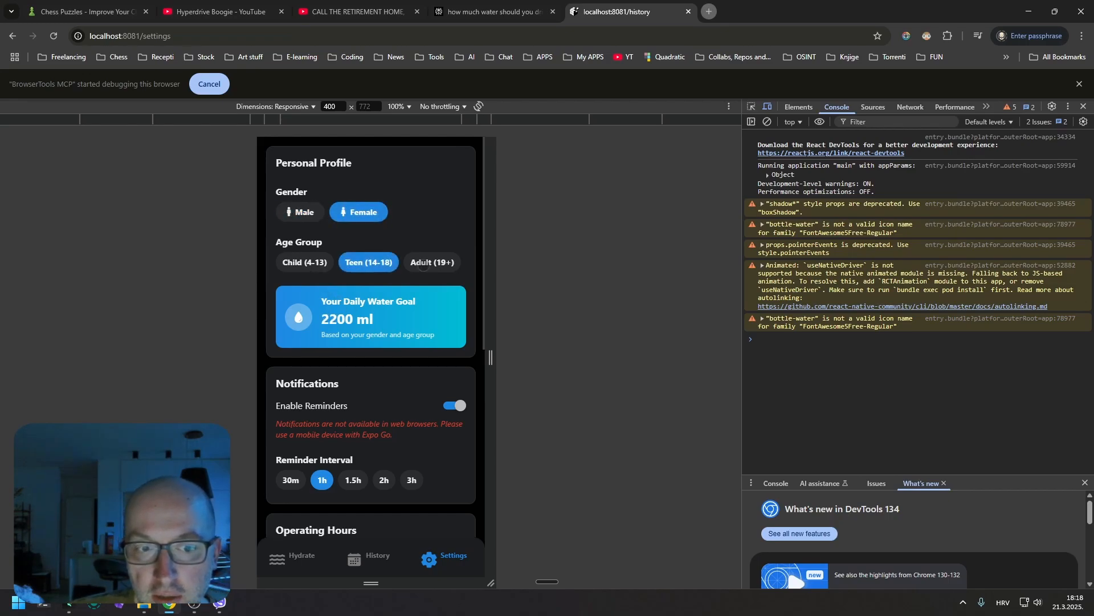
left_click(432, 262)
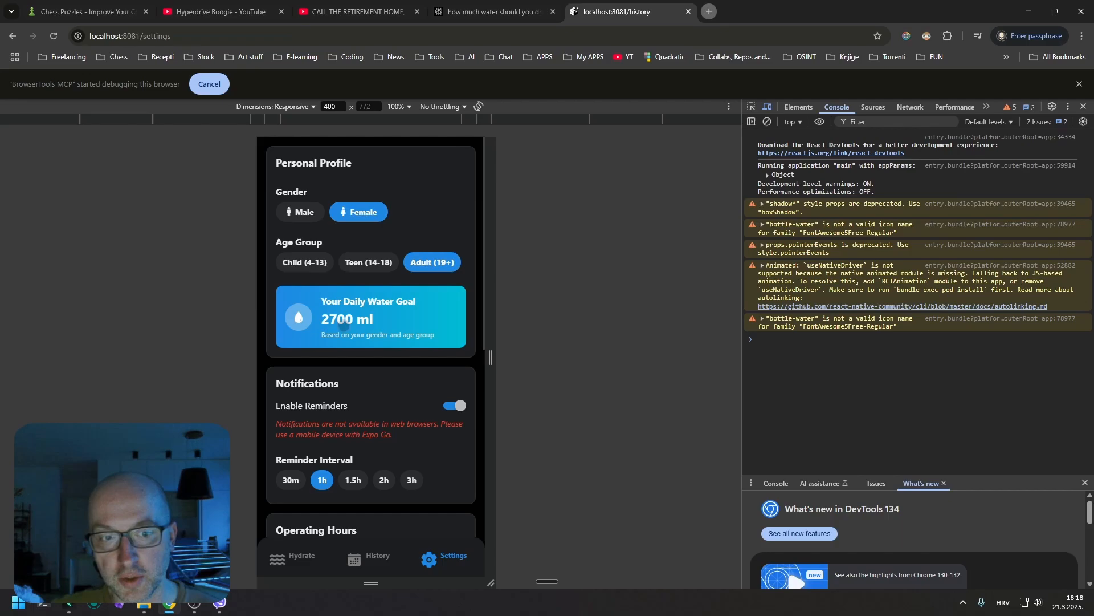
left_click(299, 211)
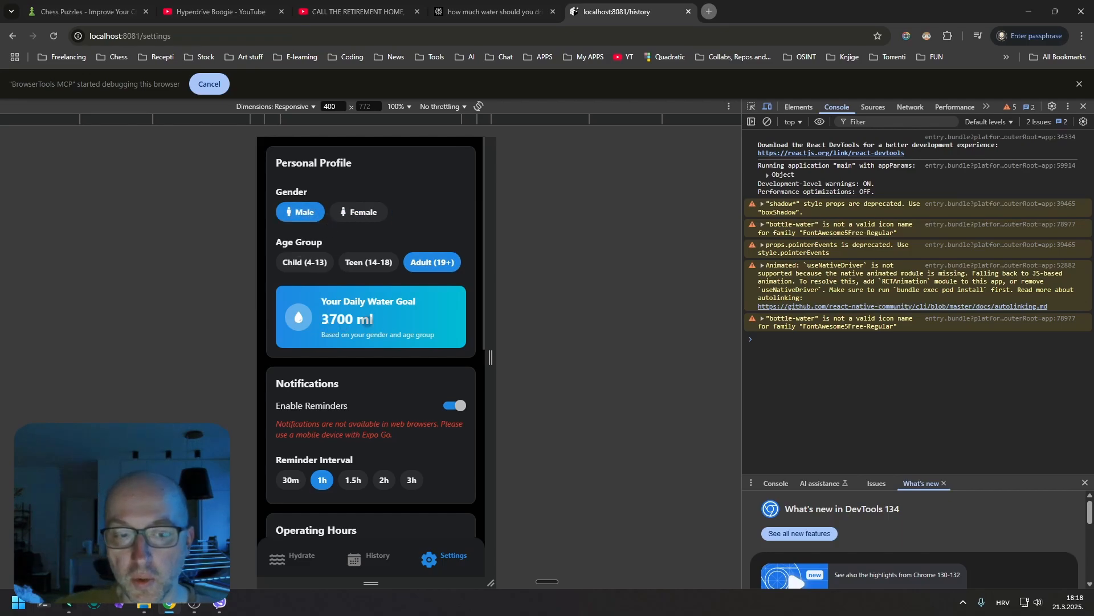
Make 200ml the default glass size
scroll("down", 3)
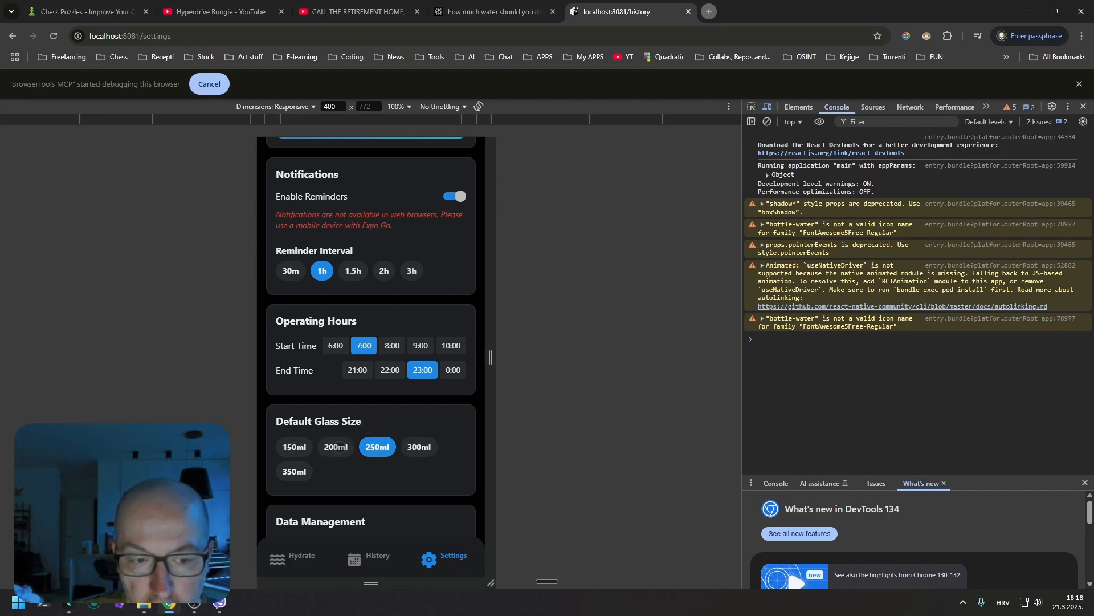
left_click(335, 447)
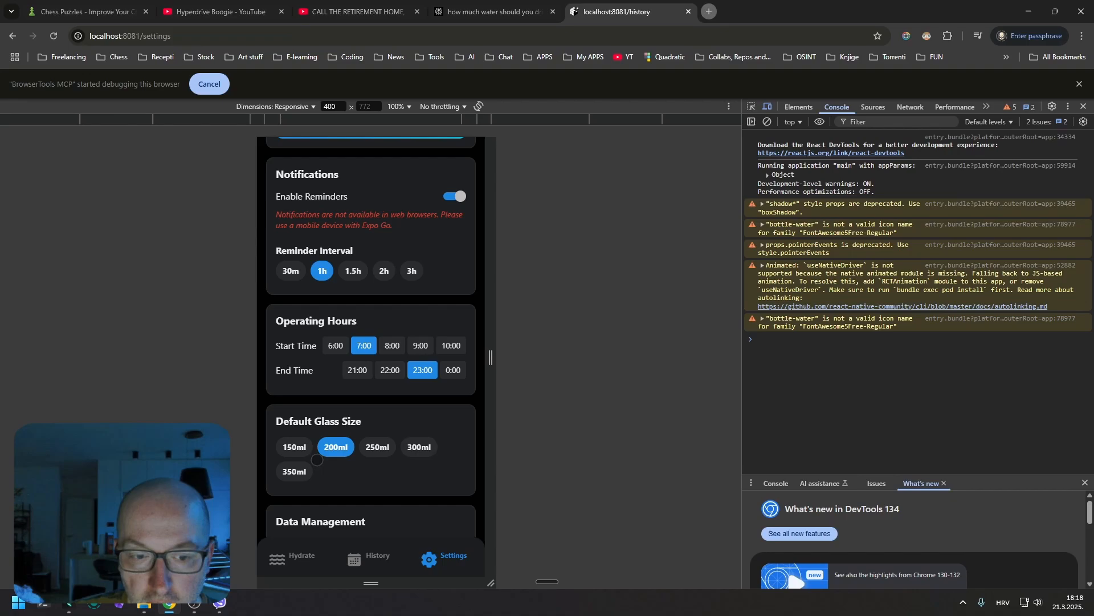
mouse_move(351, 249)
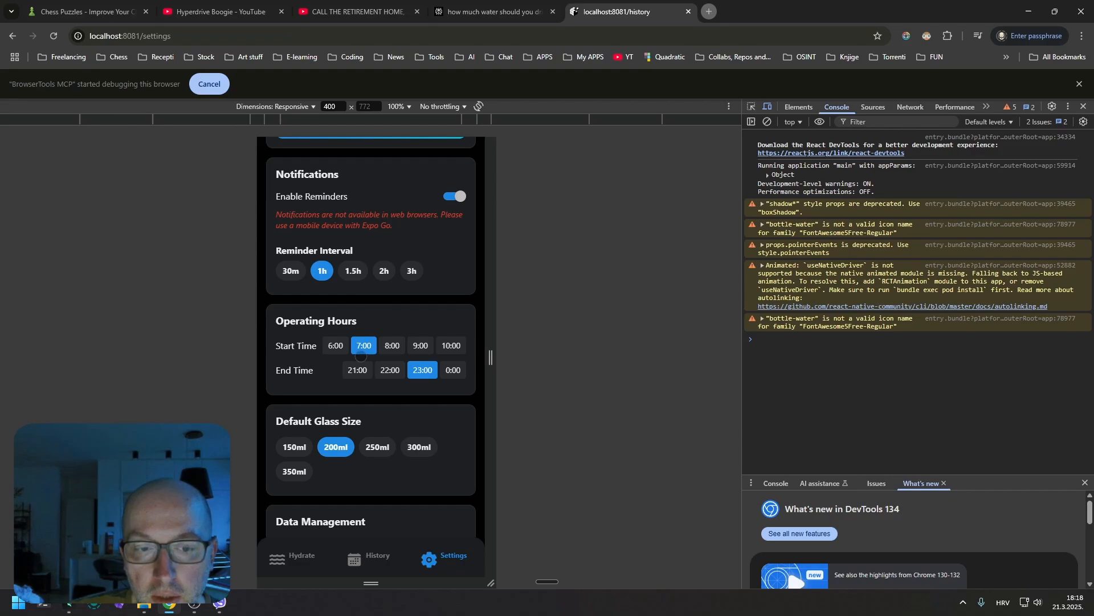
scroll("down", 3)
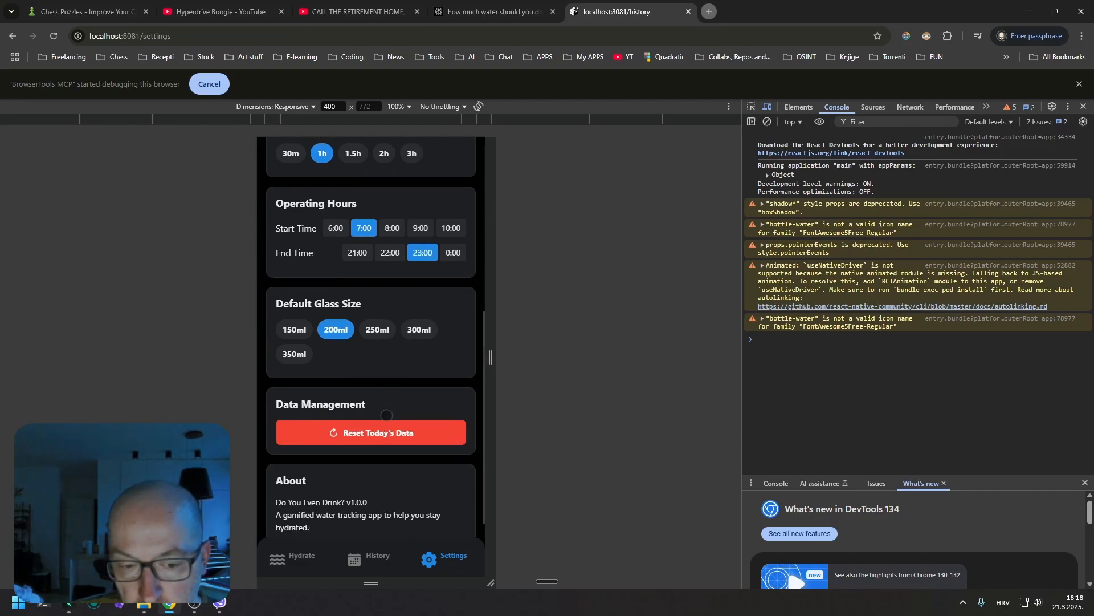
left_click(299, 557)
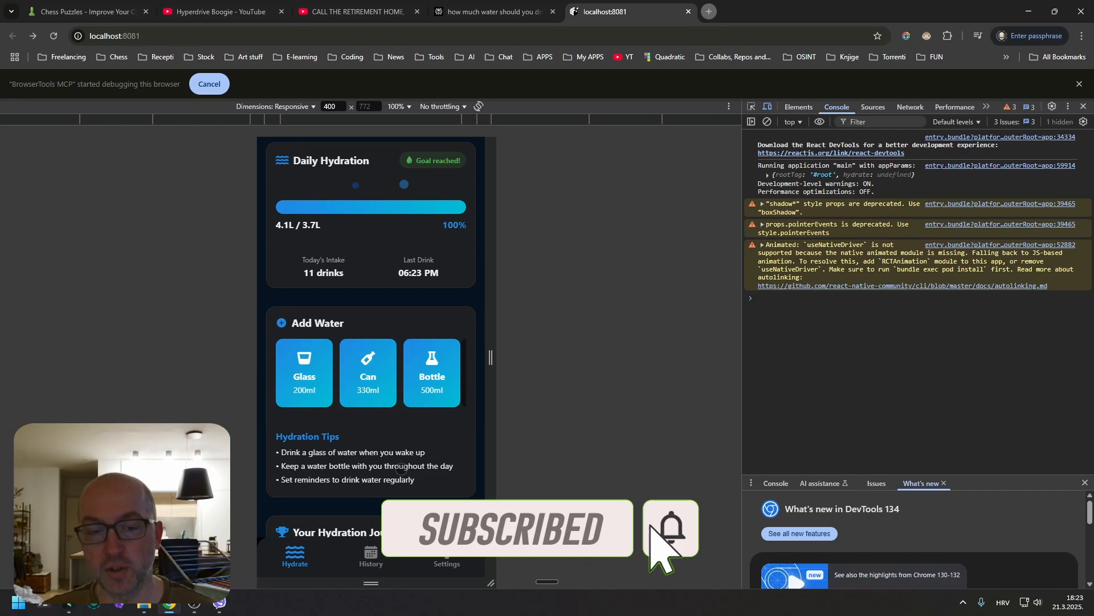
Refresh the Hydration Tips twice to show new random suggestions
scroll("down", 3)
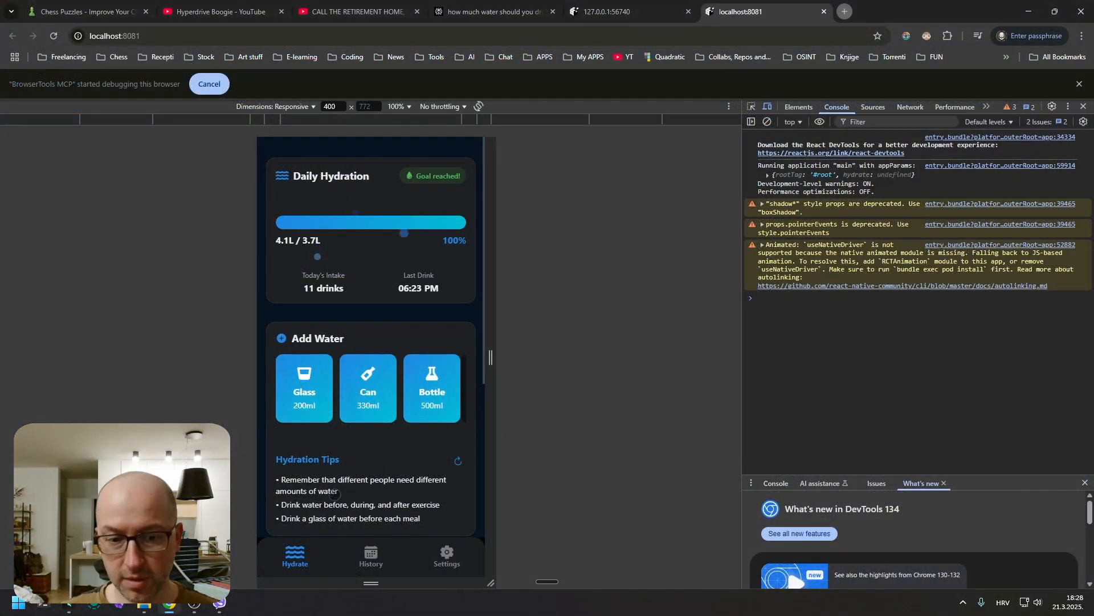
left_click(458, 461)
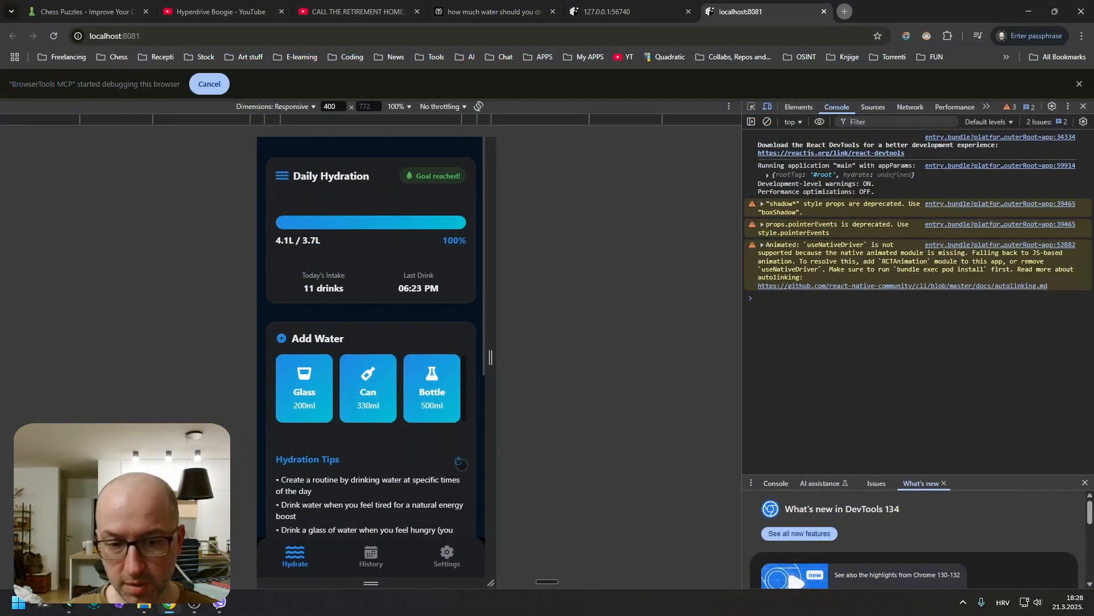
left_click(459, 463)
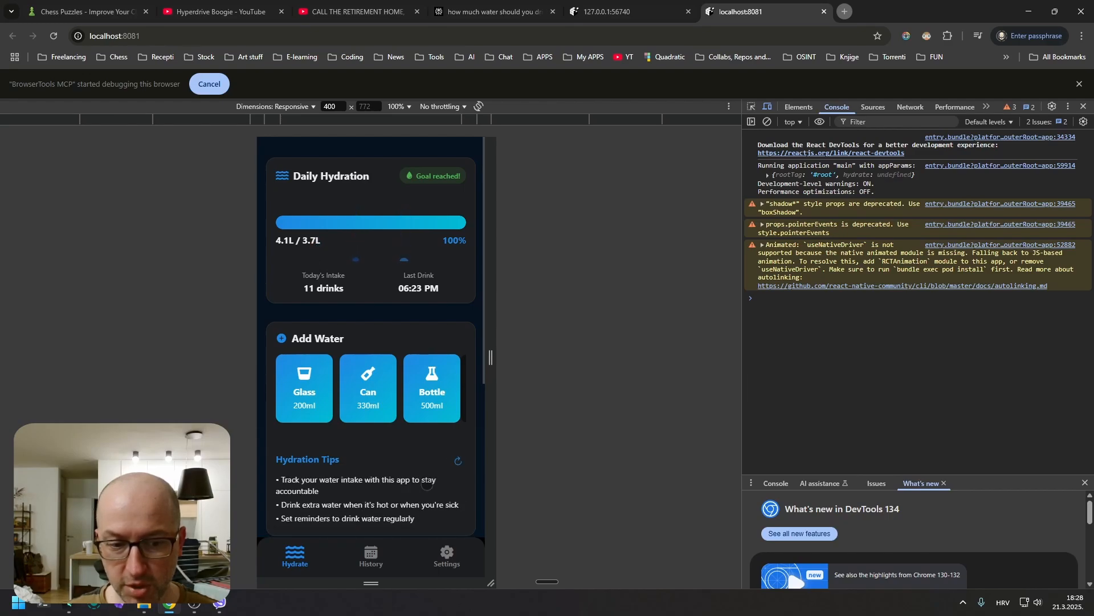
scroll("down", 3)
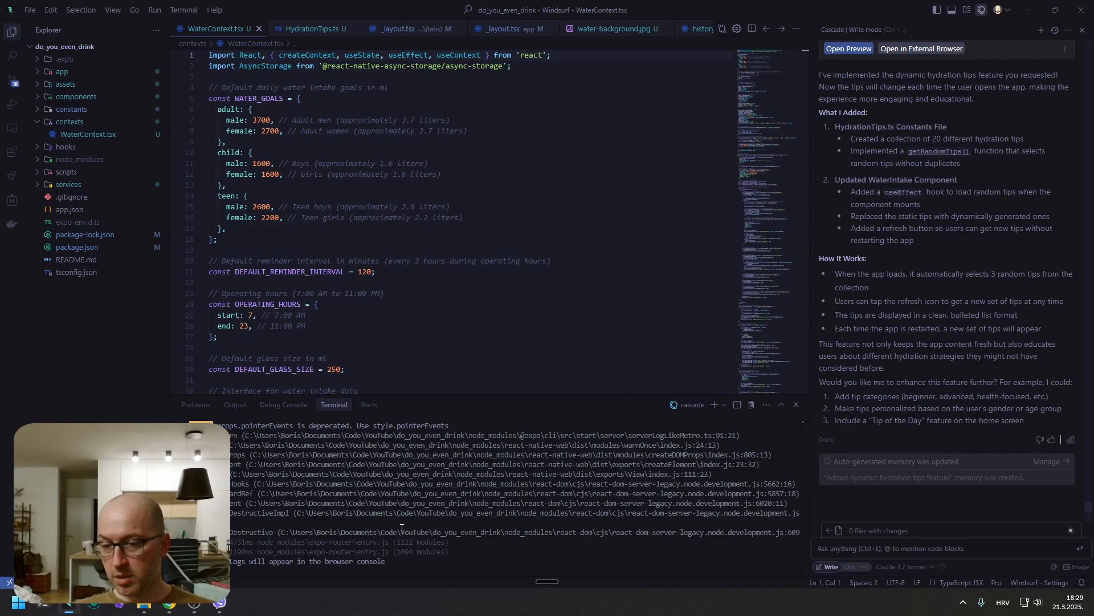
mouse_move(1041, 30)
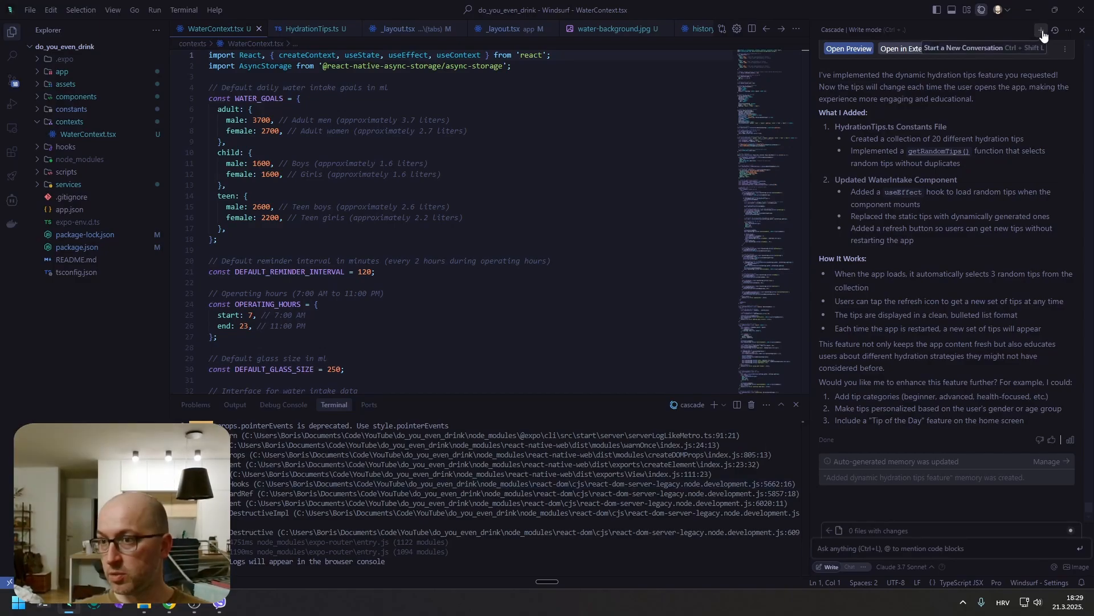
Open a new Cascade conversation using the + button
left_click(1041, 30)
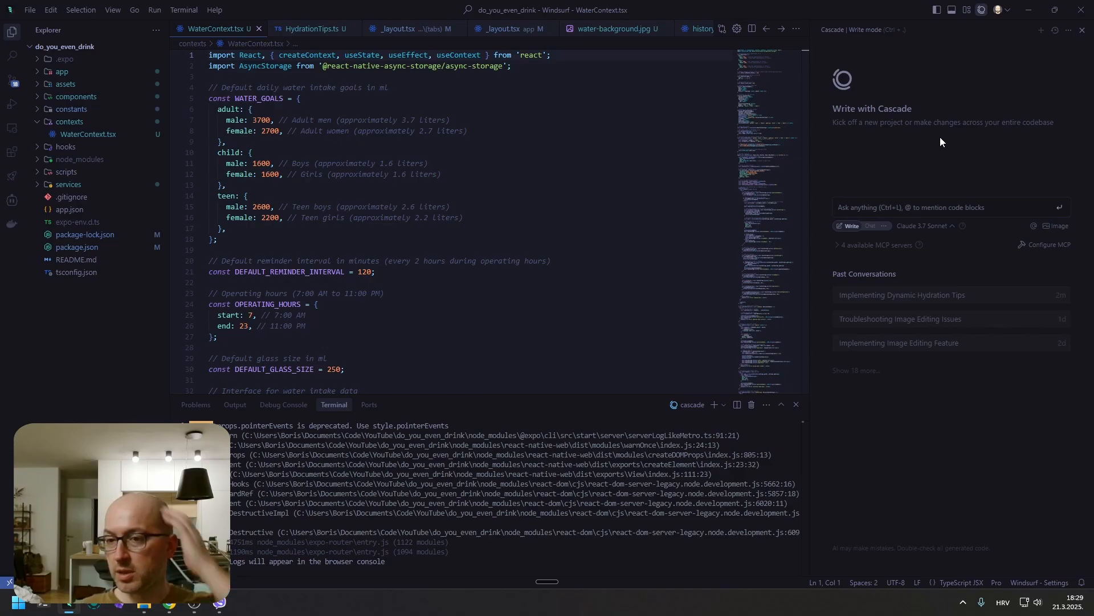
mouse_move(802, 193)
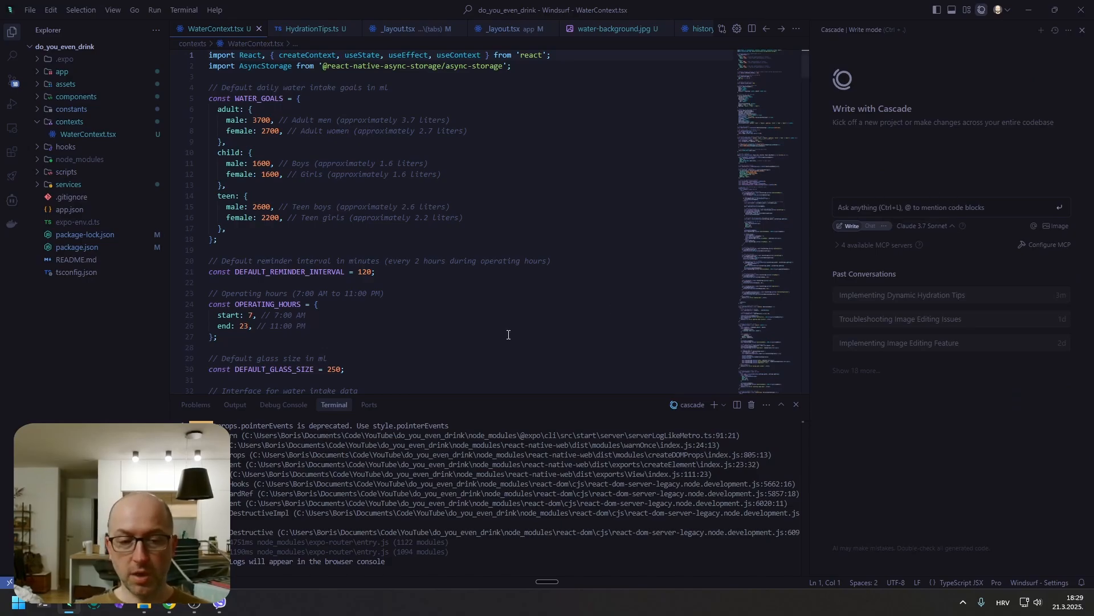
mouse_move(1084, 351)
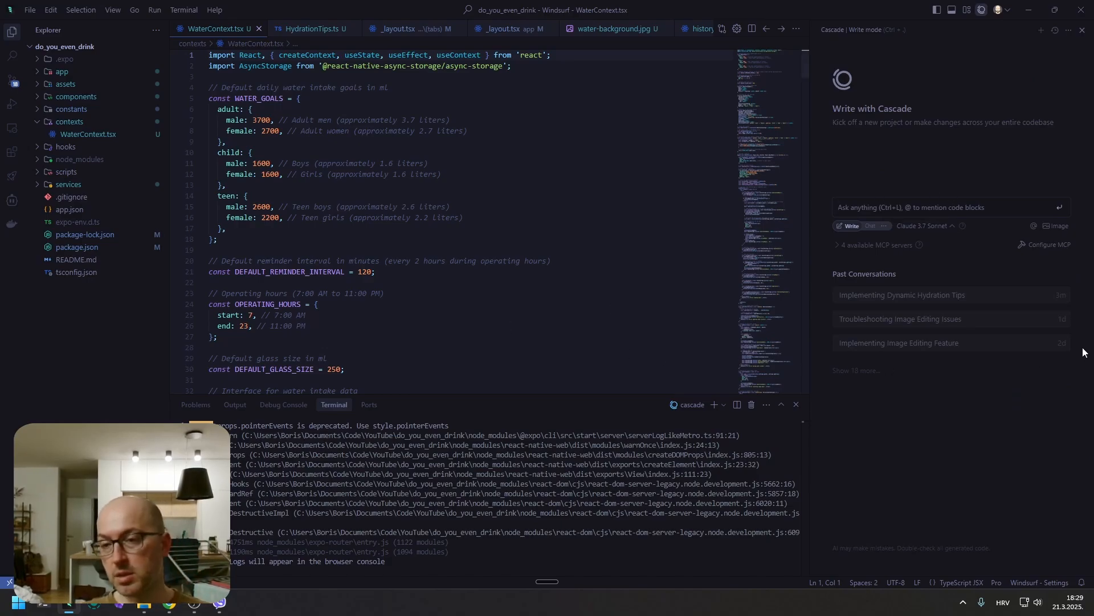
mouse_move(1005, 451)
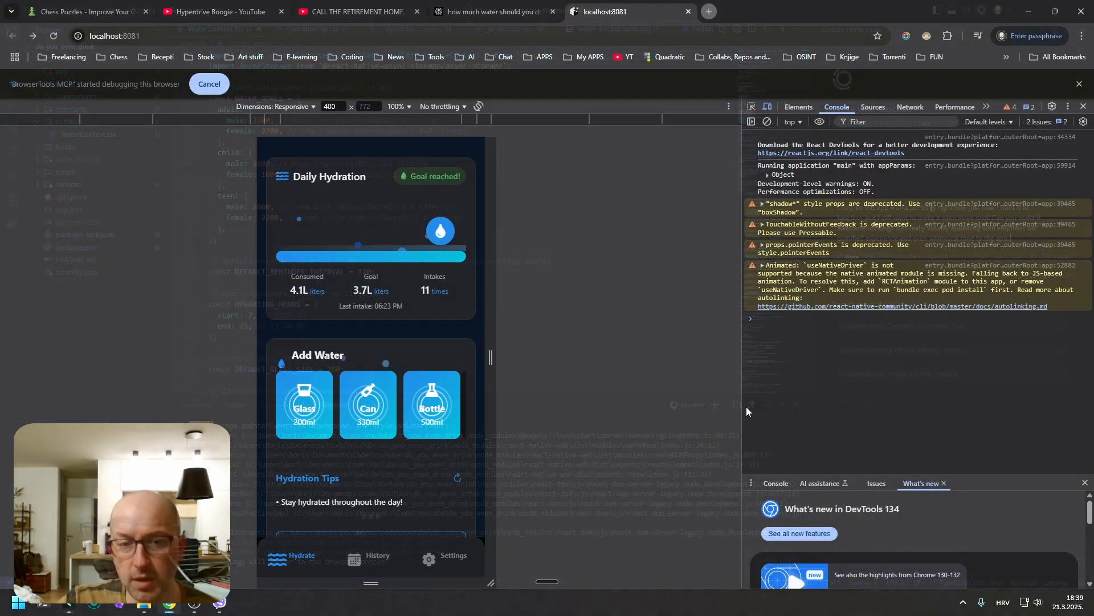
scroll("down", 3)
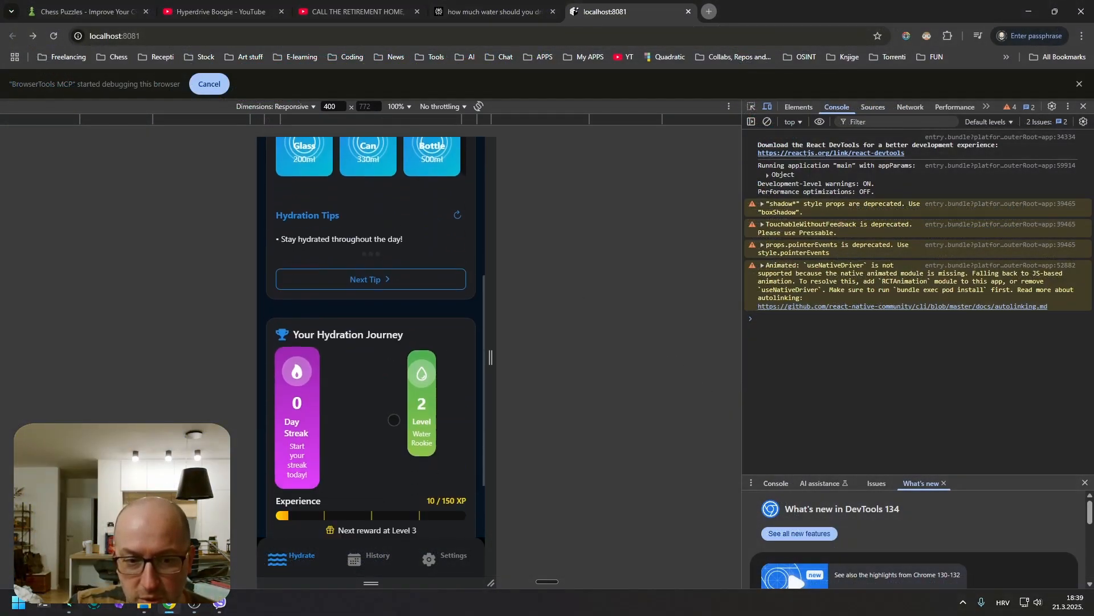
scroll("down", 3)
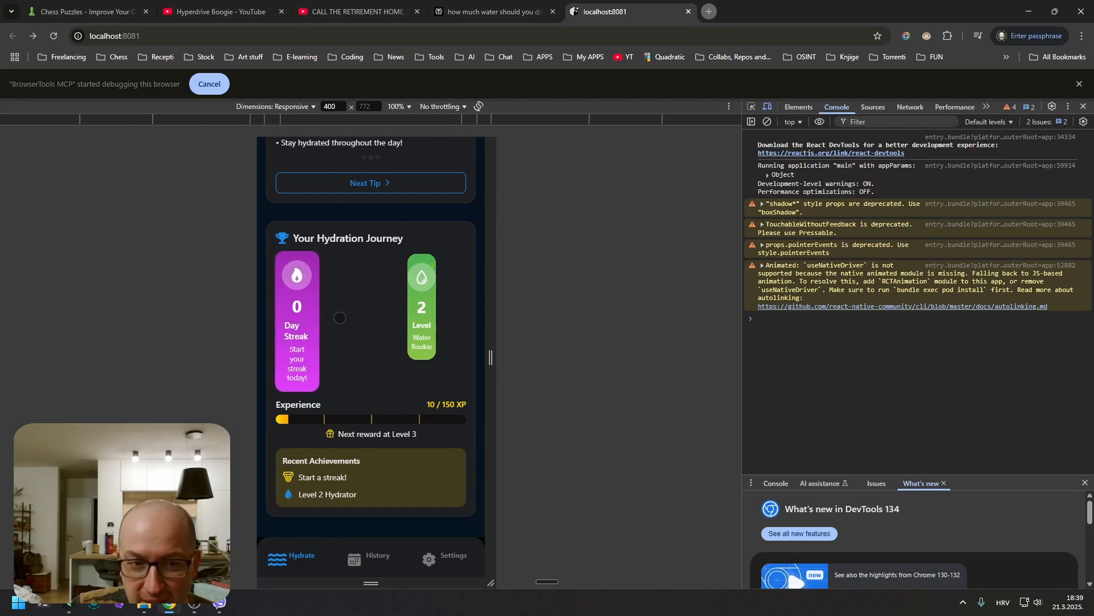
scroll("up", 3)
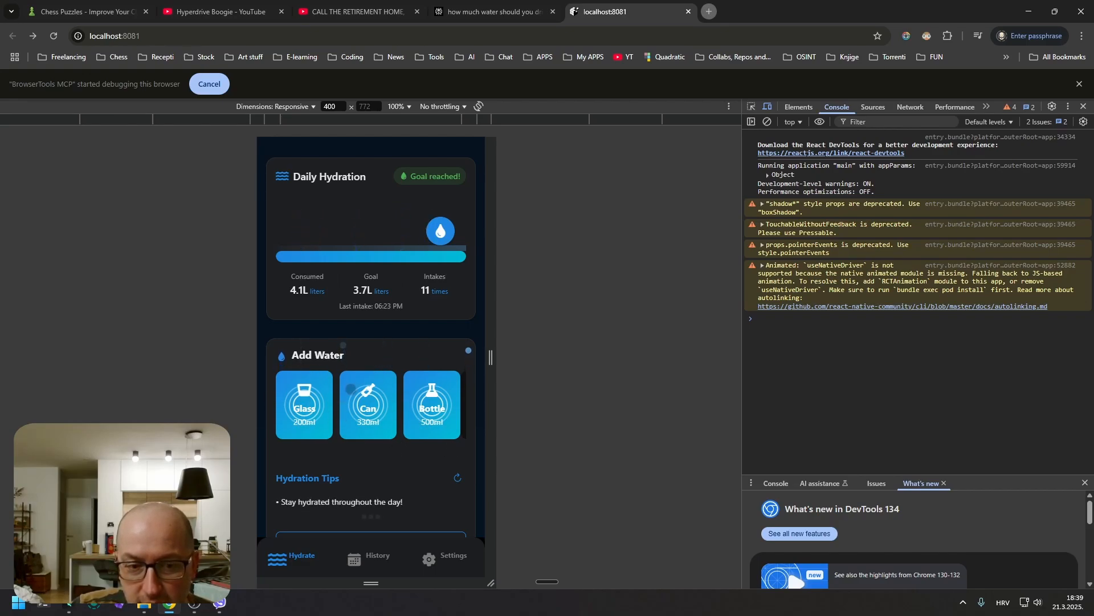
scroll("down", 3)
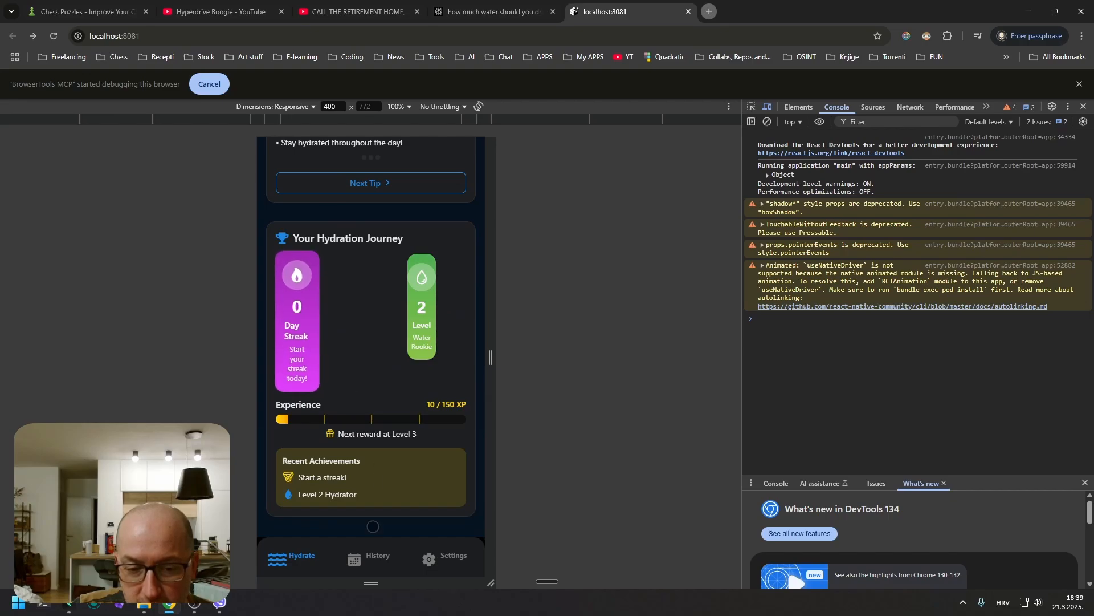
left_click(376, 556)
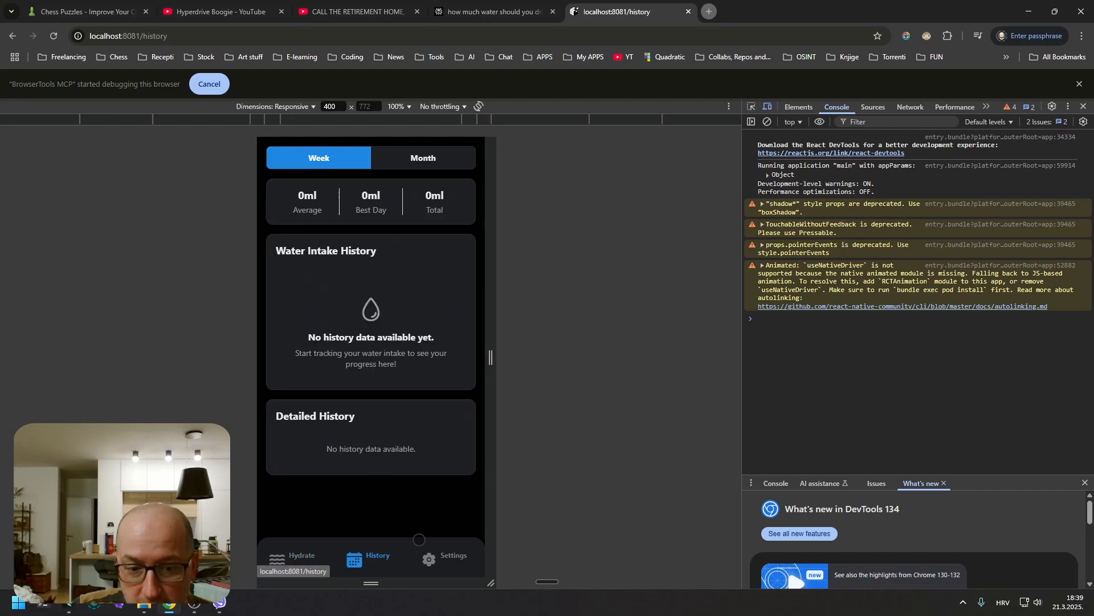
left_click(444, 557)
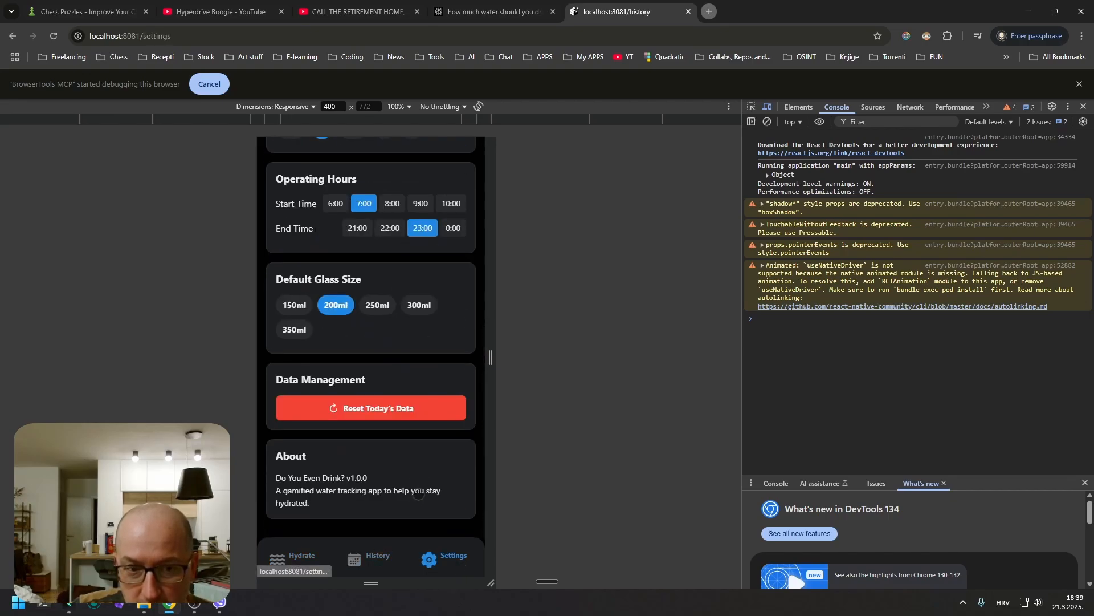
left_click(300, 556)
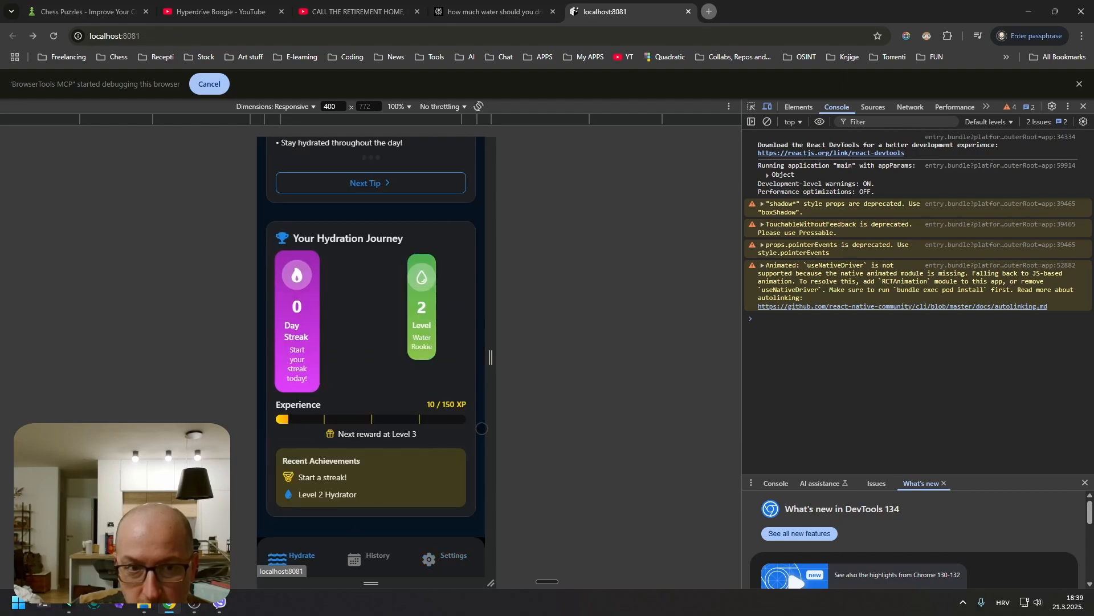
scroll("up", 3)
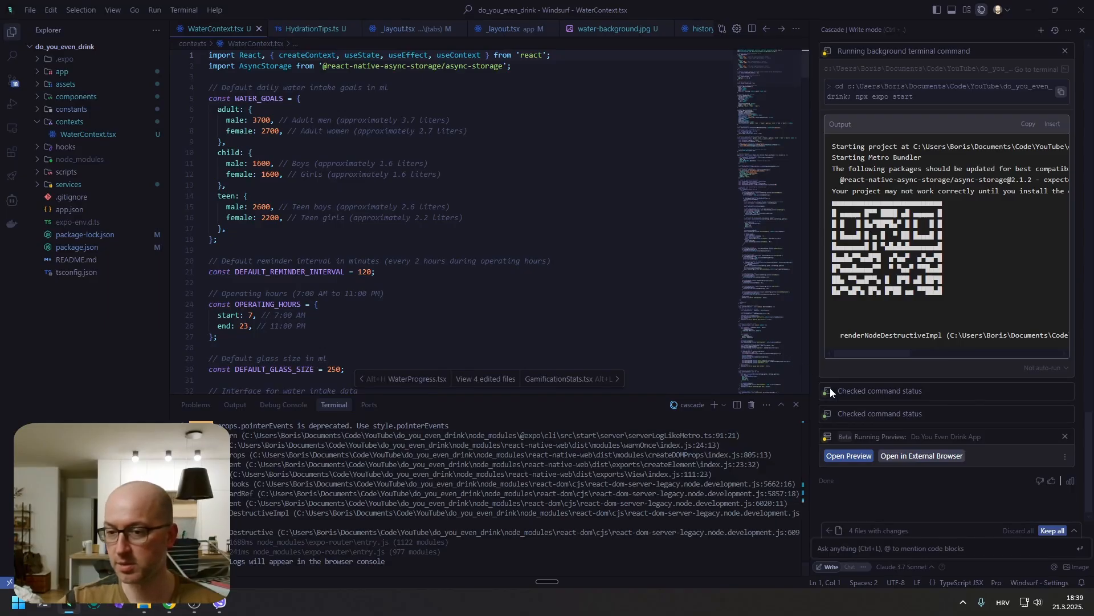
mouse_move(1019, 540)
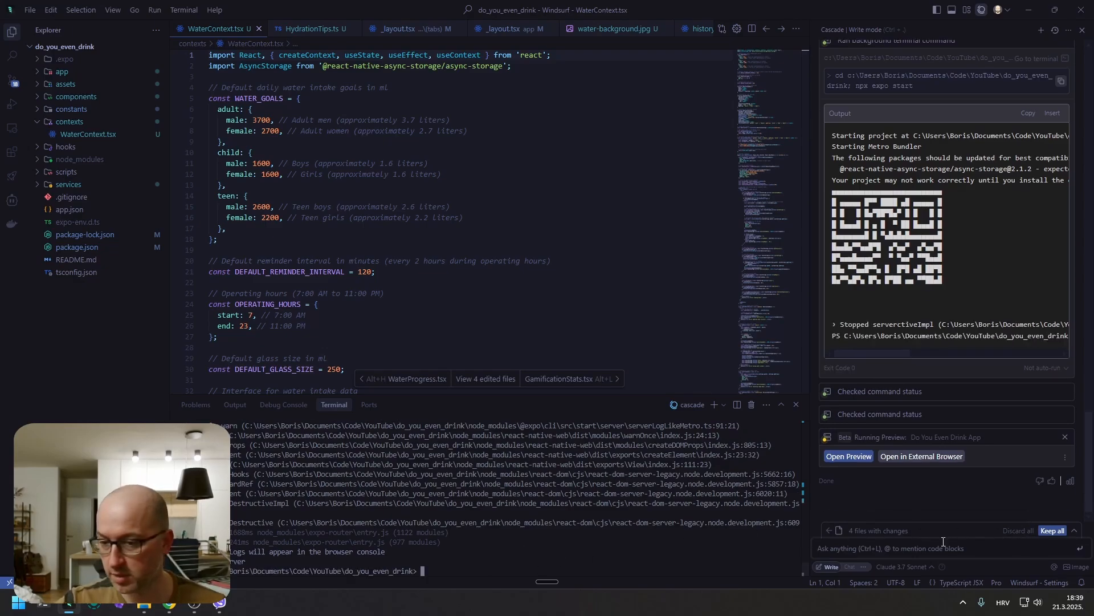
Review the four changed files and stopped Expo server, then focus the Cascade input
left_click(1053, 531)
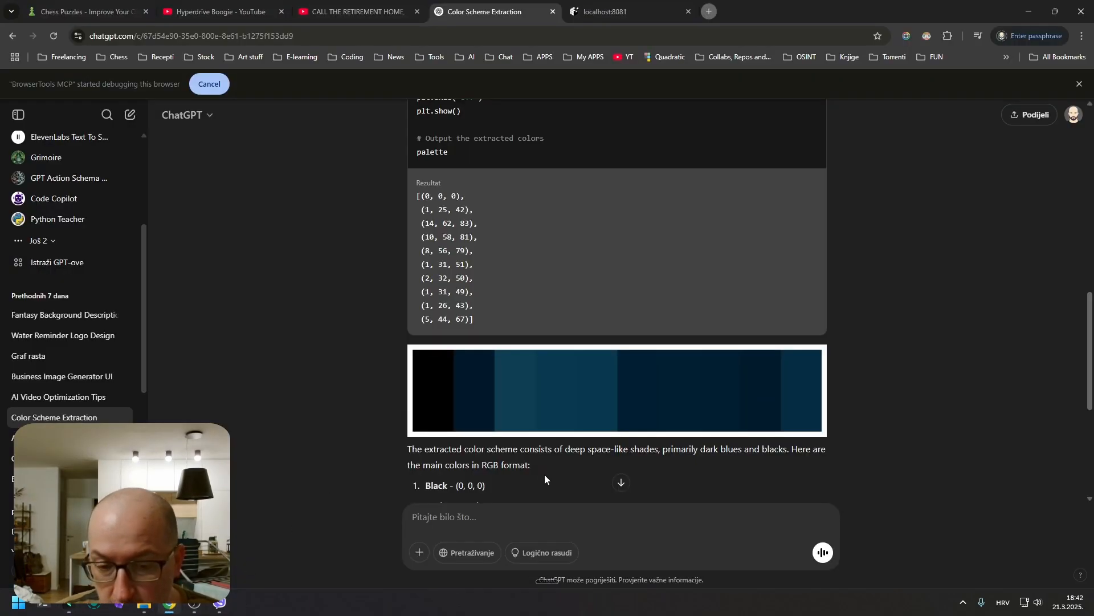
scroll("up", 3)
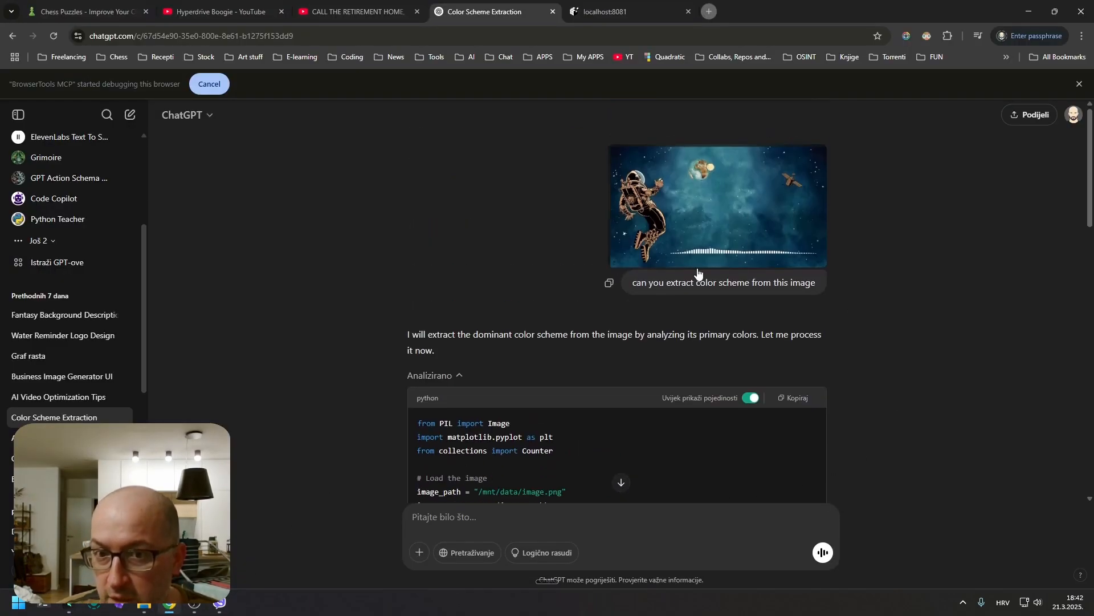
scroll("down", 3)
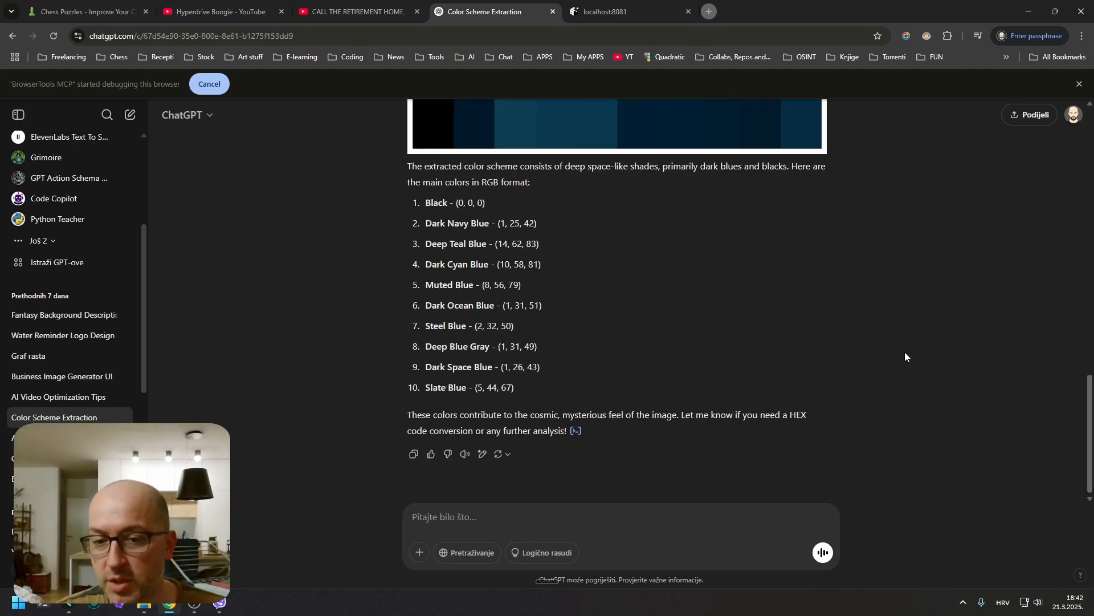
scroll("up", 3)
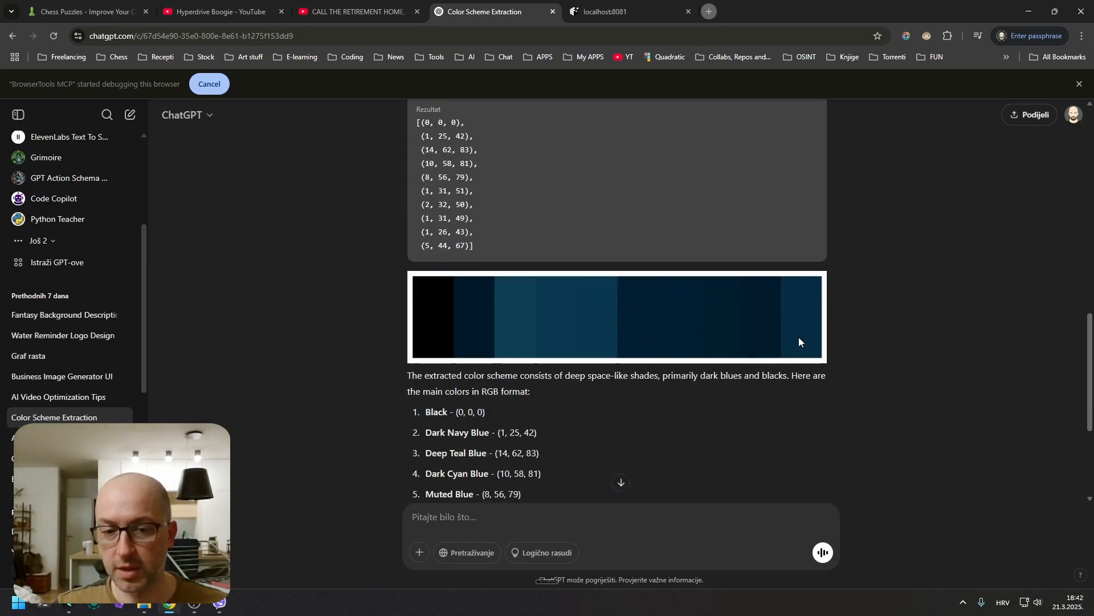
scroll("down", 3)
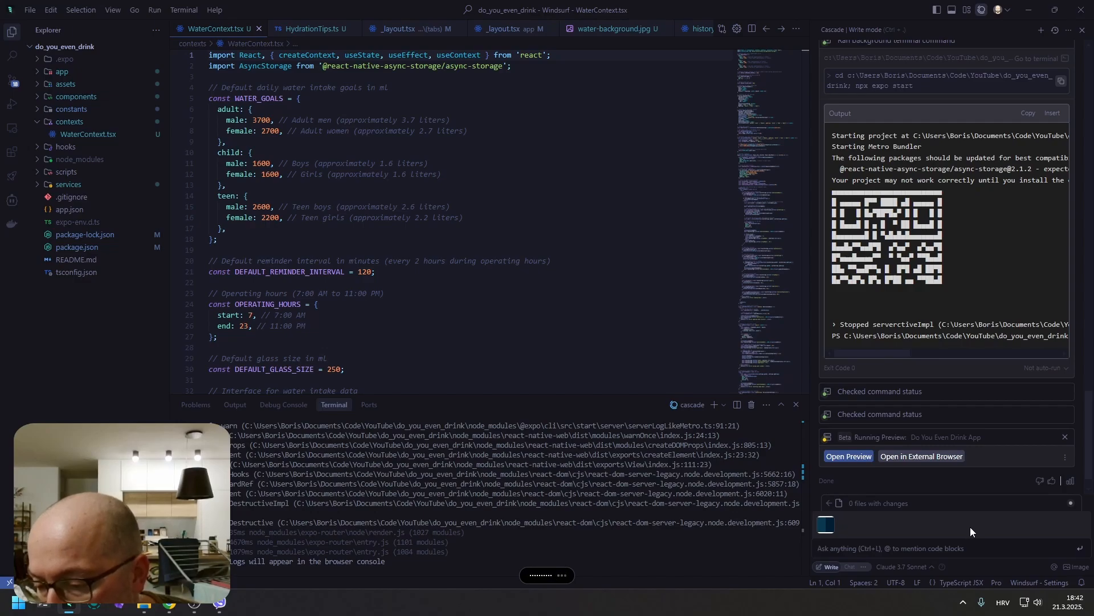
Request 'Can you please use this color scheme to add some nice design to this ad?'
type("Can you please use this color scheme to add some nice design to this ad?")
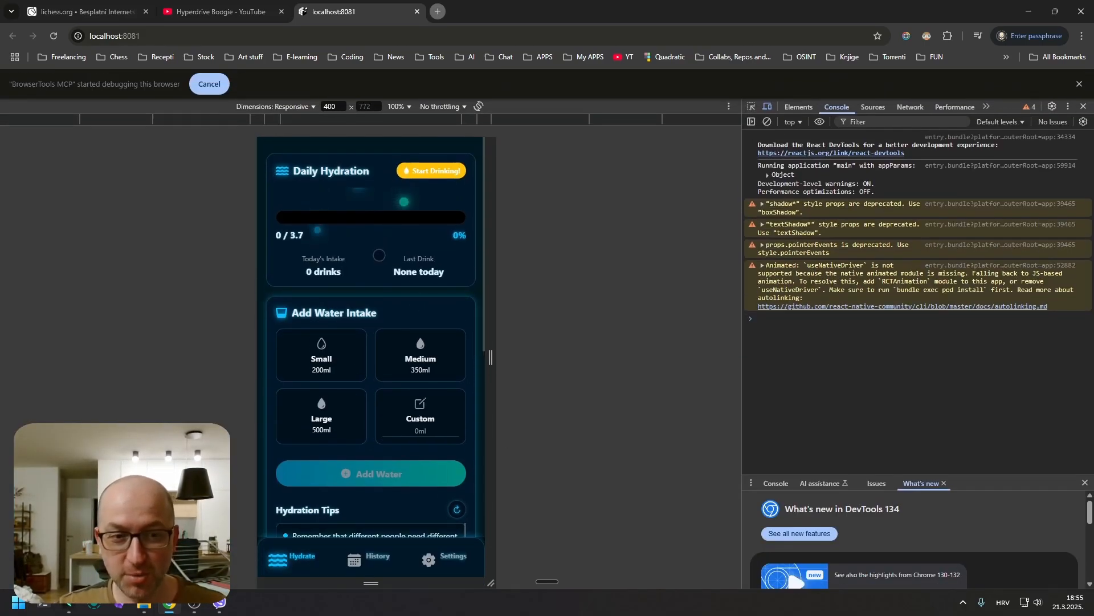
Pick the Medium and Large servings and log a 350ml drink
scroll("down", 3)
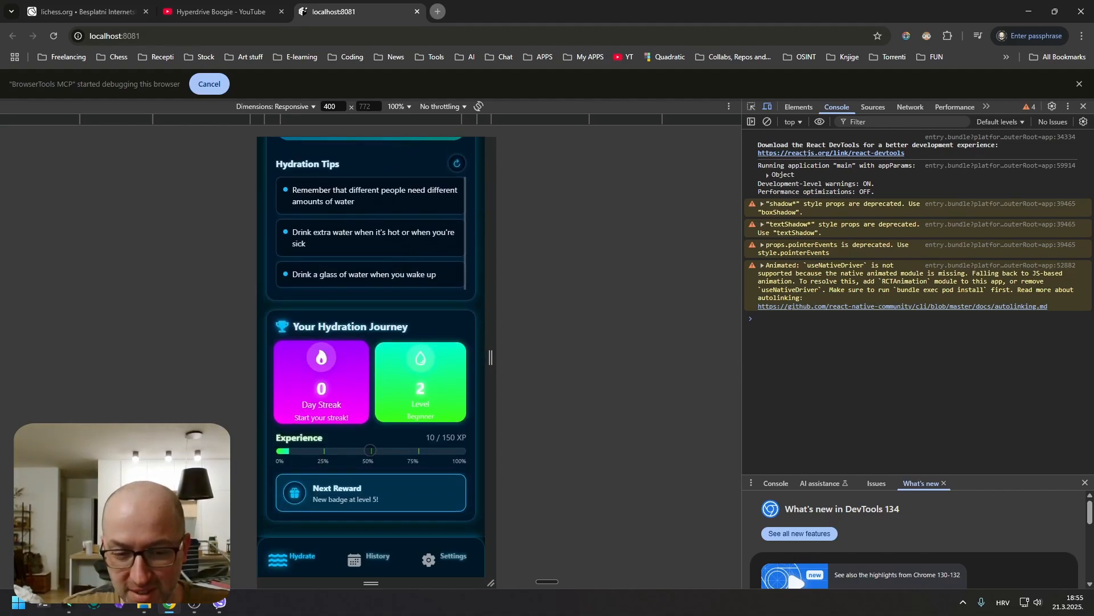
scroll("up", 3)
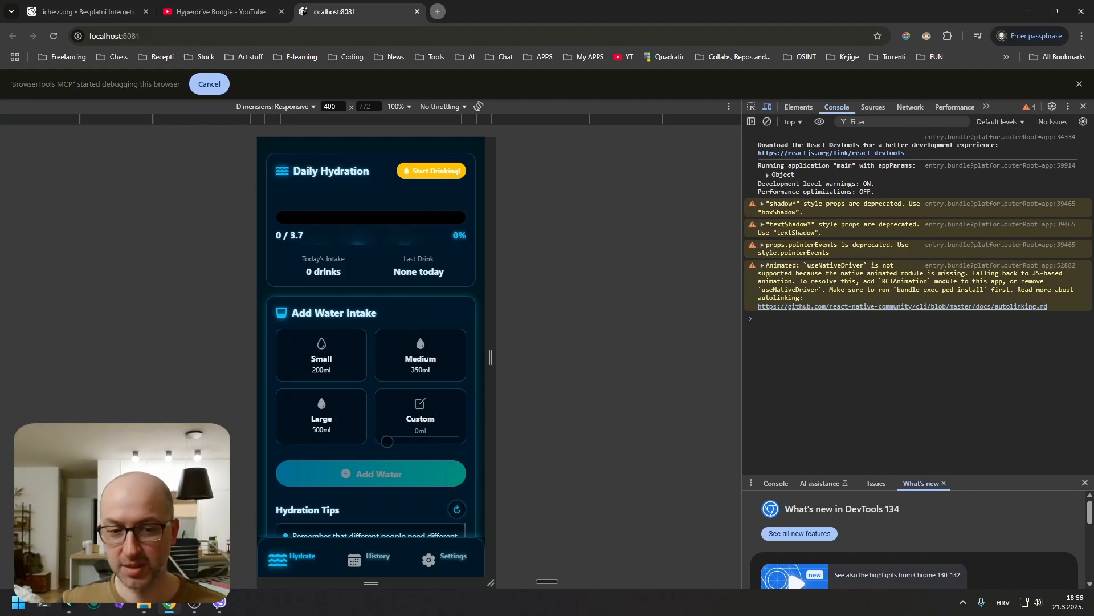
left_click(420, 354)
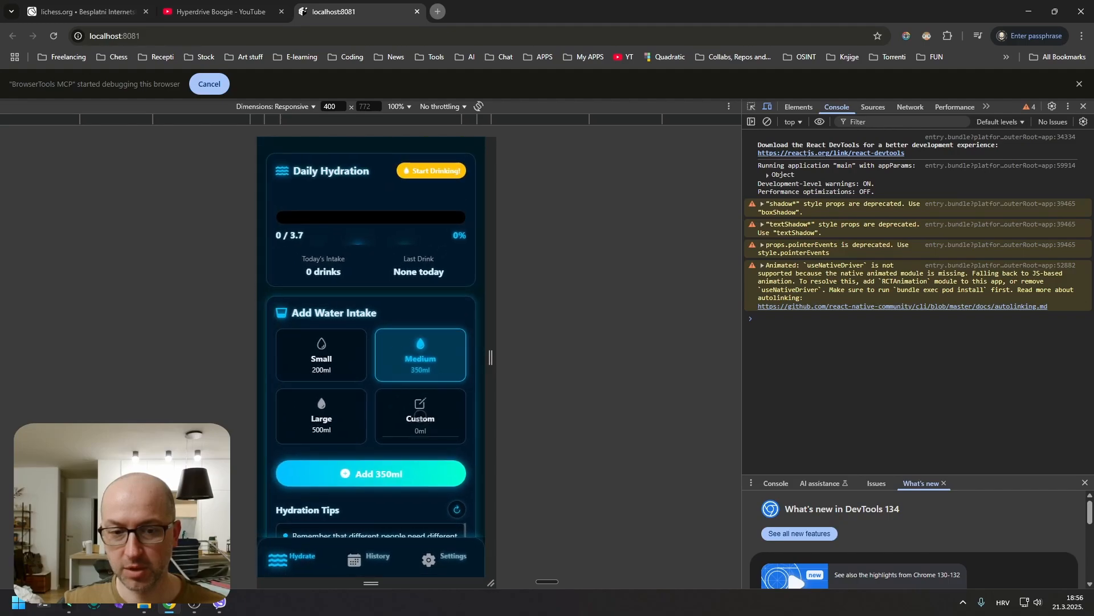
left_click(321, 416)
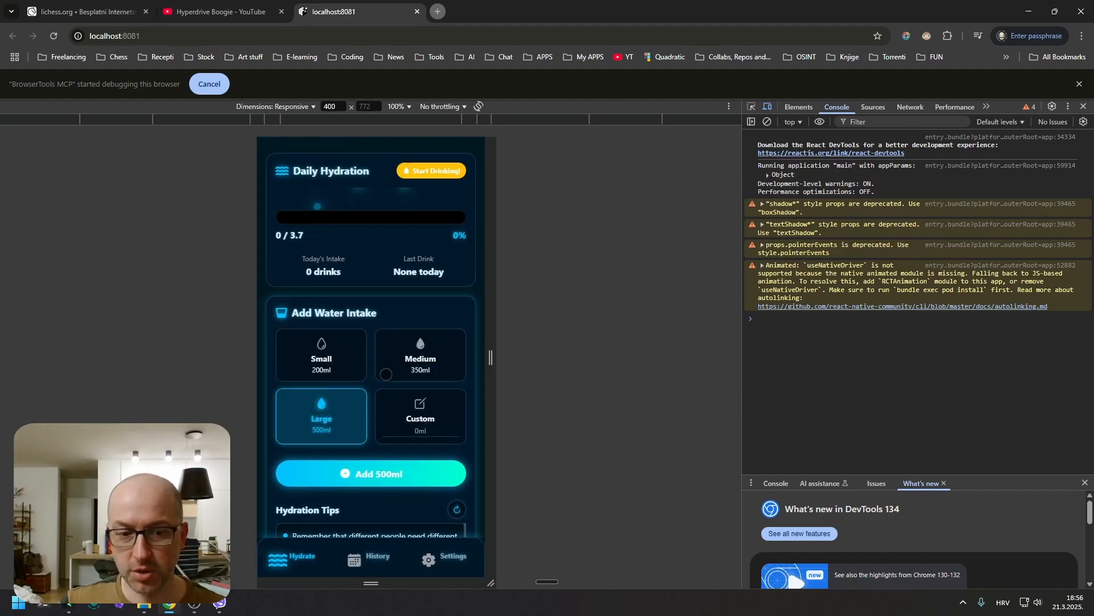
left_click(320, 354)
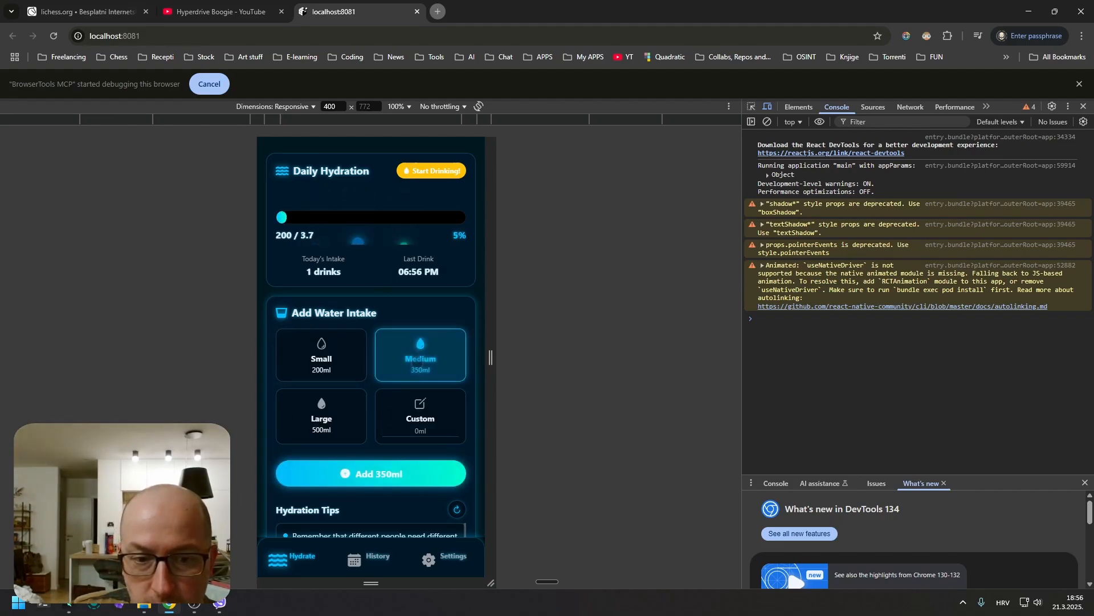
left_click(370, 473)
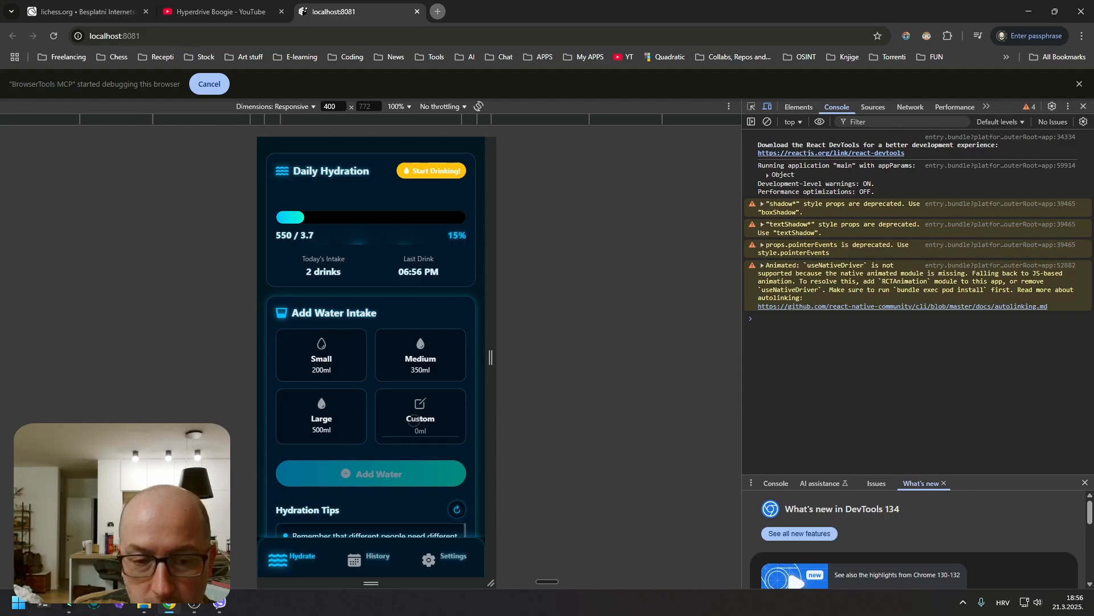
Log a custom amount of 1, reaching 1.6 of 3.7L, and open History
left_click(420, 415)
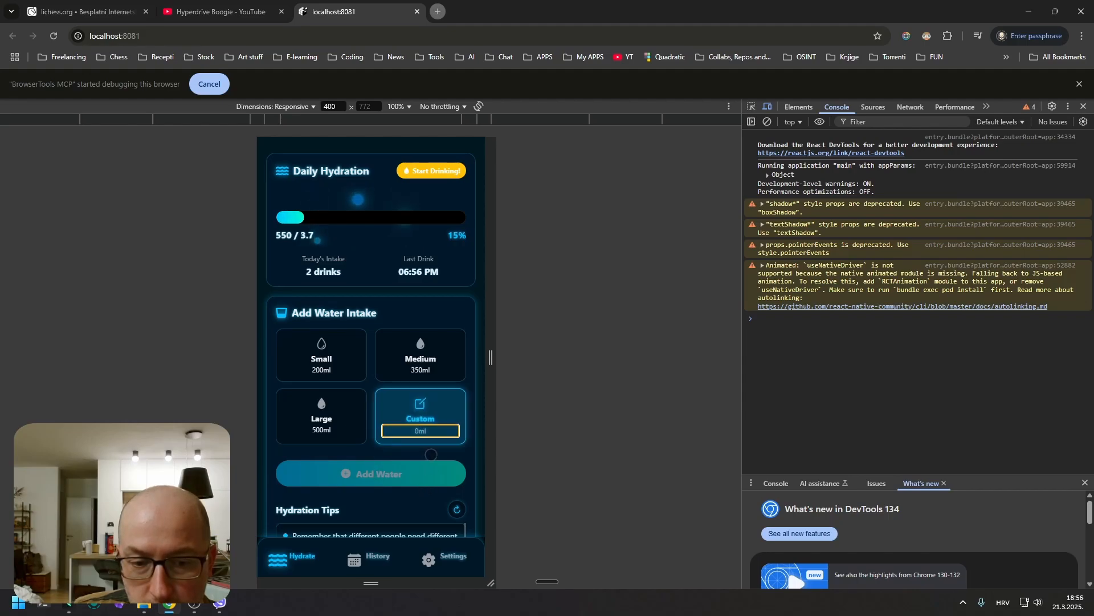
type("1")
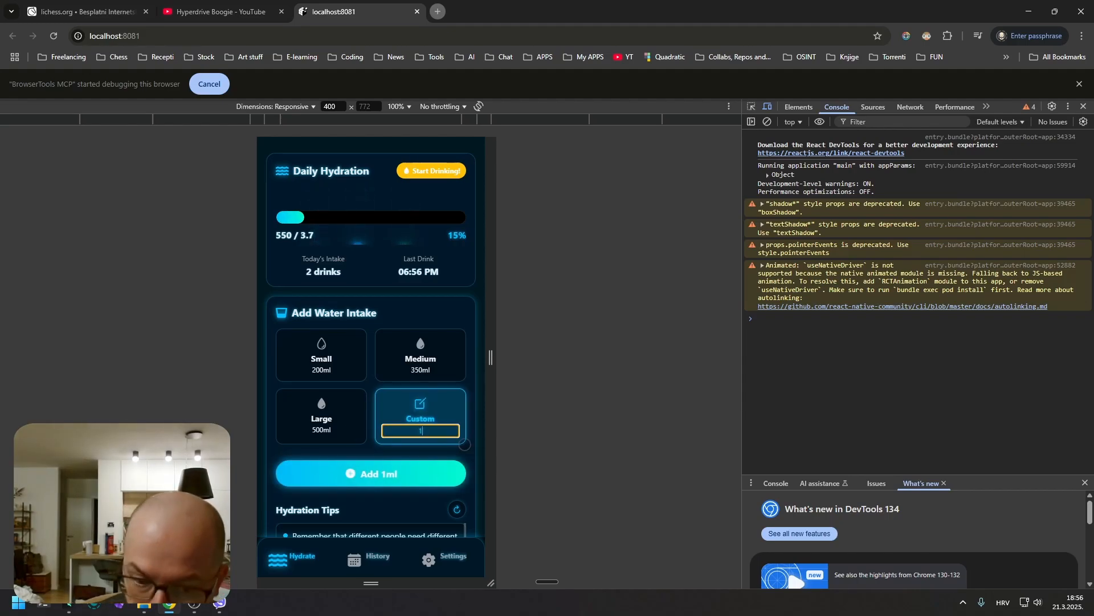
left_click(370, 473)
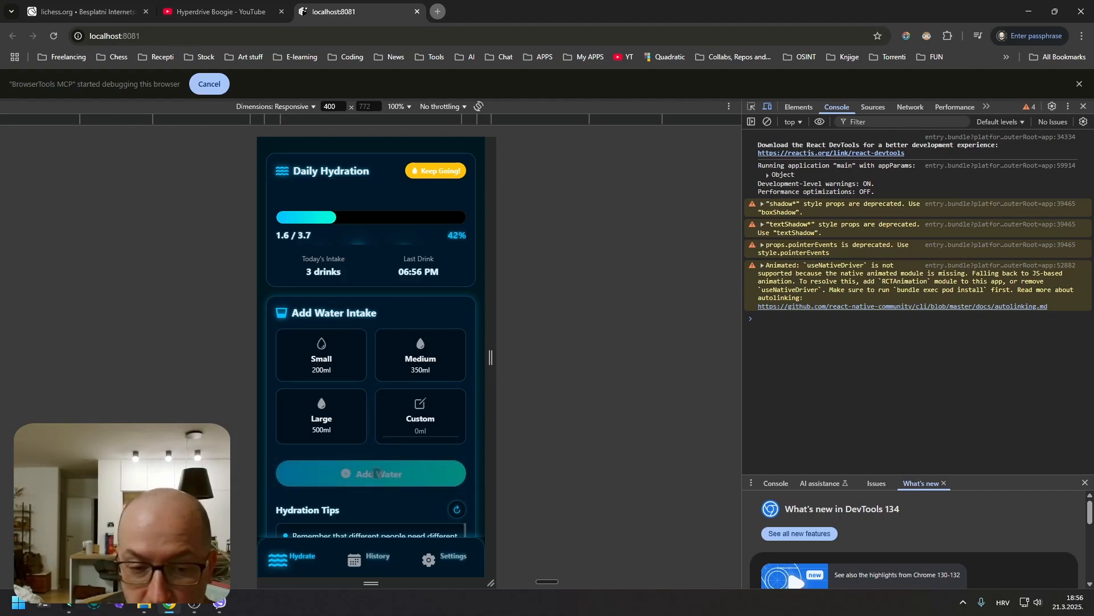
scroll("down", 3)
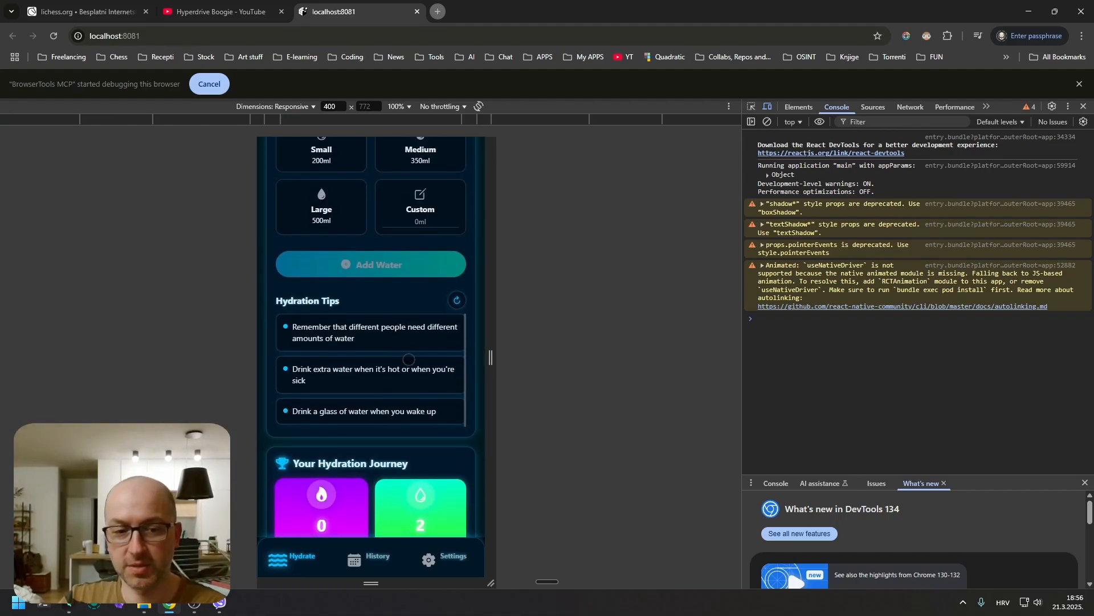
scroll("down", 3)
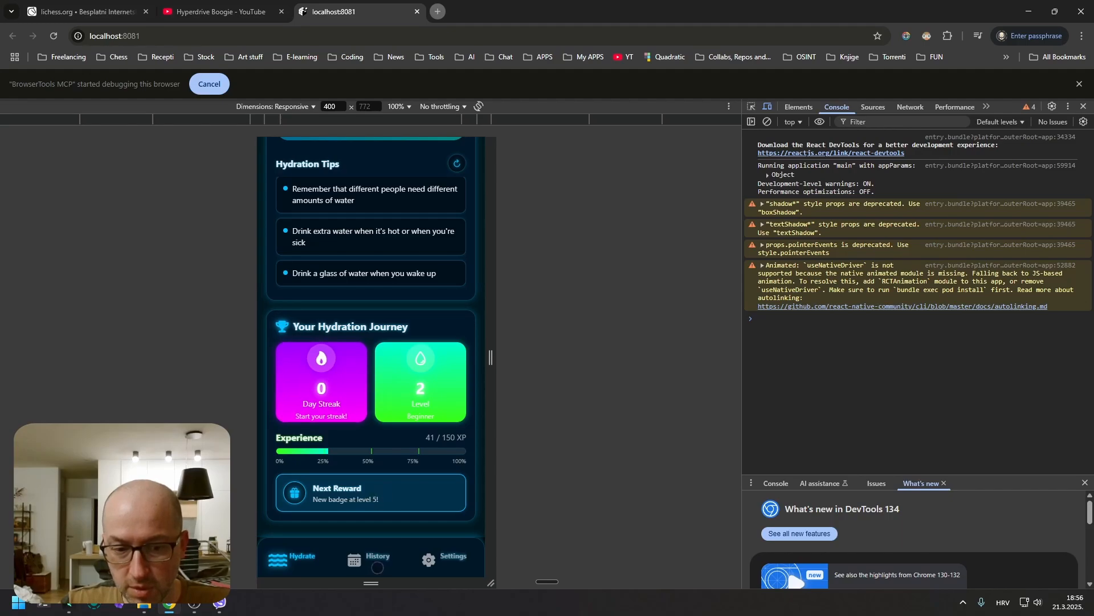
left_click(378, 556)
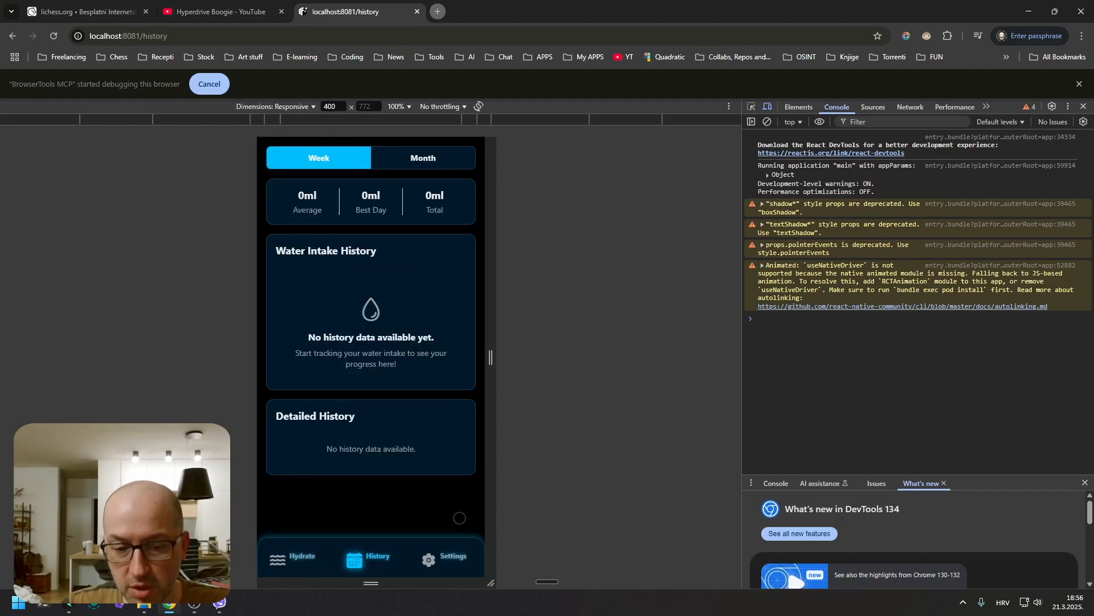
Set the age group to Teen (14-18) for a 2600 ml goal, then return to Hydrate
left_click(445, 556)
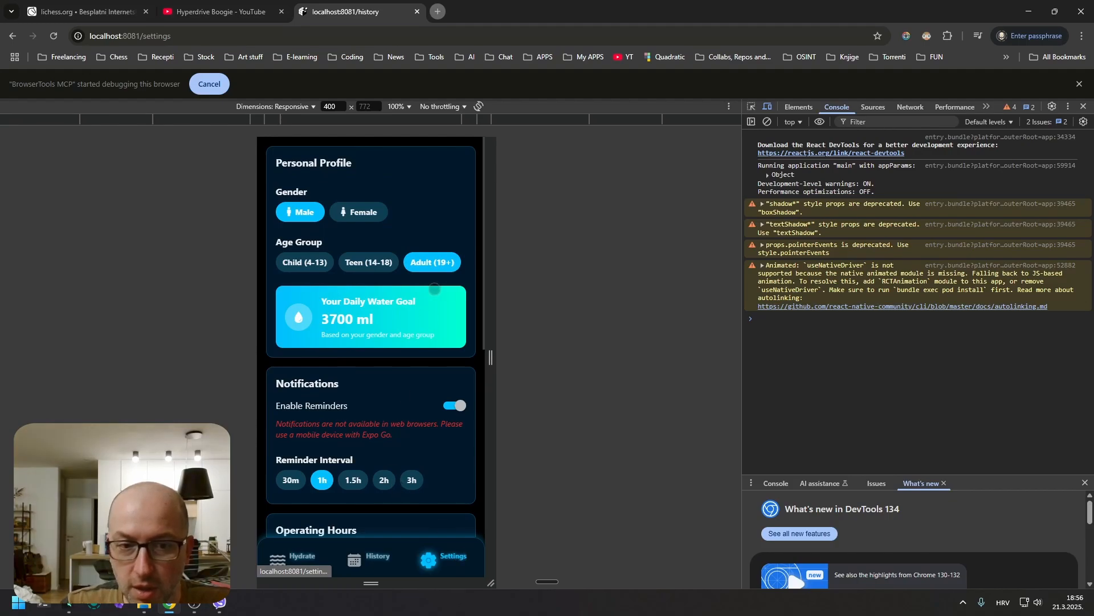
left_click(368, 262)
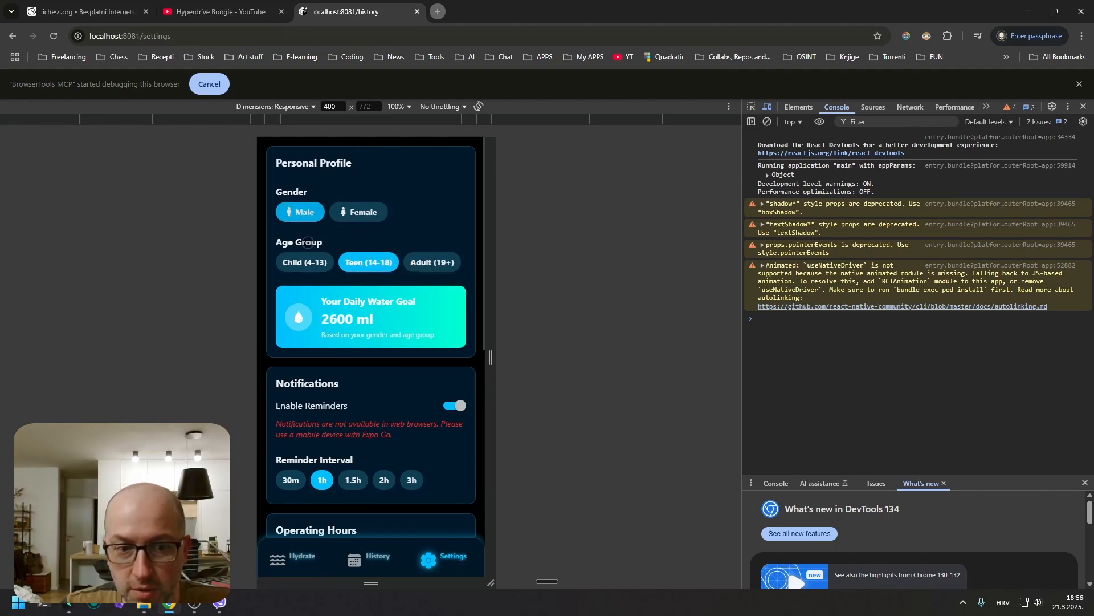
scroll("down", 3)
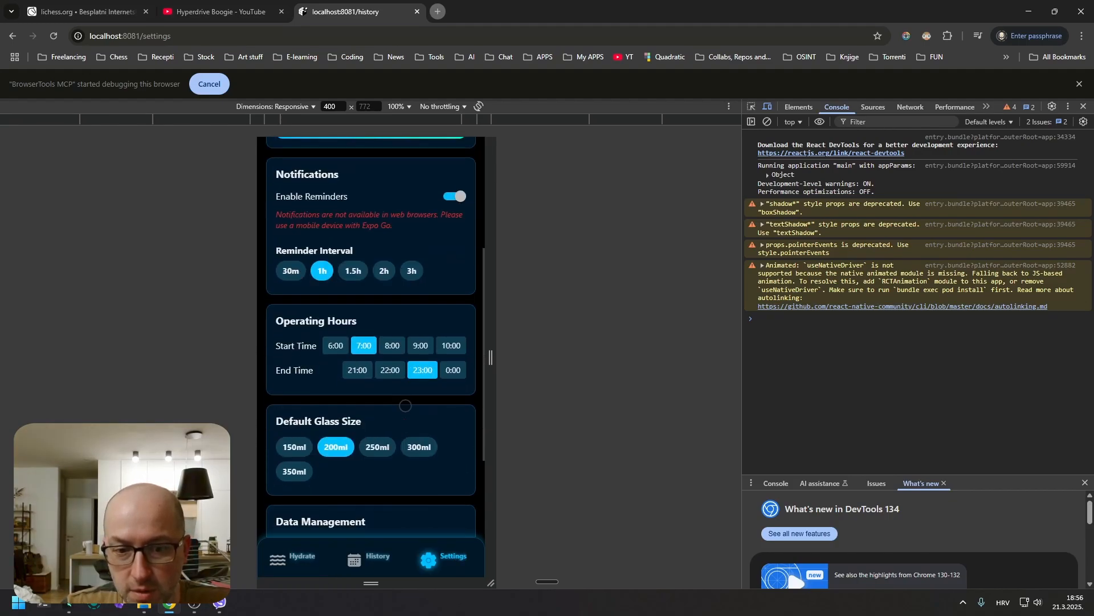
scroll("down", 3)
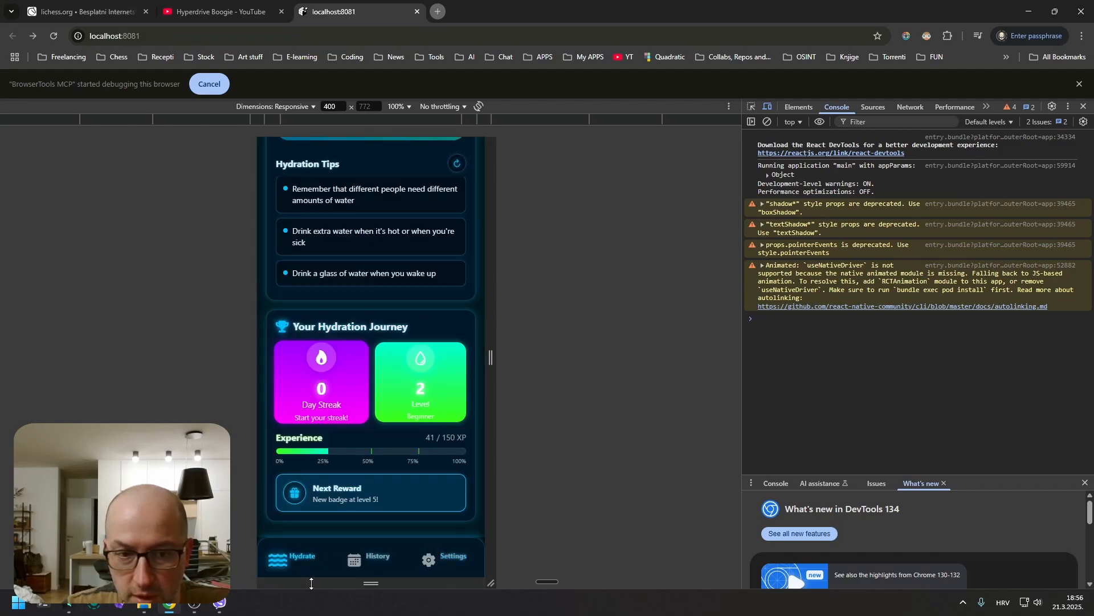
scroll("up", 3)
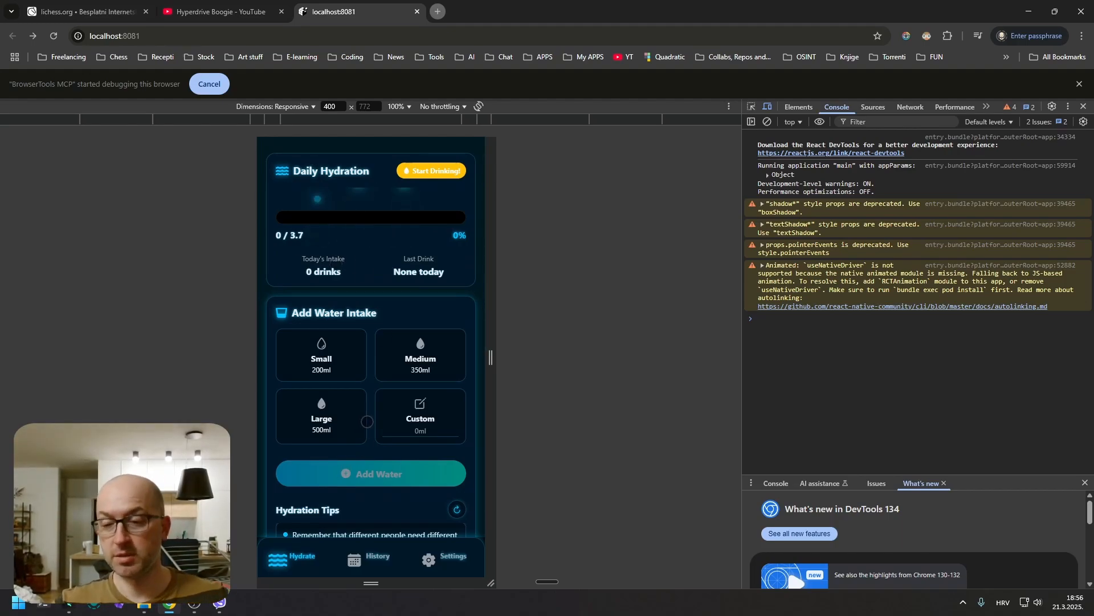
scroll("down", 3)
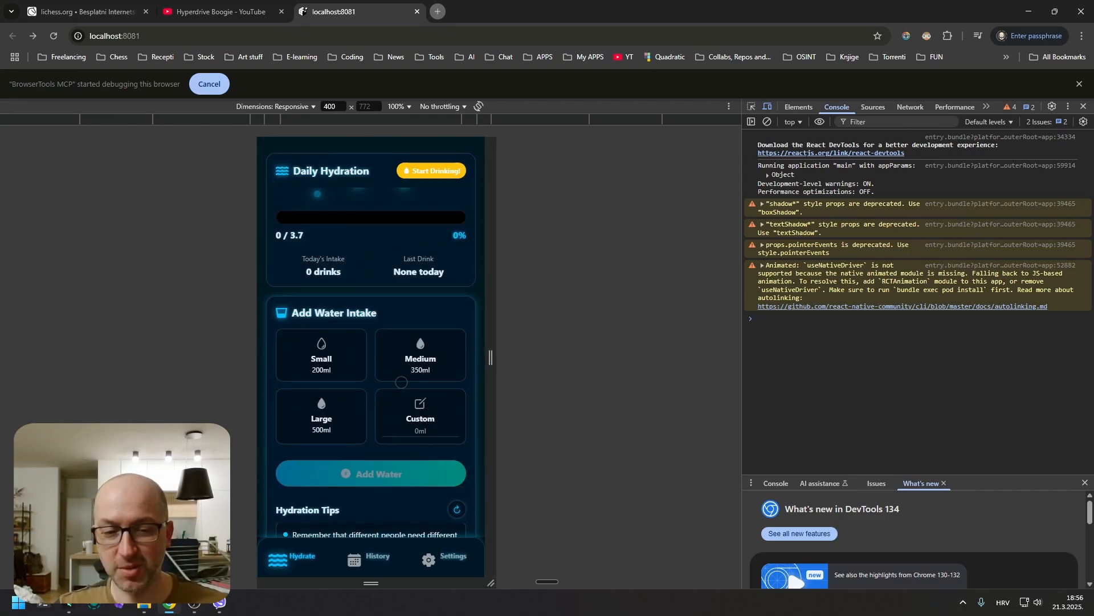
scroll("down", 3)
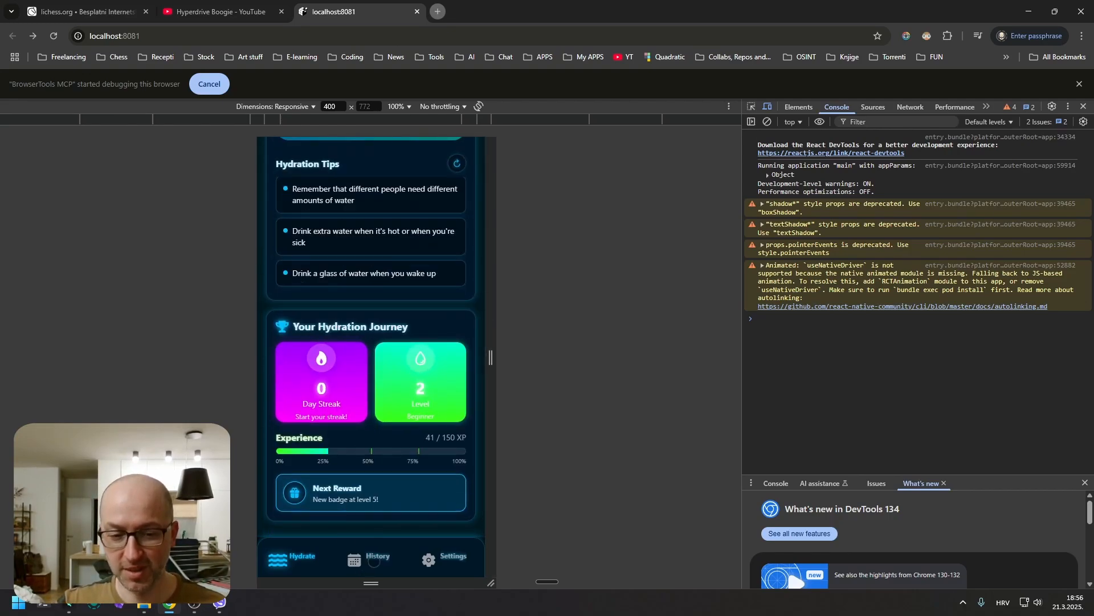
left_click(447, 559)
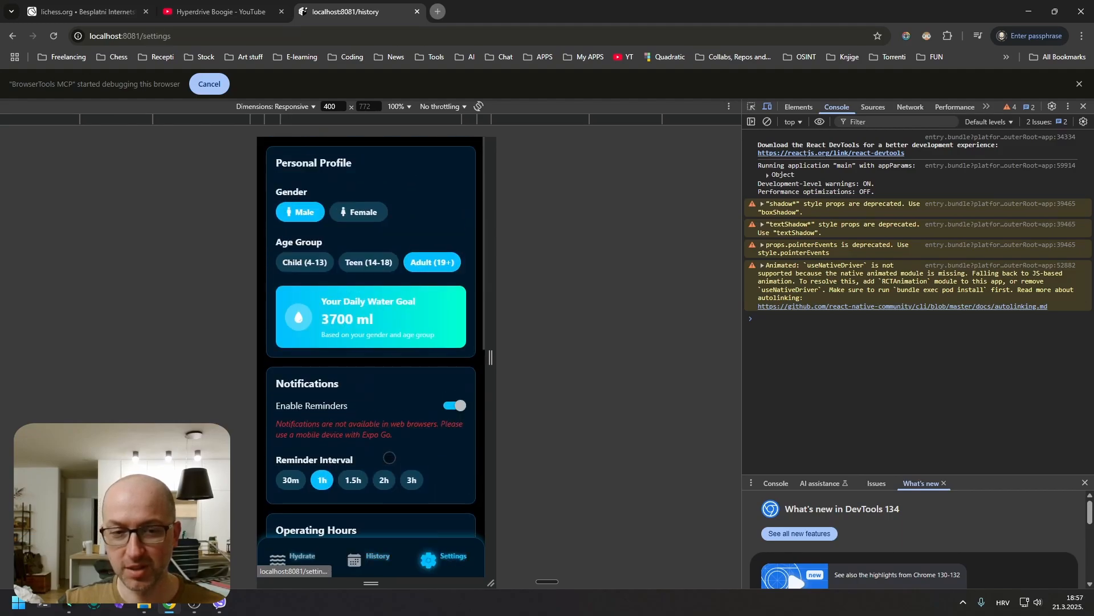
left_click(300, 557)
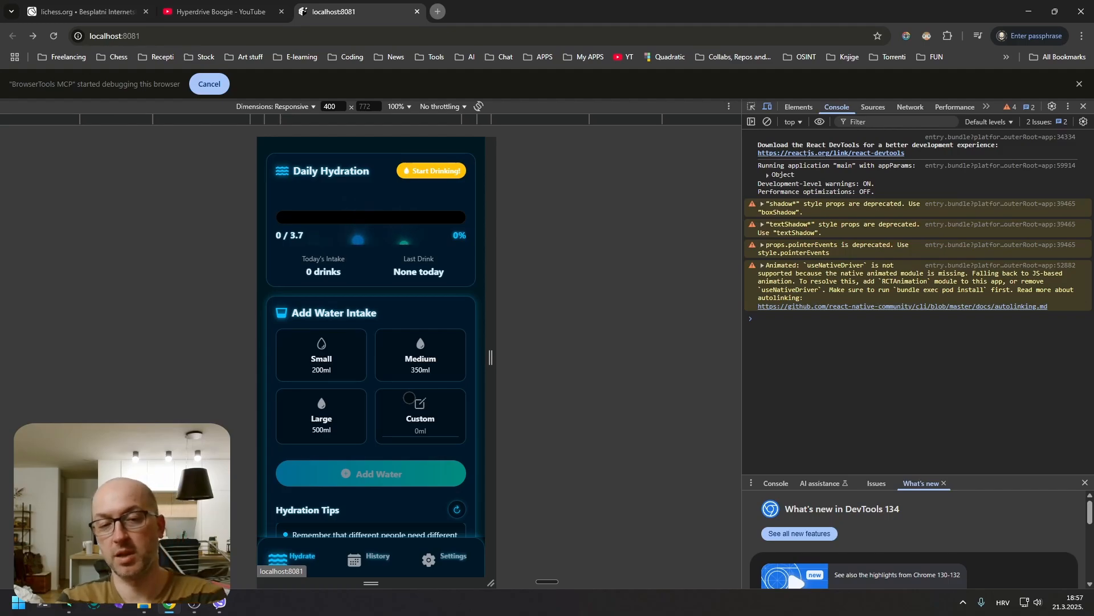
mouse_move(555, 372)
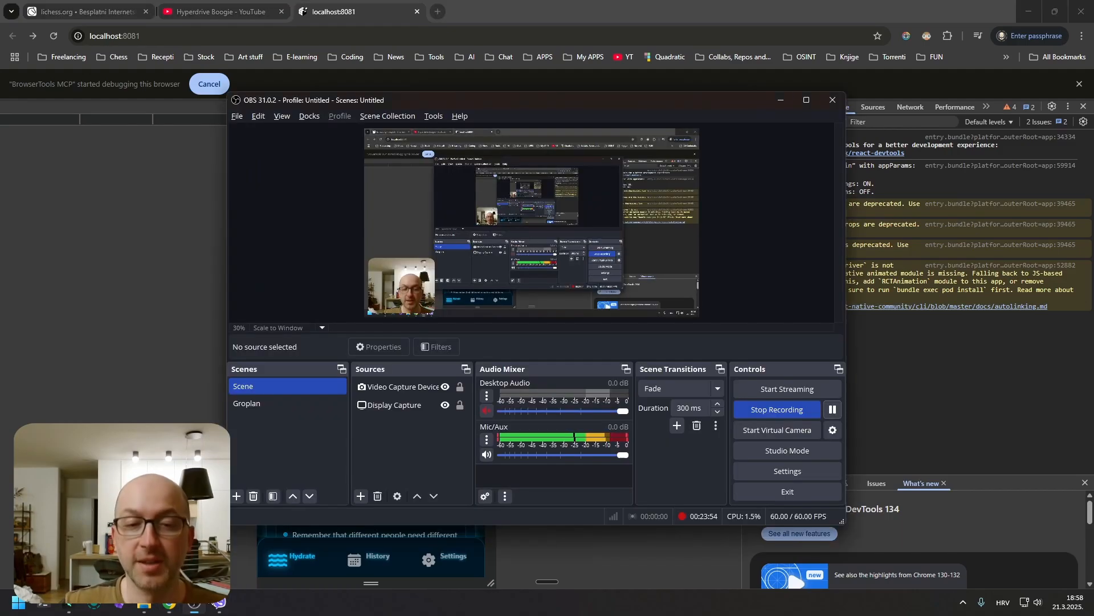
mouse_move(337, 463)
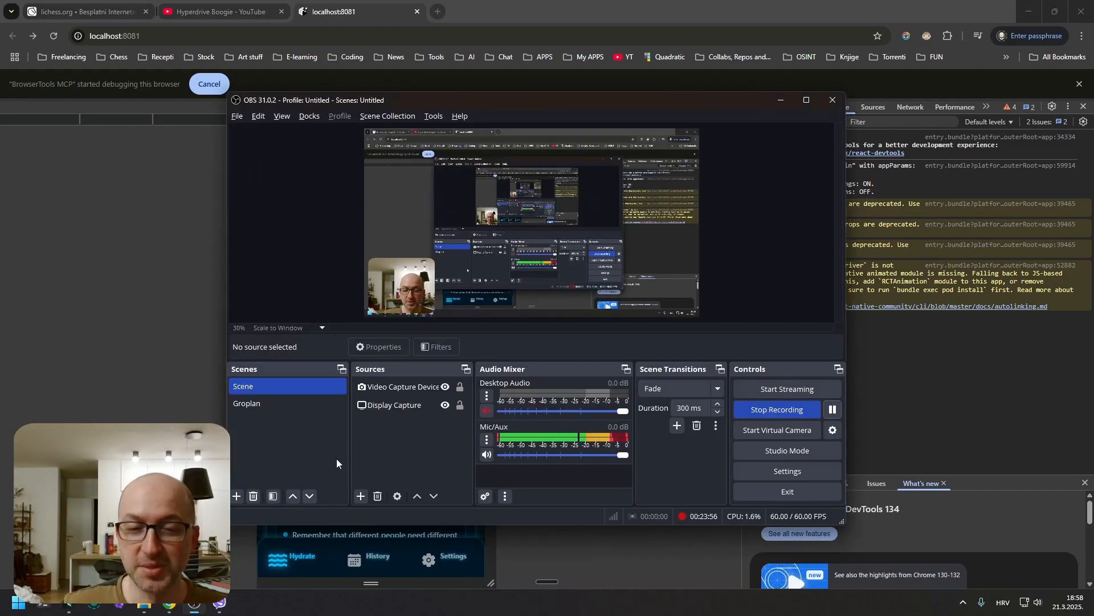